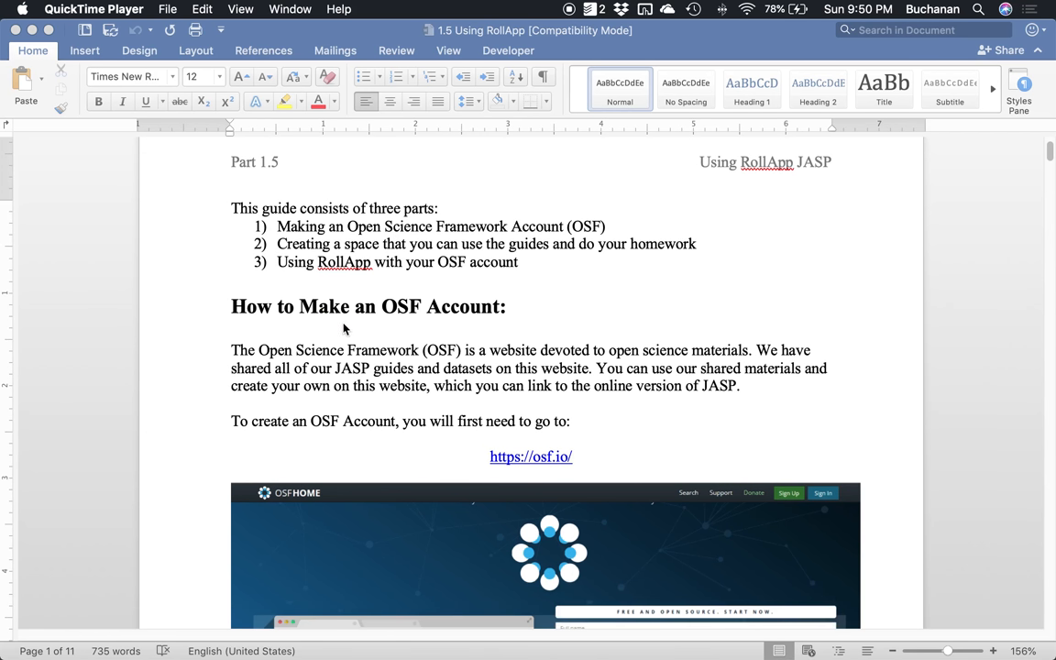
pyautogui.scroll(-3)
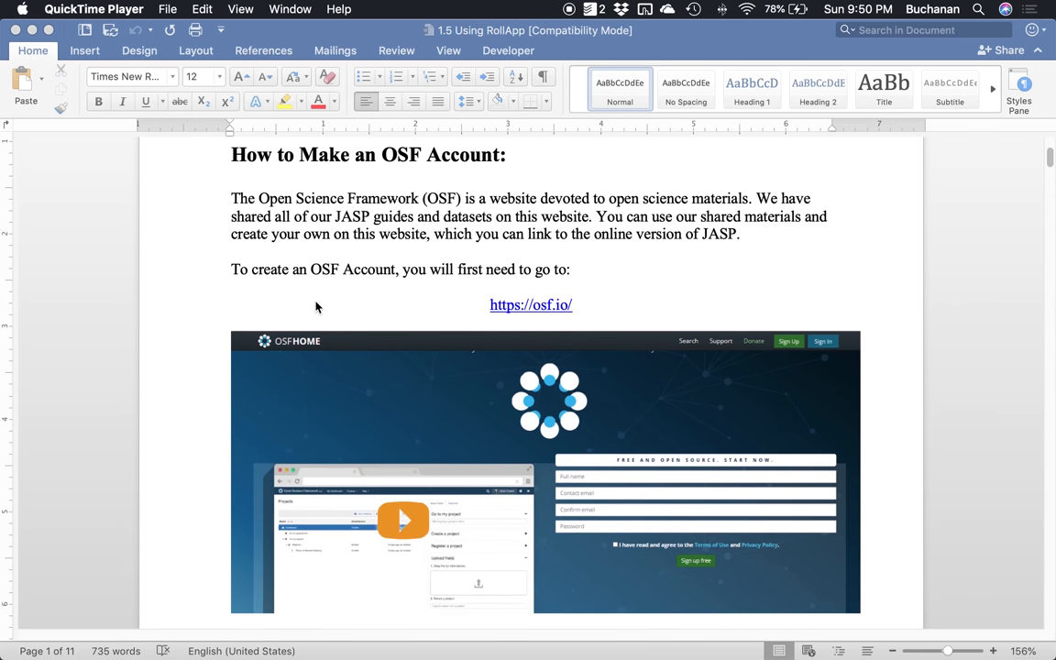
pyautogui.scroll(-3)
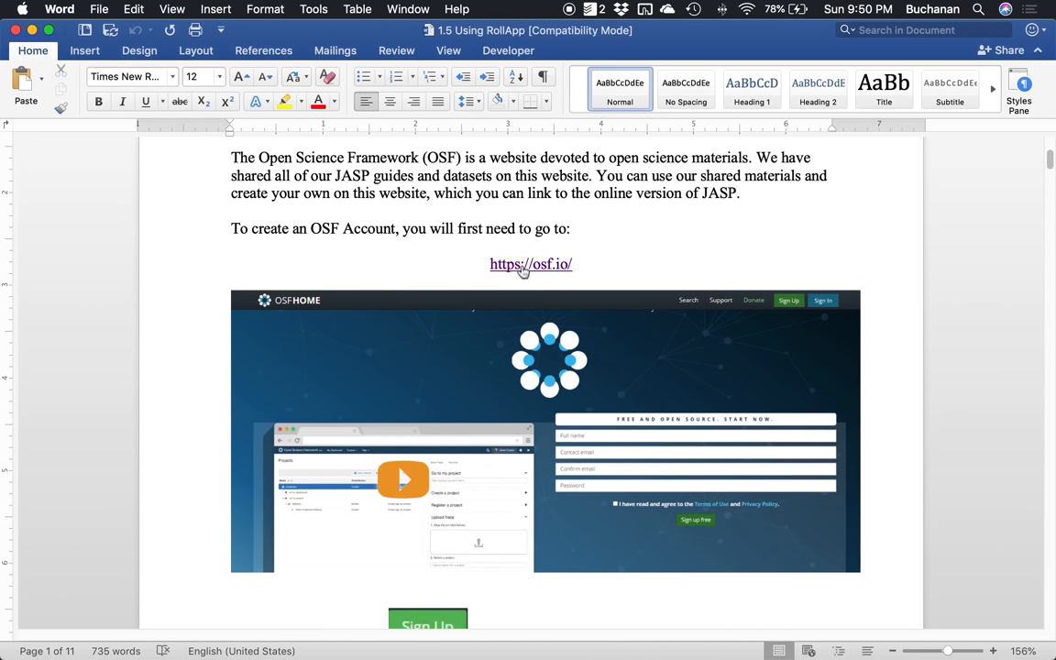
pyautogui.click(531, 264)
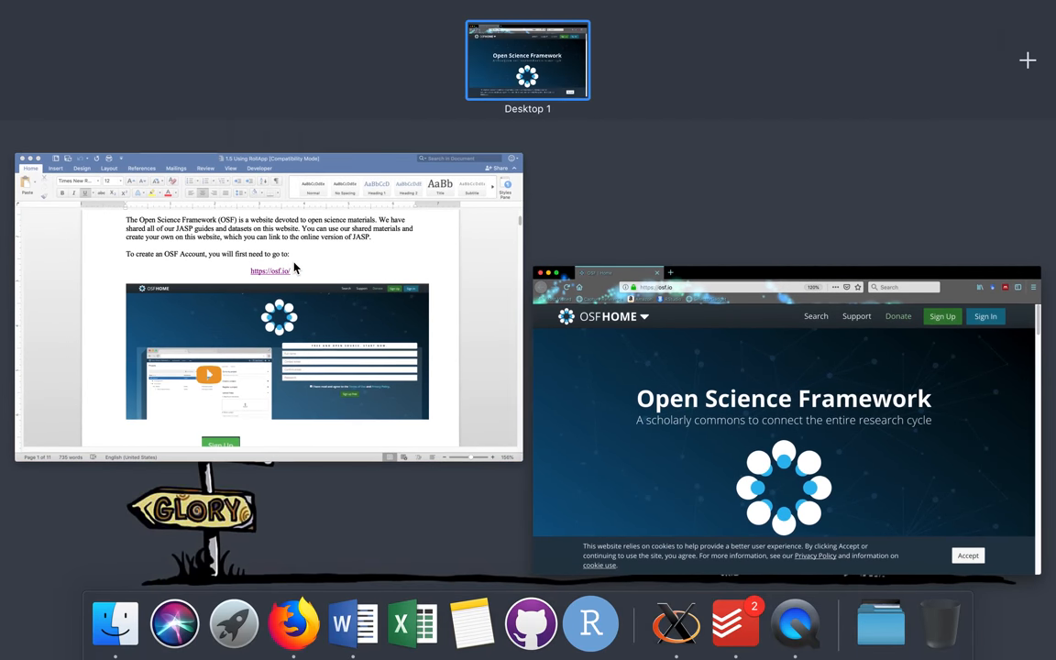
# Bring back the Word guide and scroll past the Create a free account instructions.
pyautogui.click(269, 302)
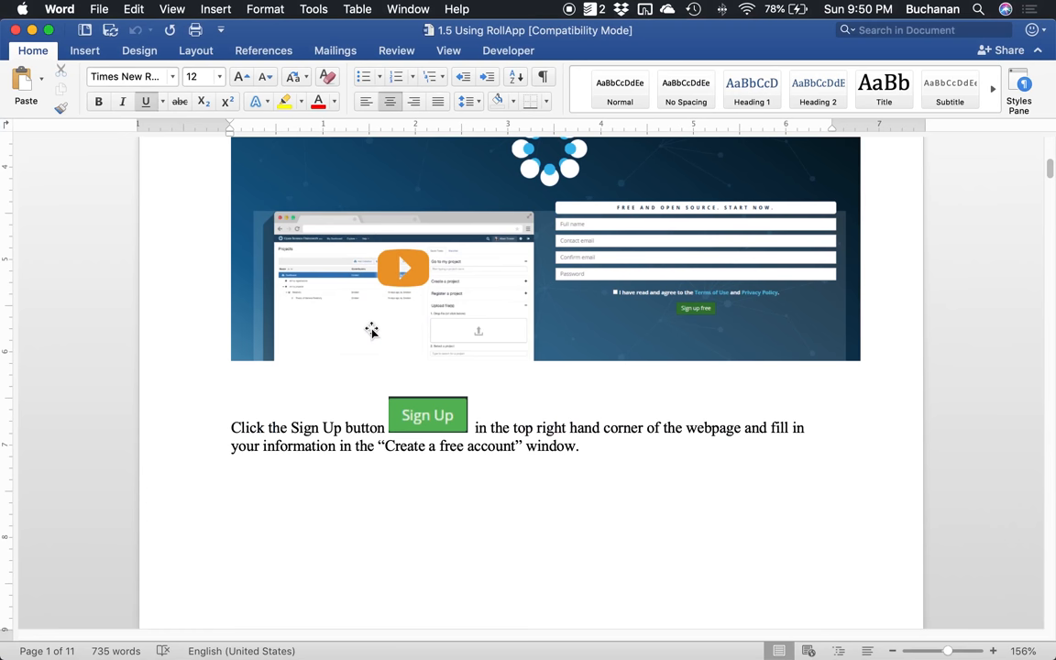
pyautogui.scroll(-3)
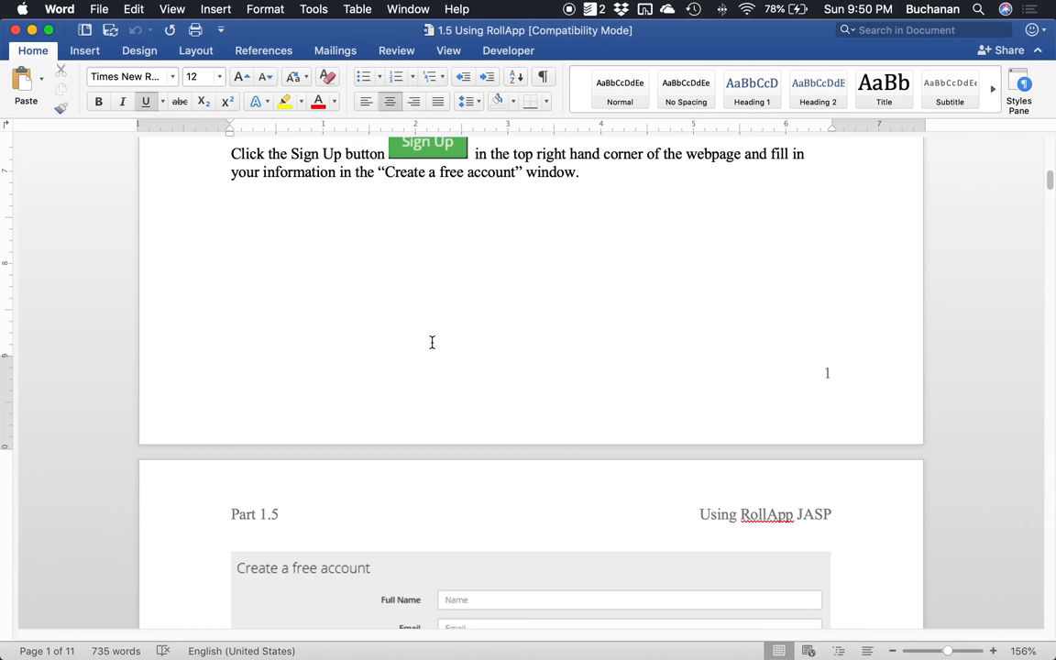
pyautogui.scroll(-3)
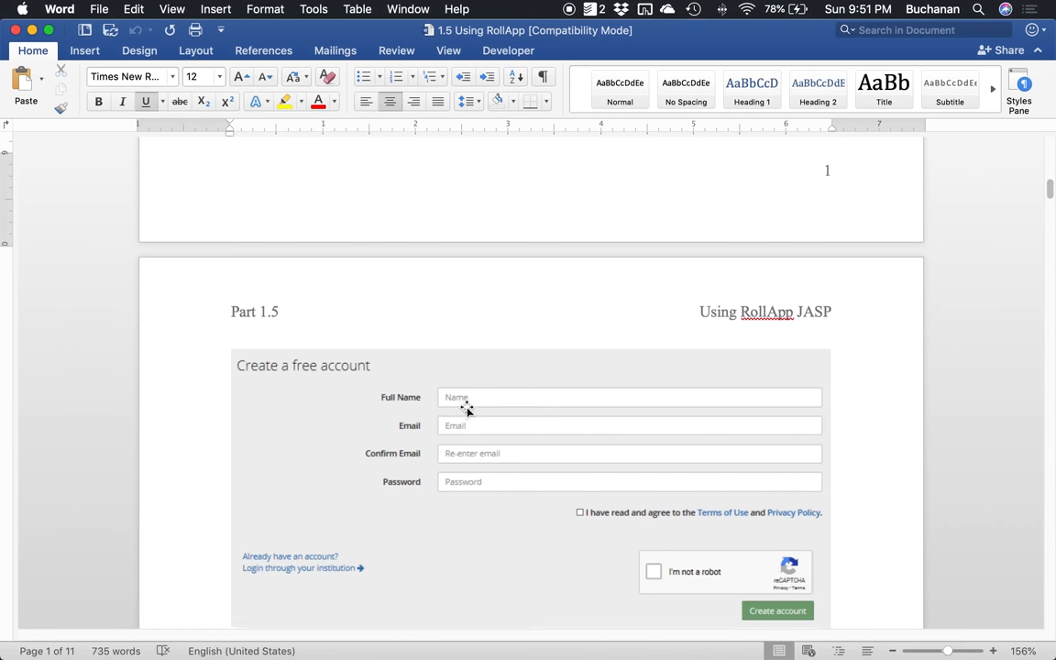
pyautogui.scroll(-3)
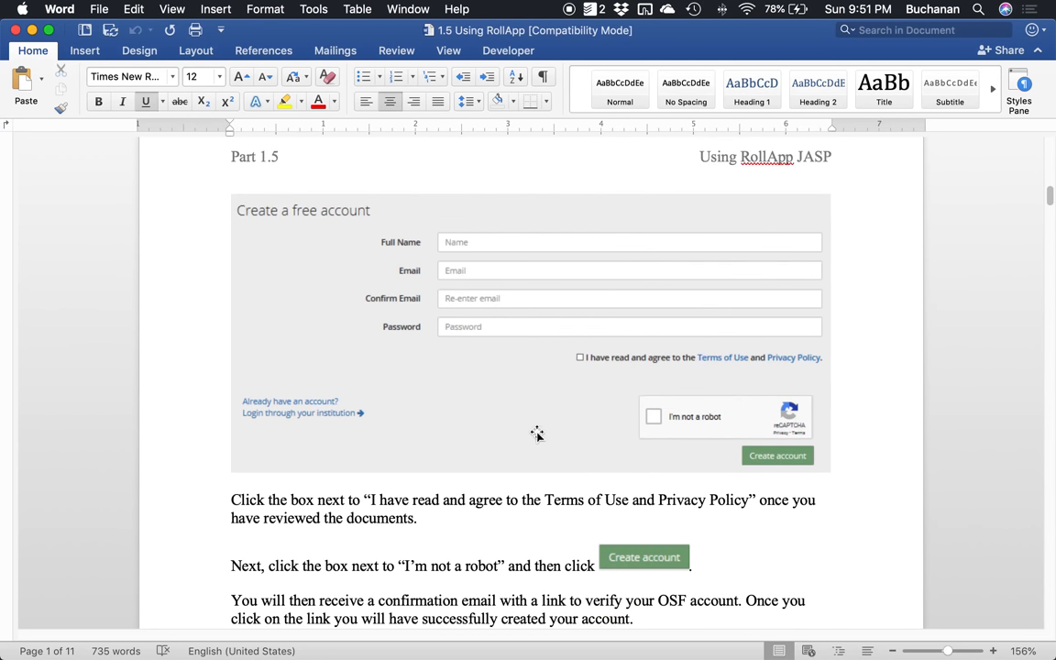
pyautogui.moveTo(644, 421)
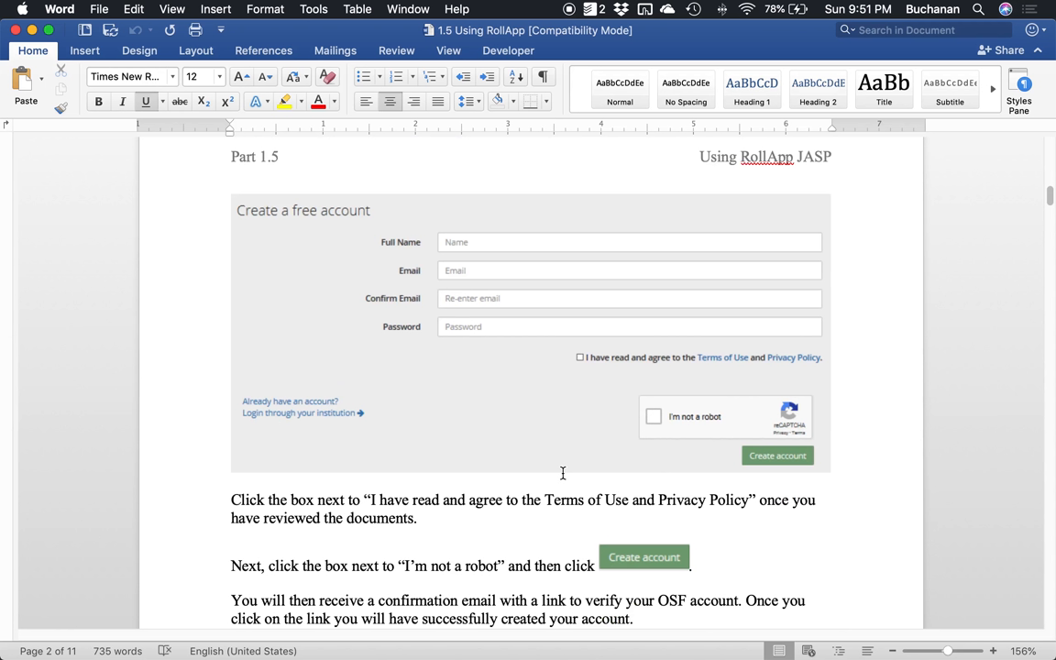
pyautogui.scroll(-3)
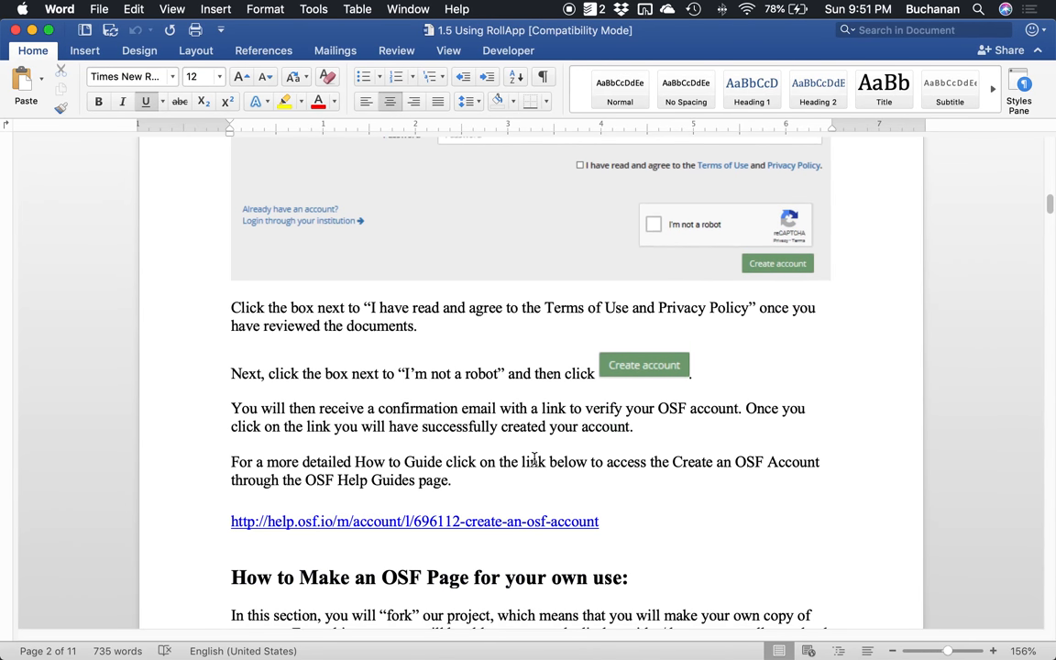
pyautogui.scroll(-3)
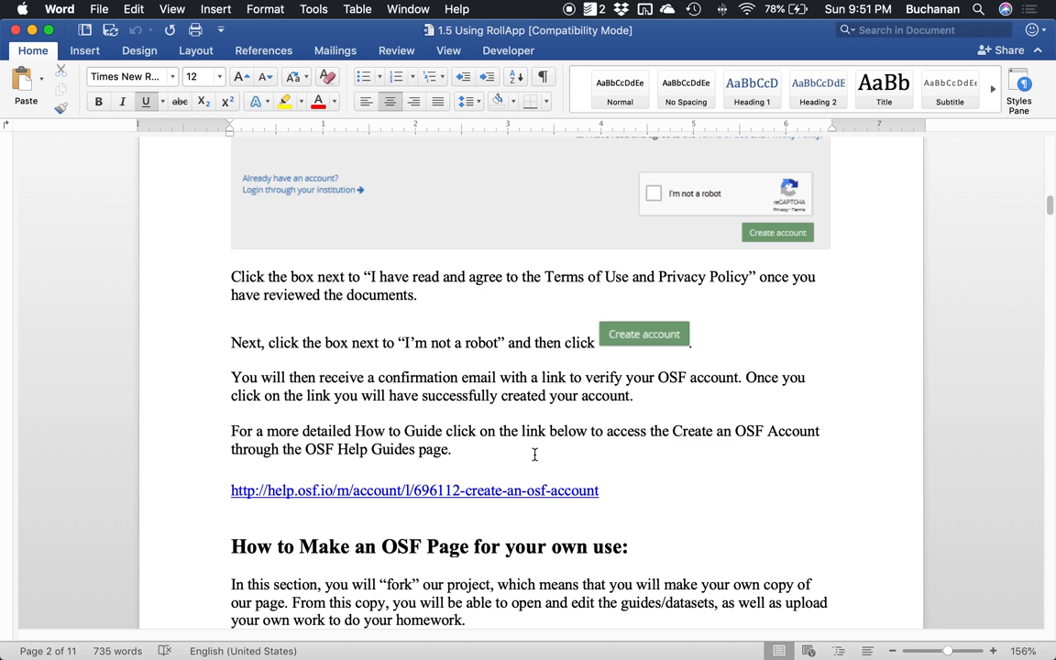
pyautogui.moveTo(871, 583)
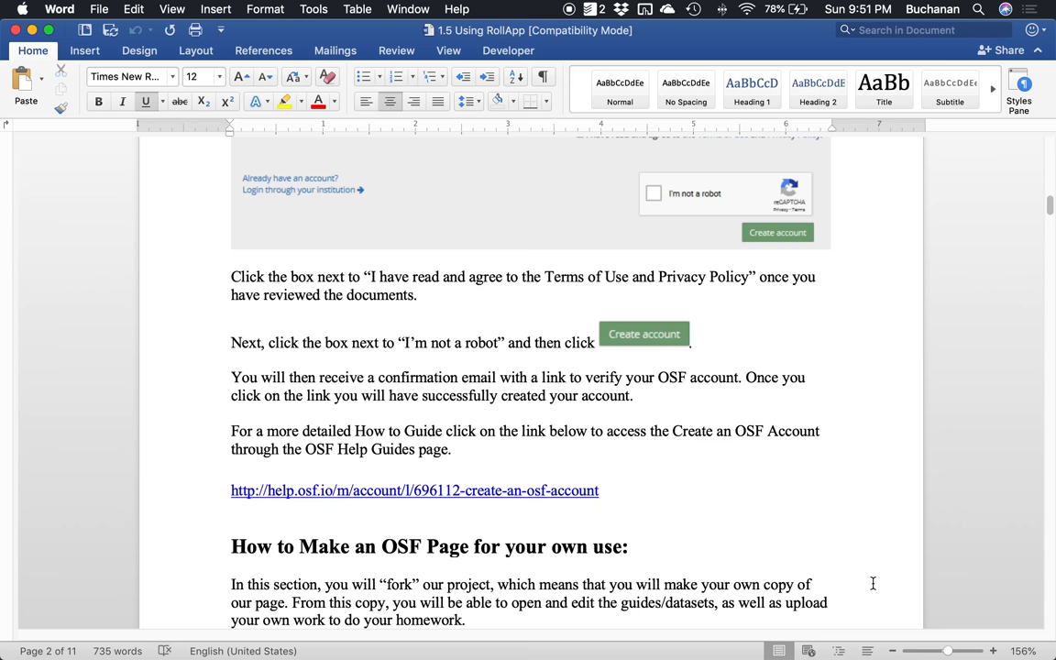
pyautogui.scroll(-3)
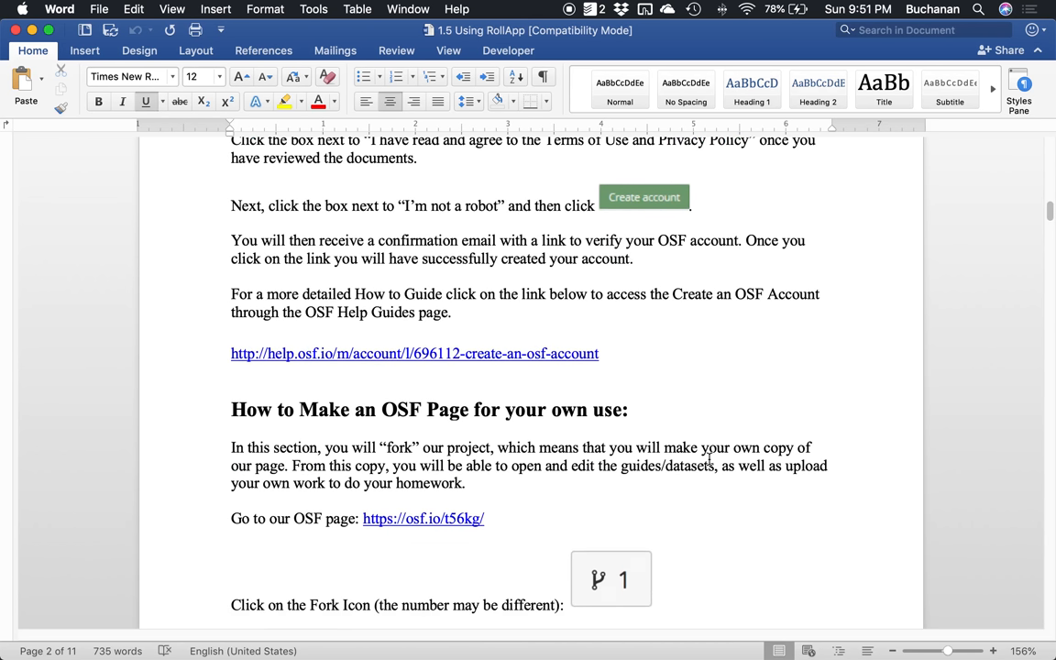
pyautogui.scroll(-3)
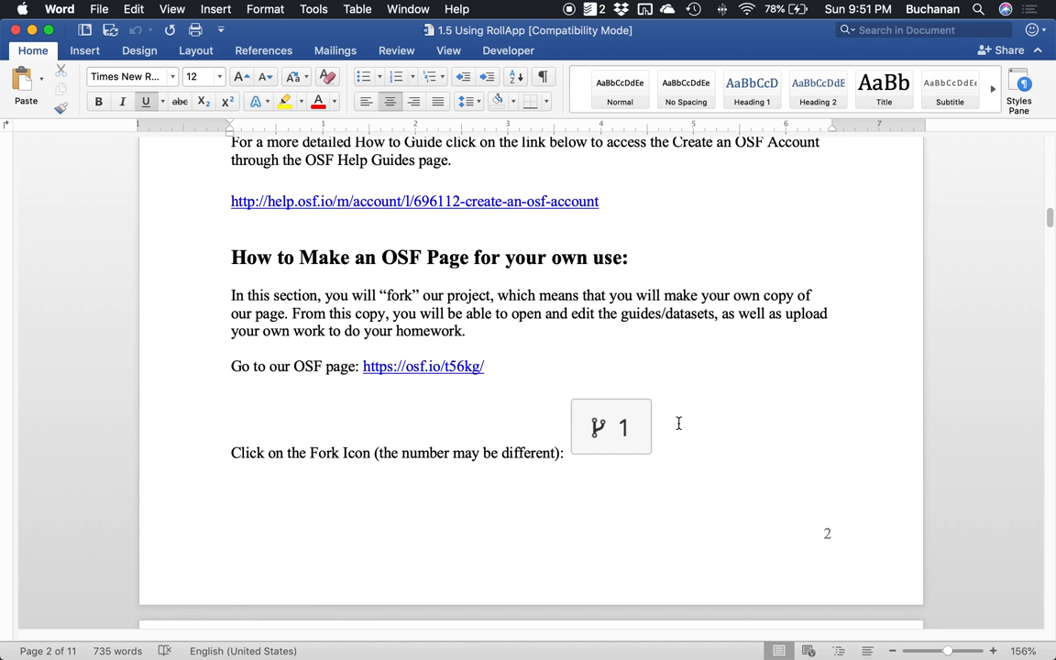
pyautogui.moveTo(465, 377)
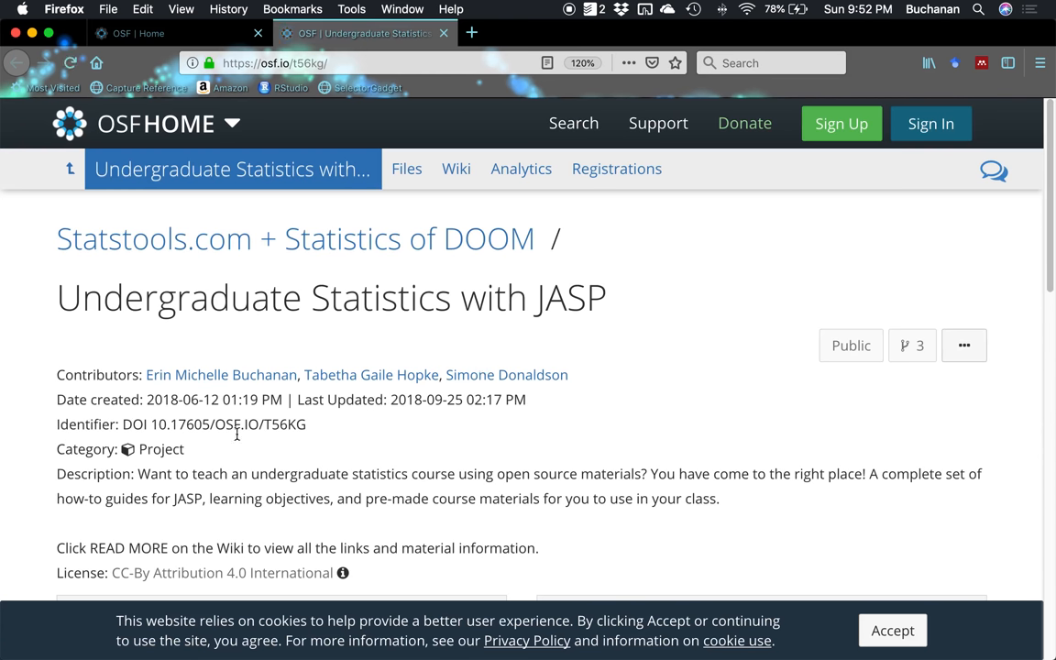
# Browse the JASP project's Files and Wiki panels on OSF, then return to the guide.
pyautogui.scroll(-3)
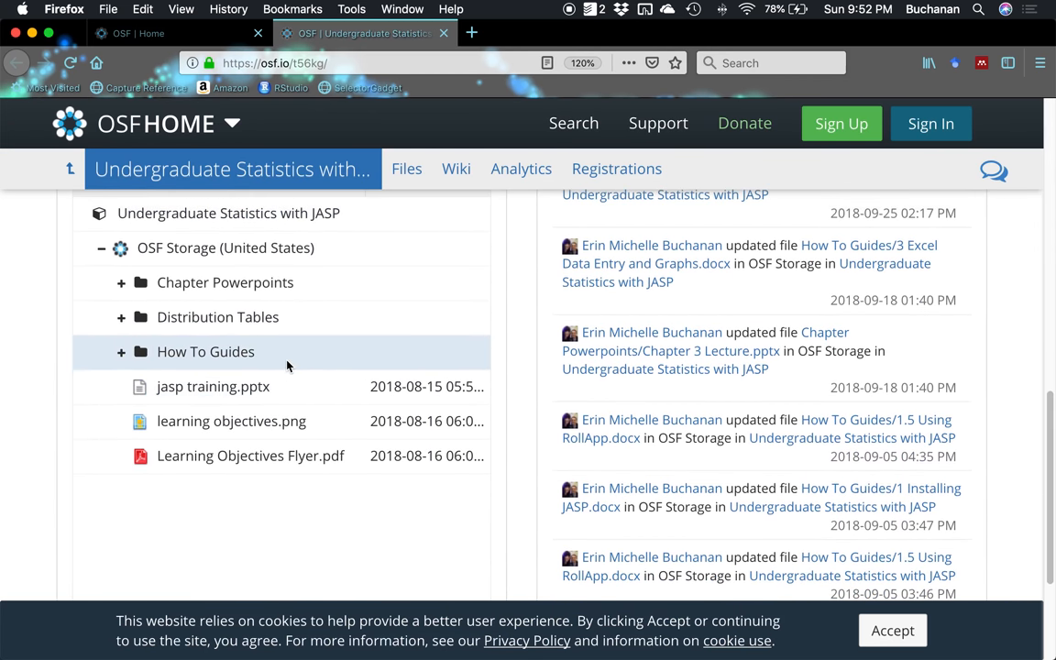
pyautogui.scroll(3)
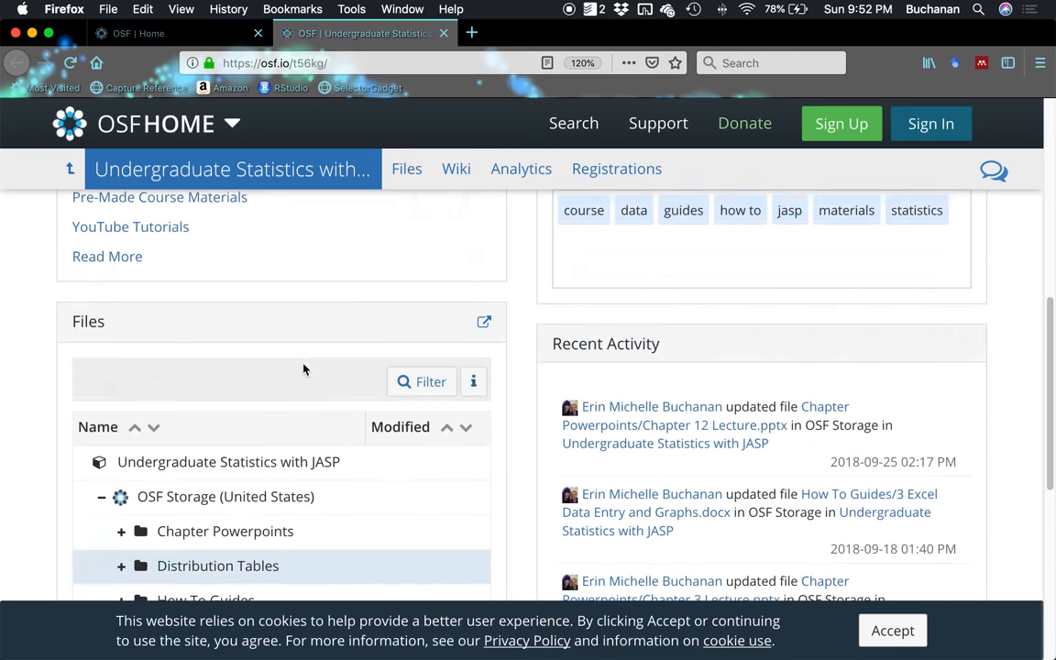
pyautogui.scroll(3)
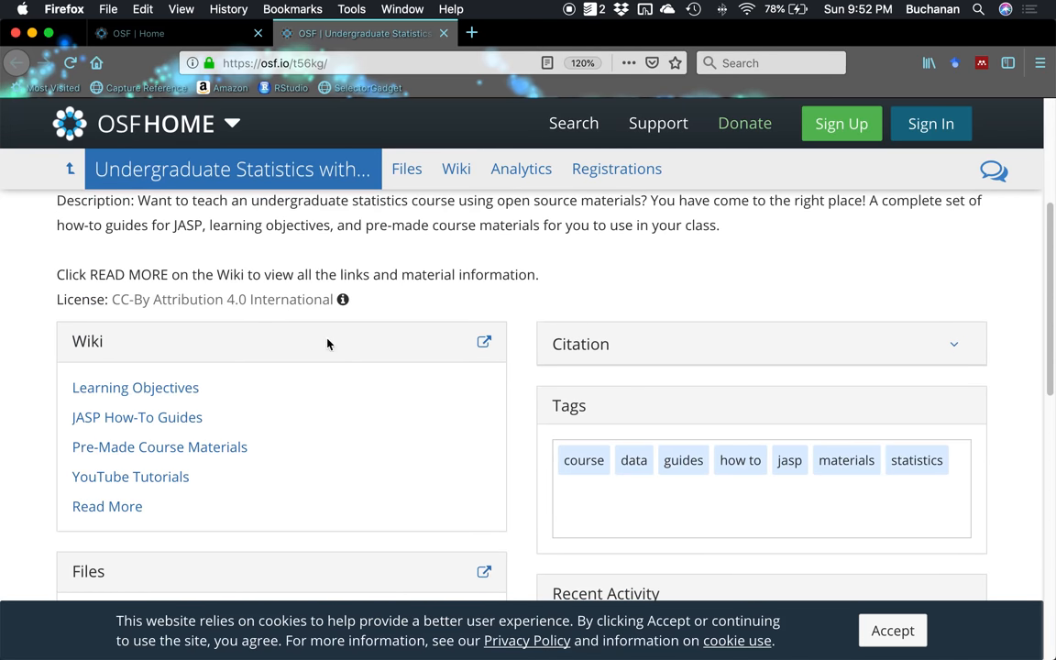
pyautogui.scroll(3)
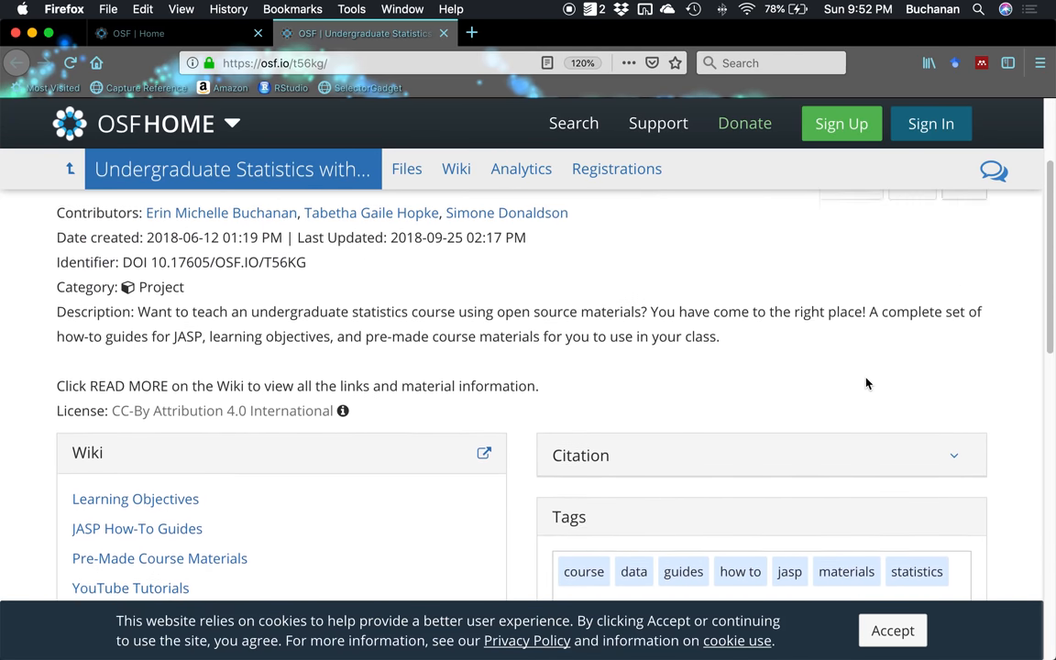
pyautogui.scroll(3)
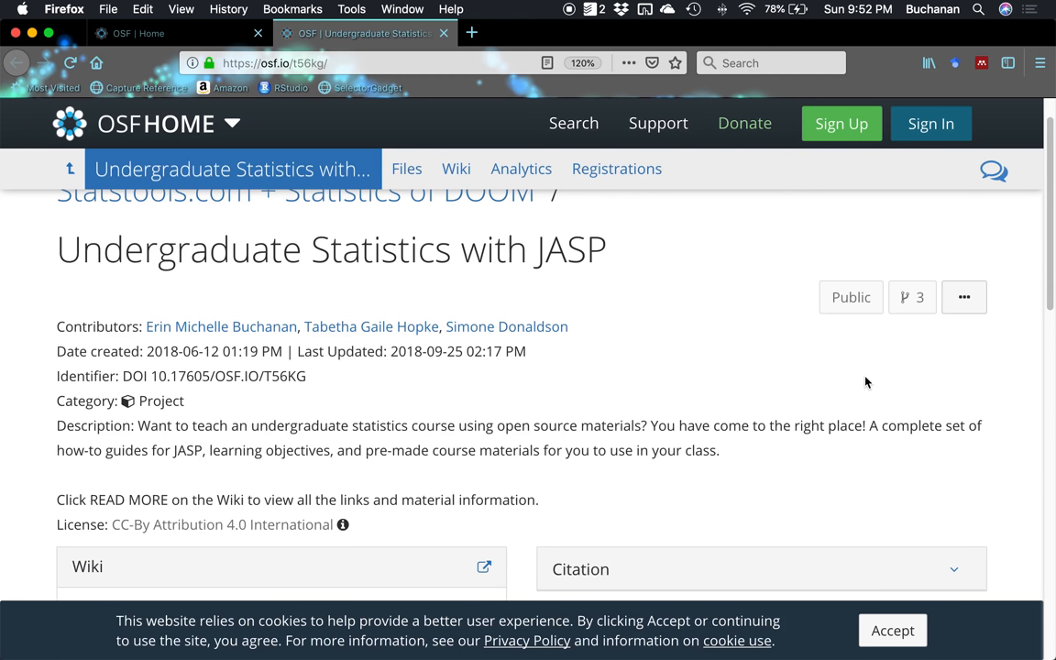
pyautogui.moveTo(912, 297)
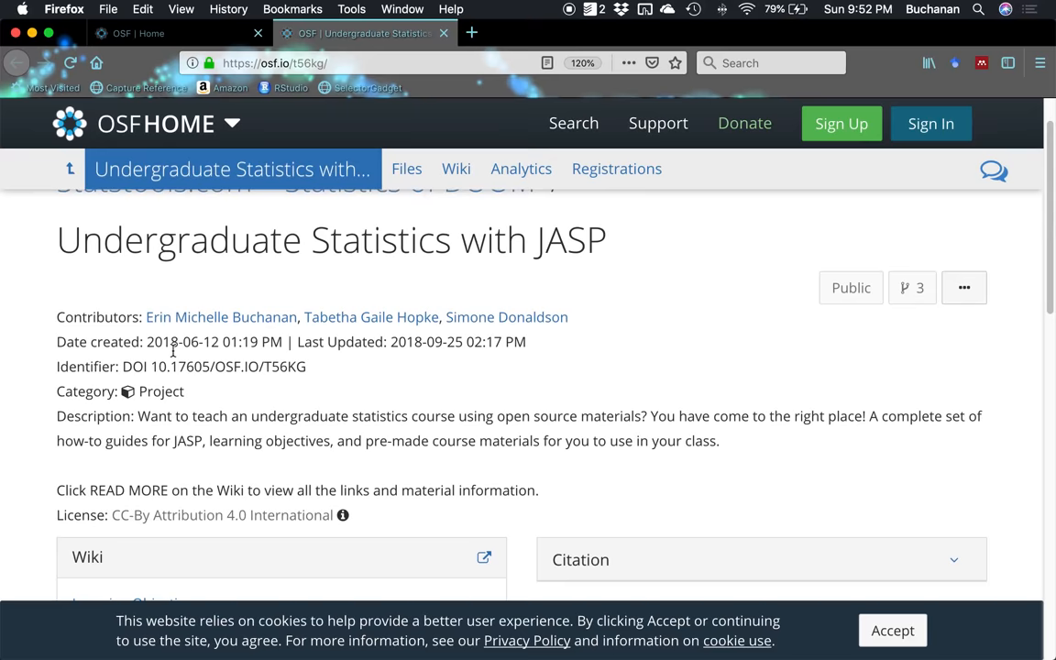
pyautogui.scroll(-3)
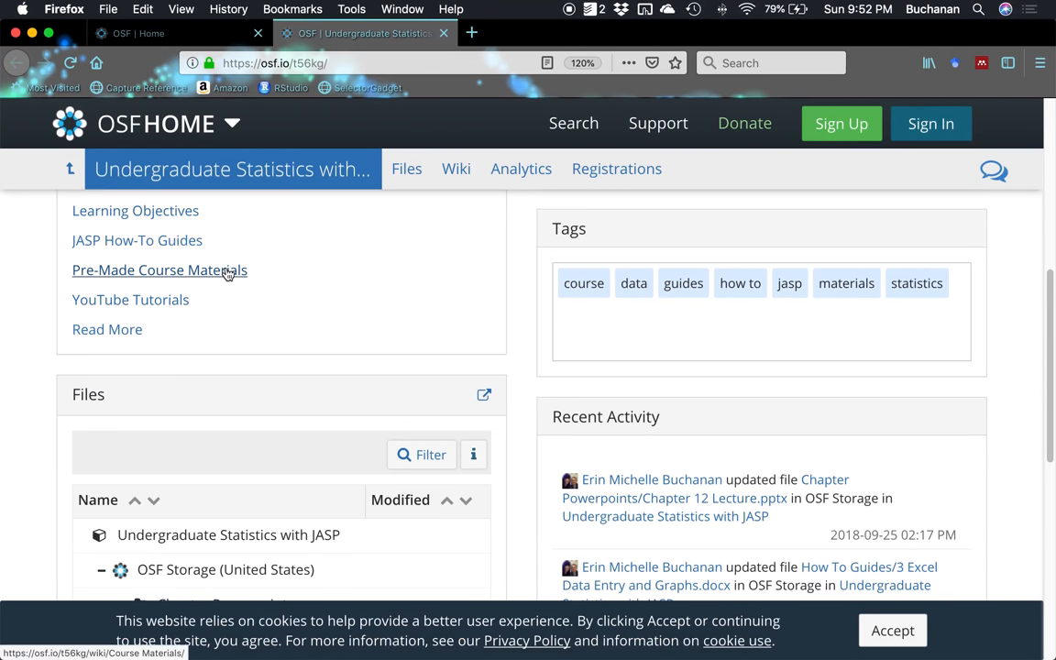
pyautogui.scroll(-3)
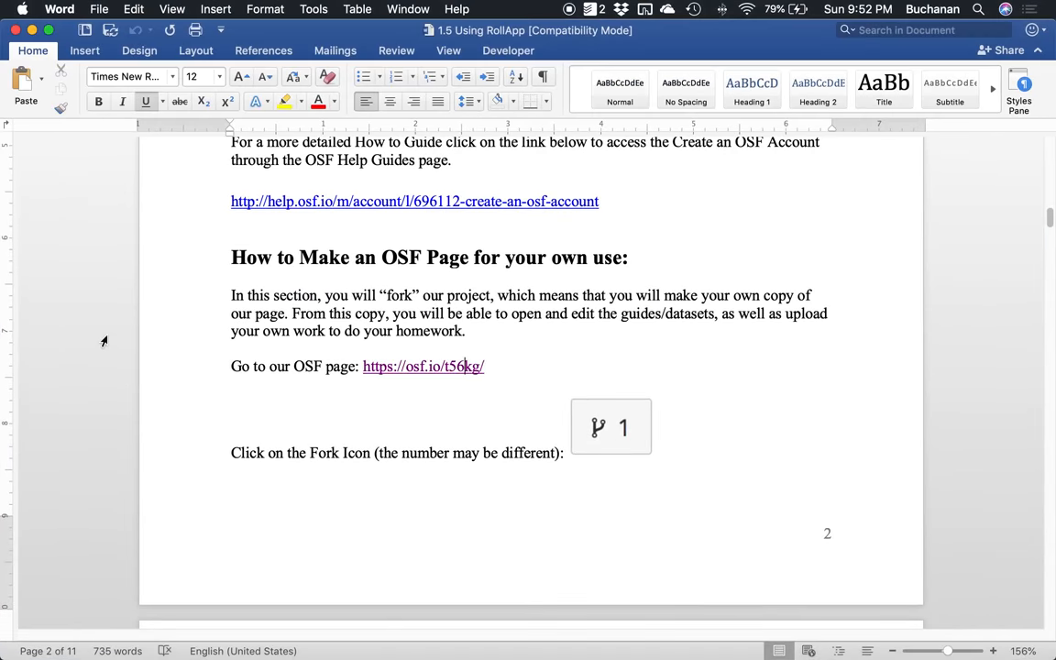
# Scroll the guide past the Fork Icon and Fork status screenshots.
pyautogui.scroll(-3)
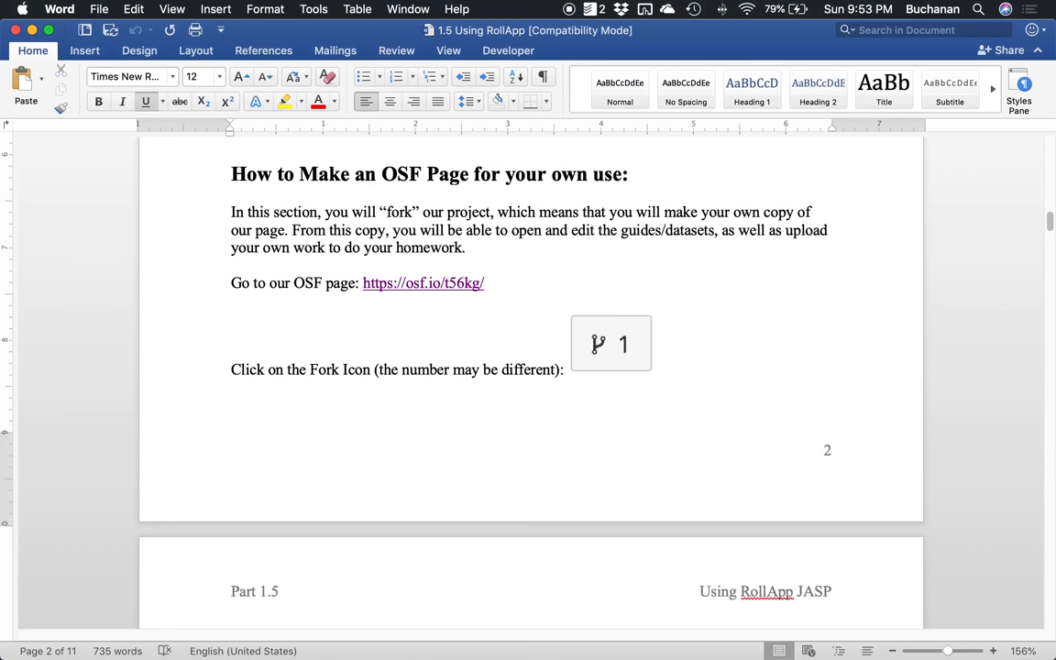
pyautogui.scroll(-3)
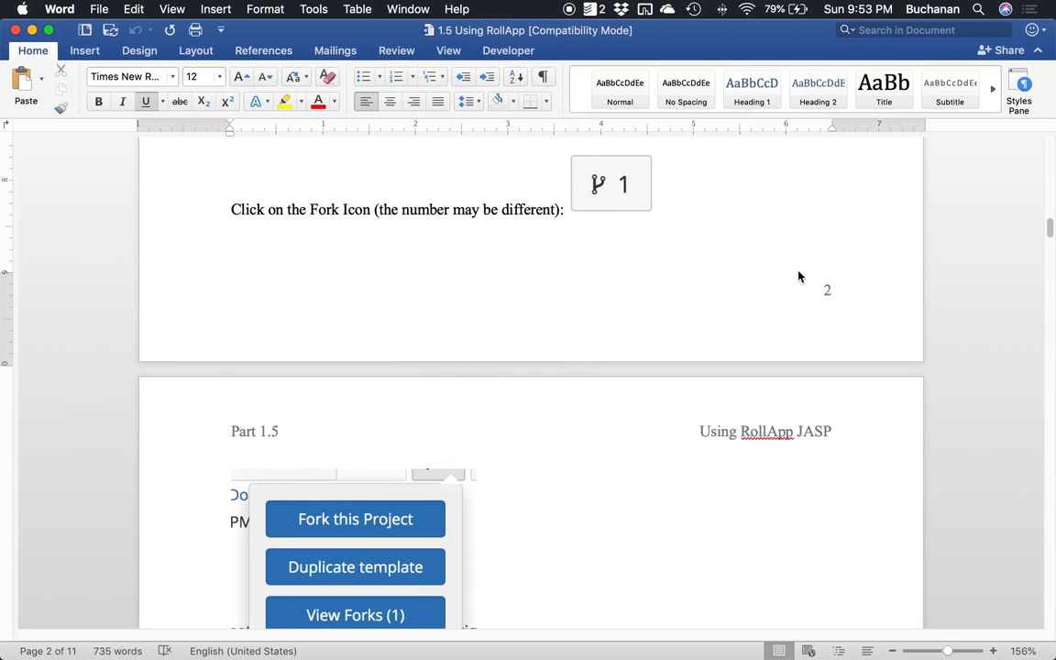
pyautogui.scroll(-3)
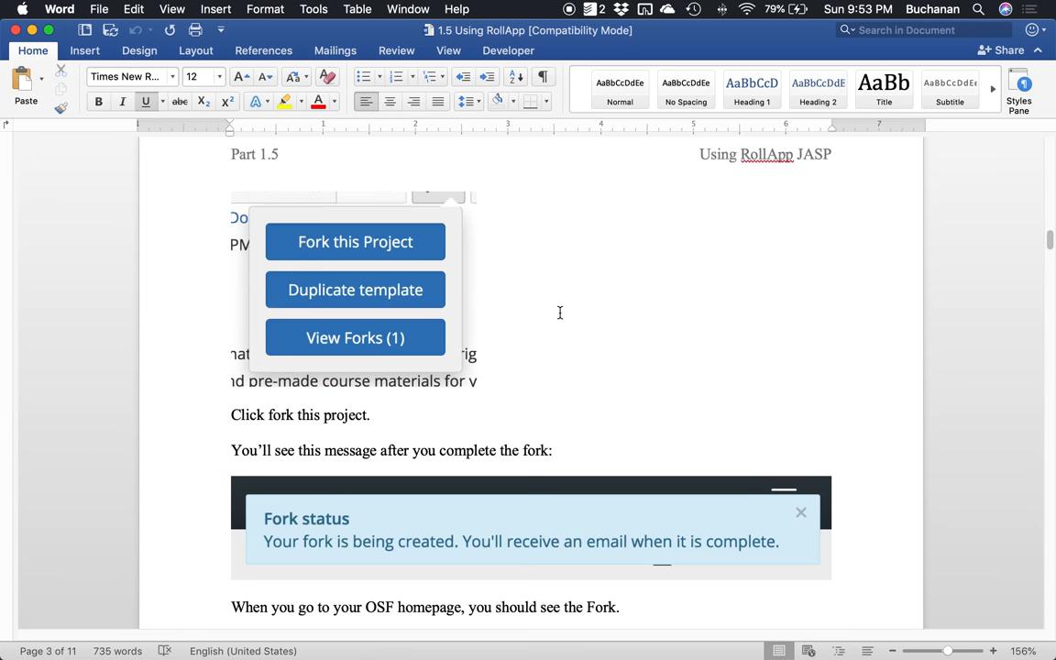
pyautogui.scroll(-3)
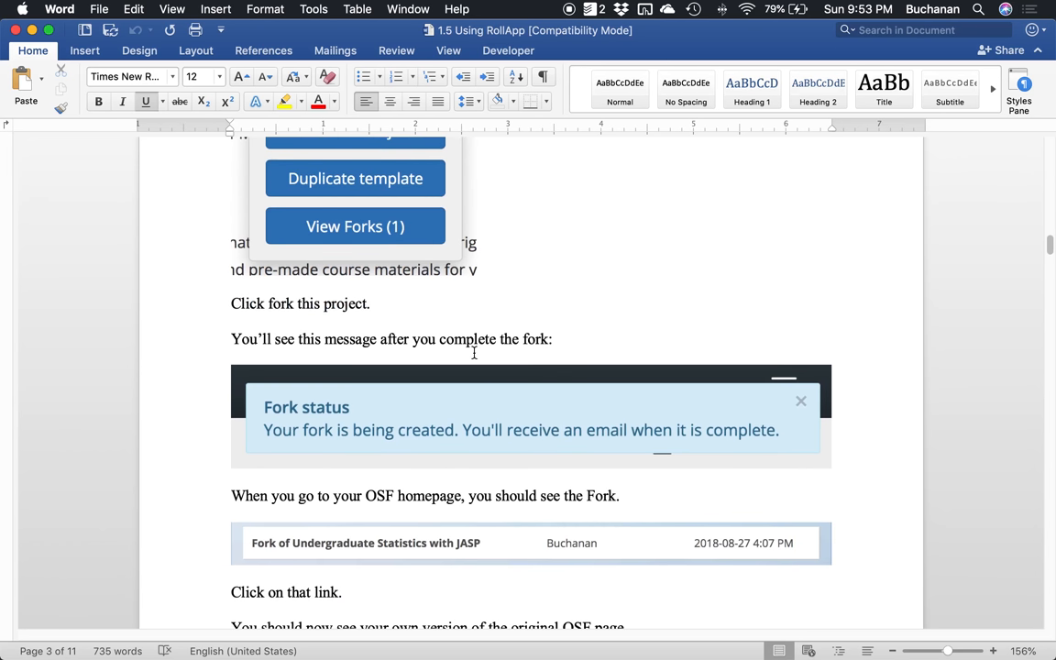
pyautogui.moveTo(312, 402)
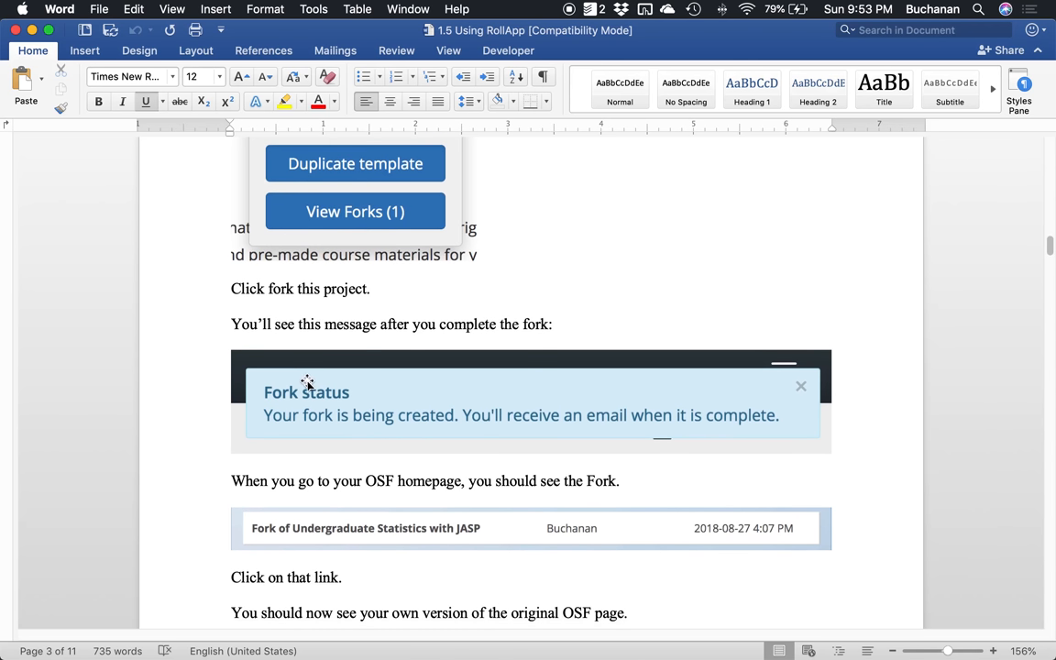
pyautogui.scroll(-3)
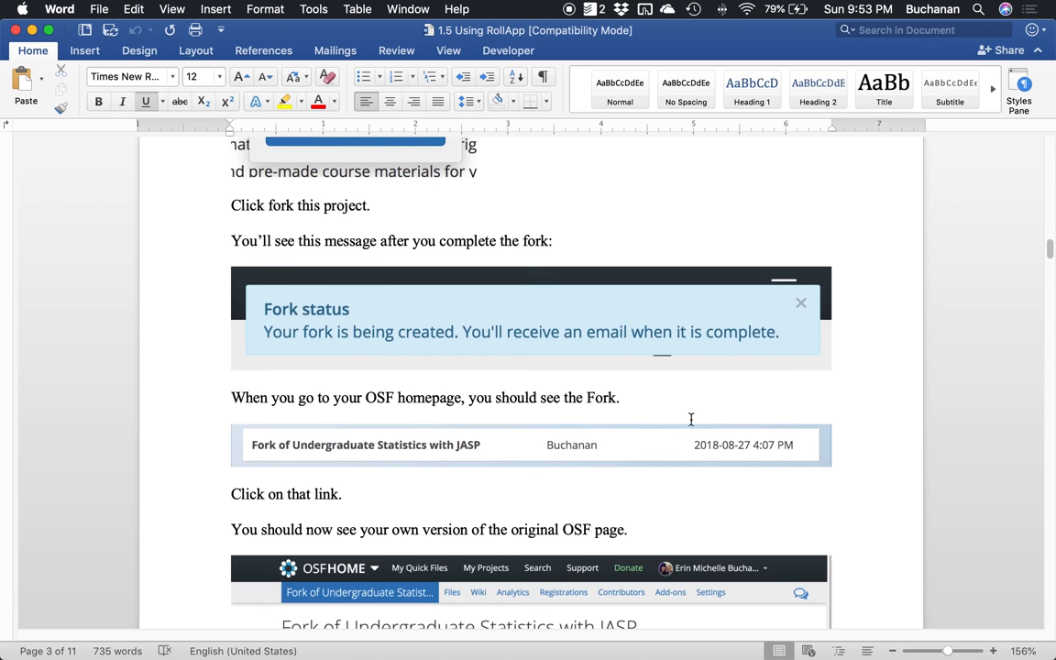
pyautogui.moveTo(723, 418)
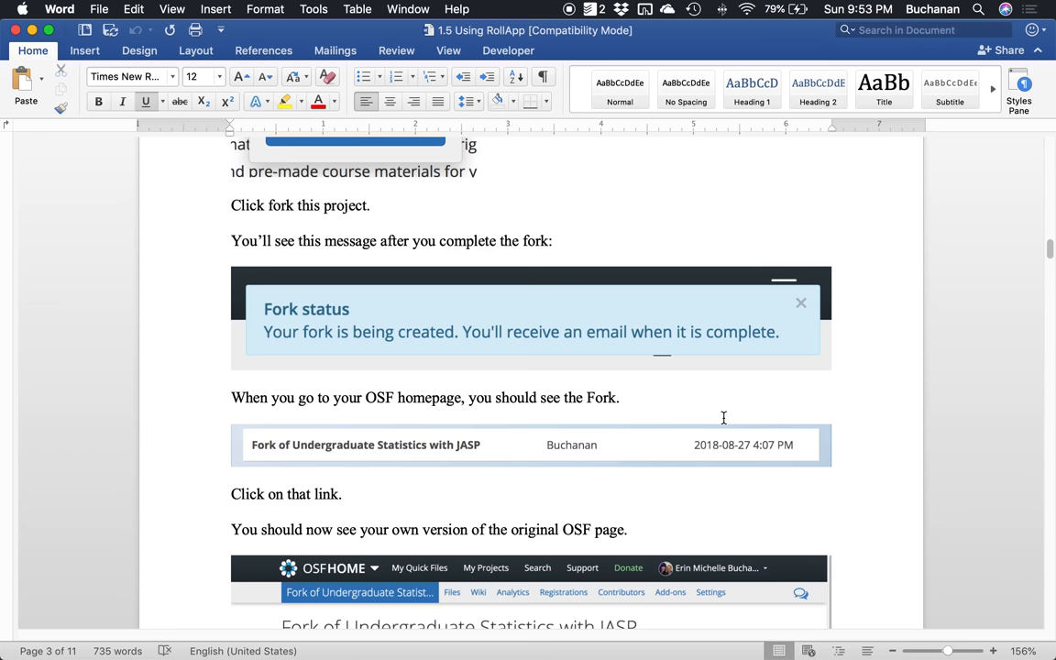
pyautogui.scroll(-3)
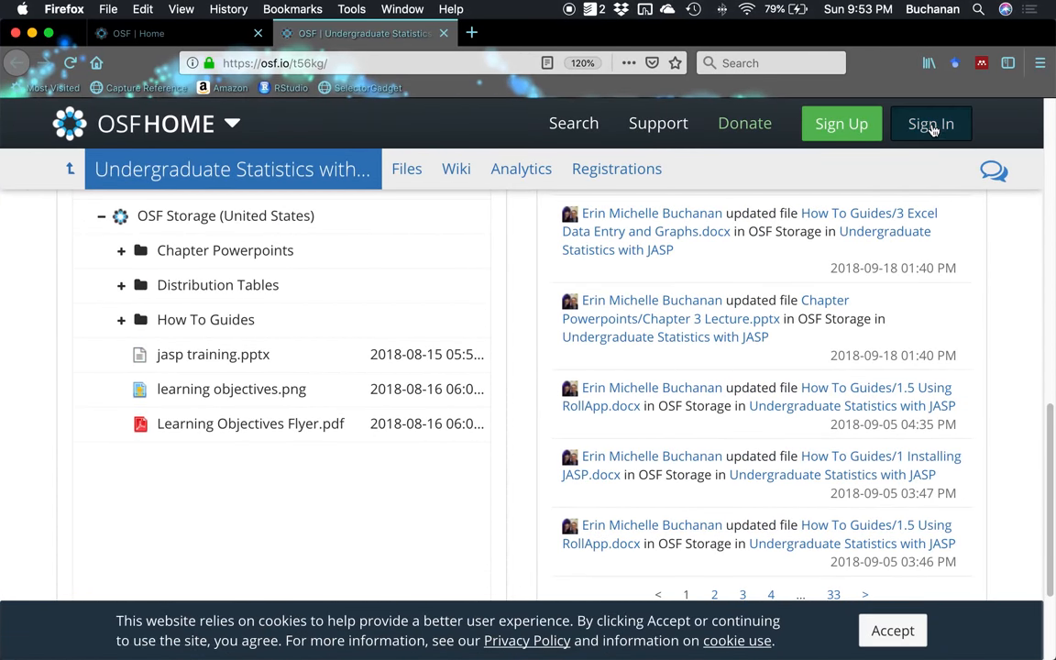
# Sign in, search dashboard projects for 'fork', and open Fork of Undergraduate Statistics with JASP.
pyautogui.click(231, 389)
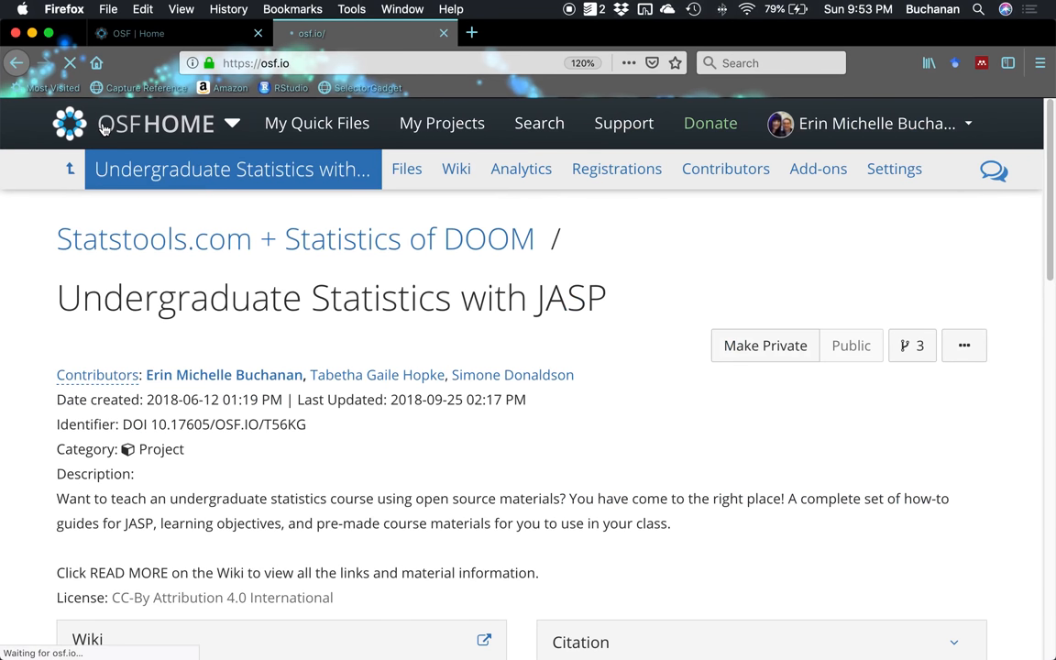
pyautogui.click(69, 123)
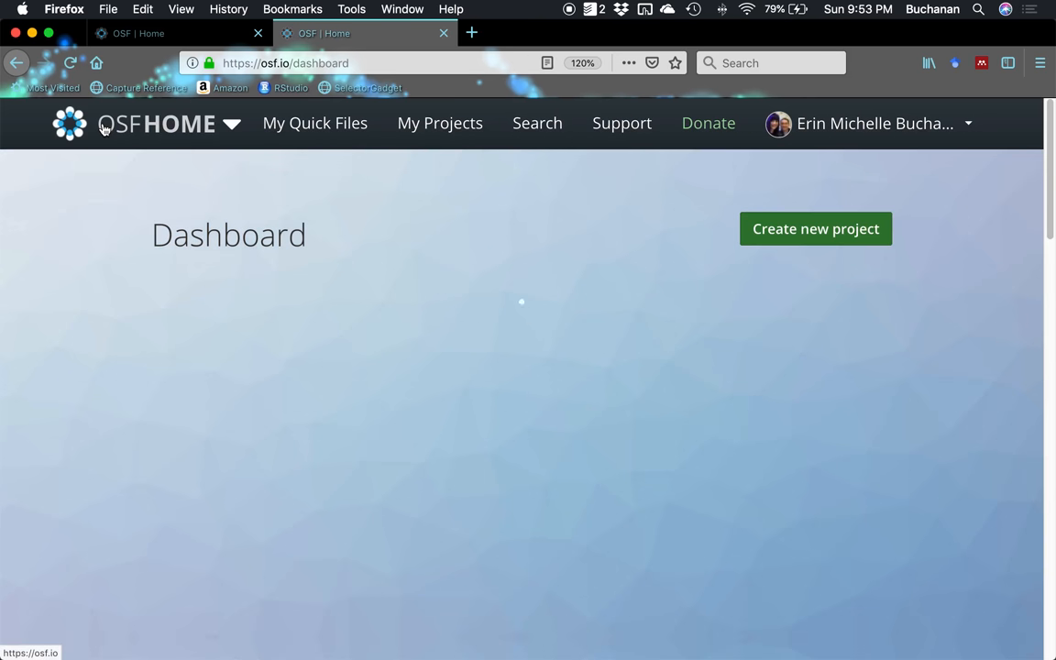
pyautogui.moveTo(323, 359)
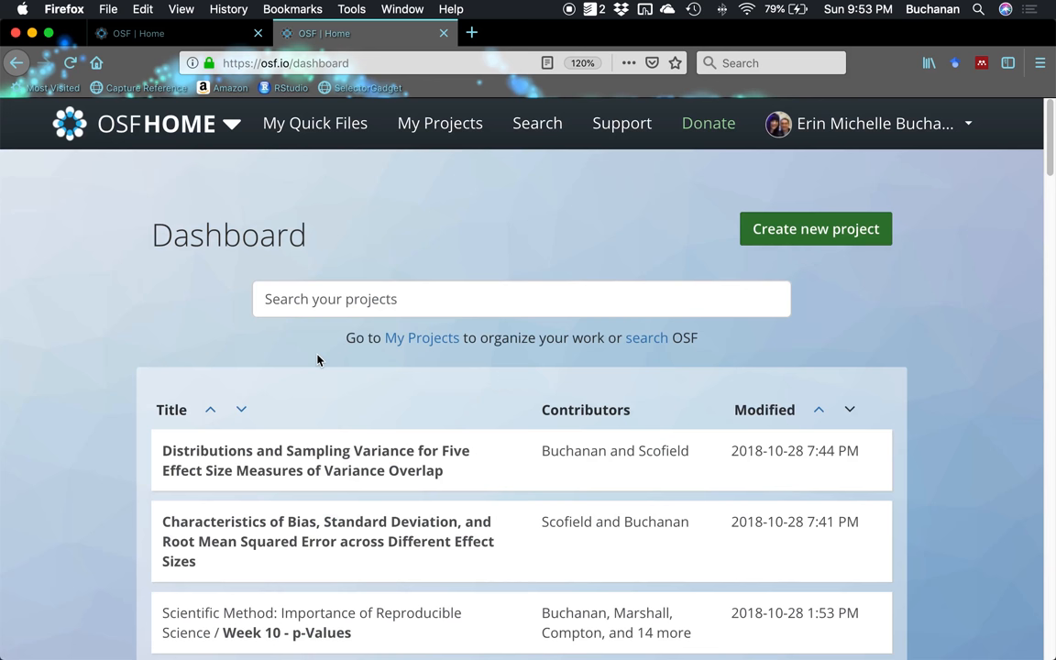
pyautogui.click(521, 299)
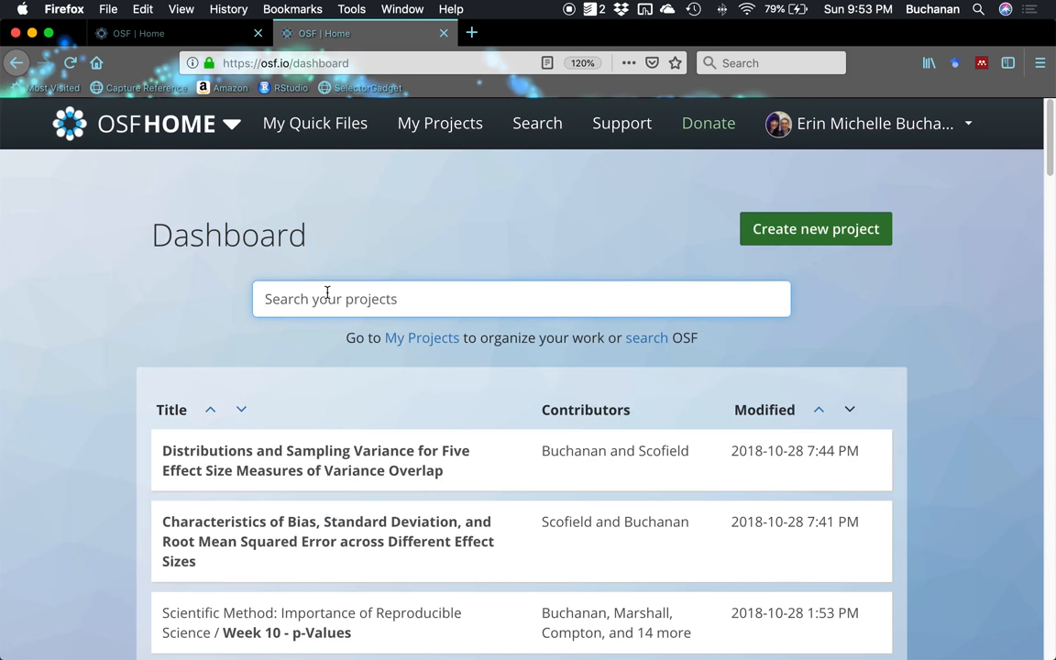
pyautogui.write('fork')
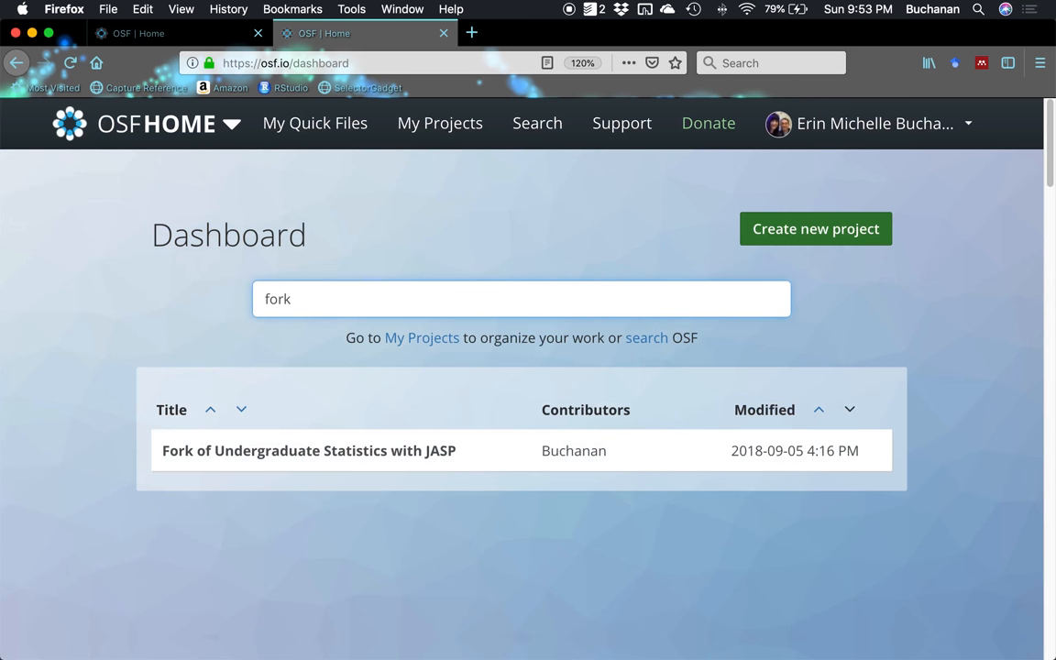
pyautogui.moveTo(340, 502)
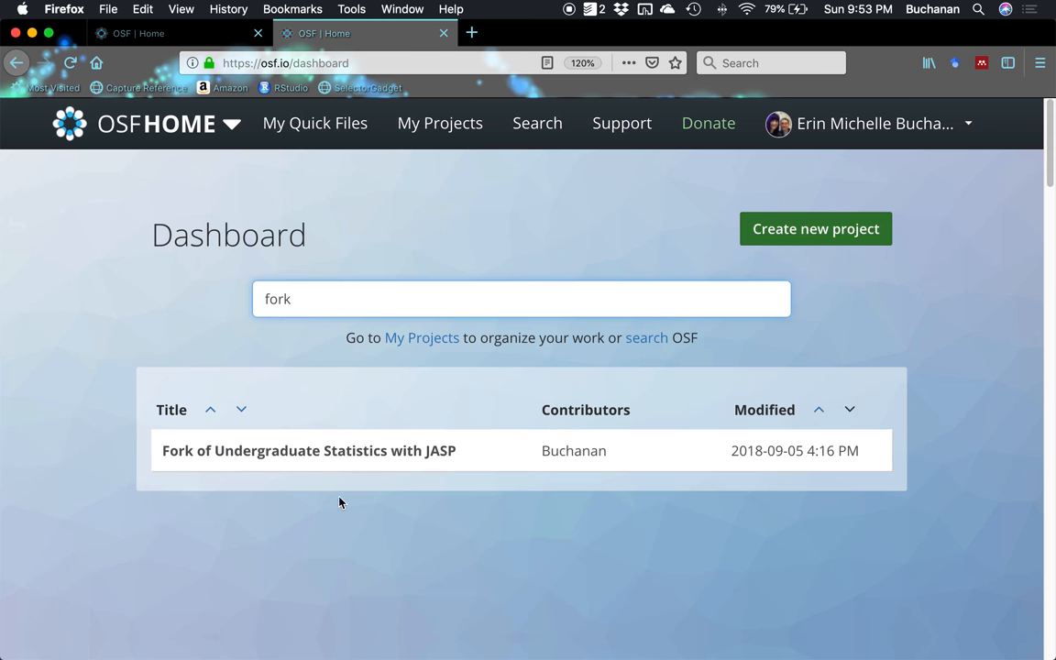
pyautogui.click(308, 450)
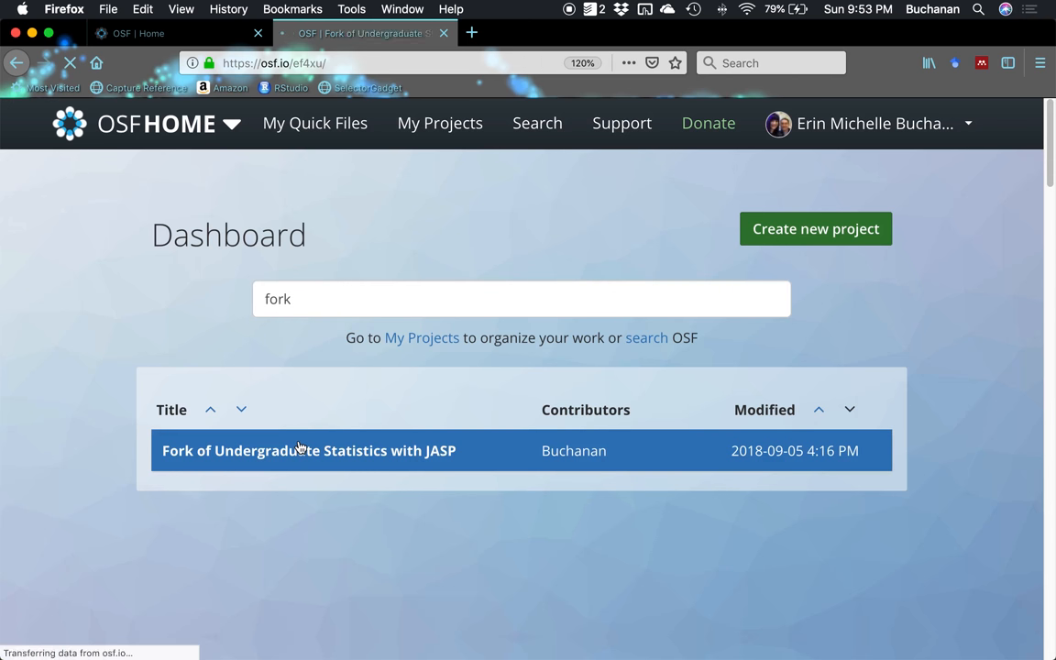
# Scroll the fork project page to its Files panel and expand the How To Guides folder.
pyautogui.click(308, 450)
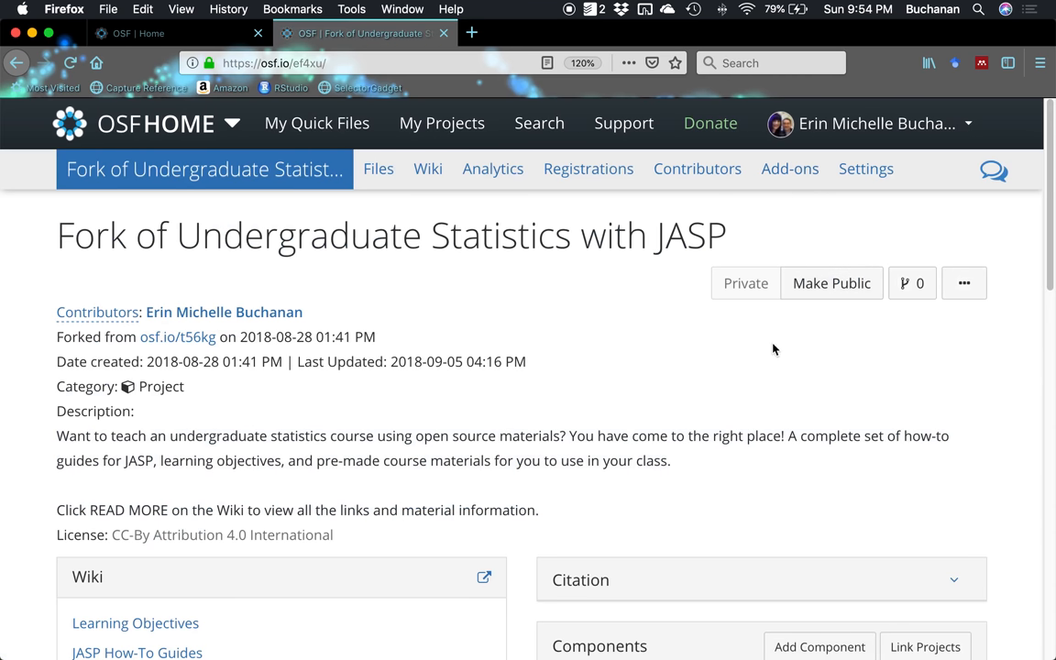
pyautogui.moveTo(788, 388)
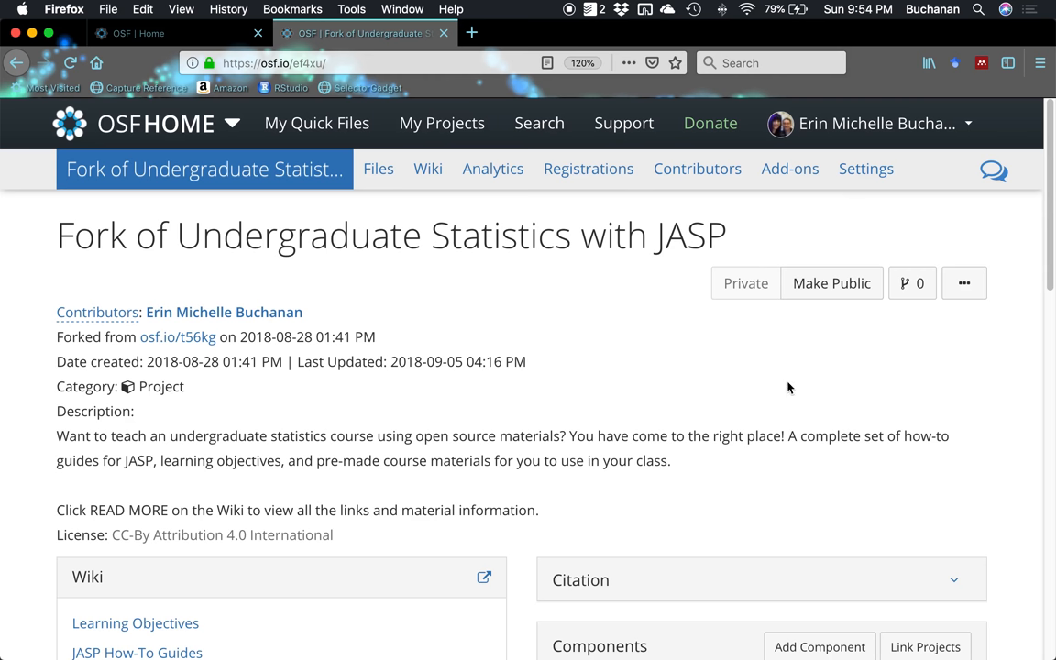
pyautogui.moveTo(761, 355)
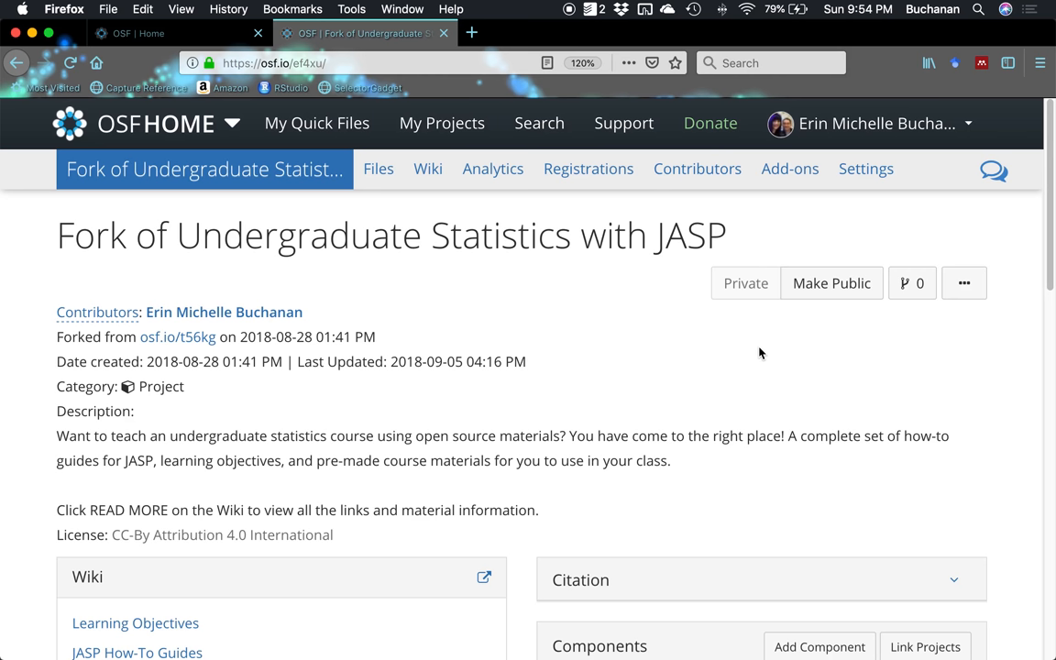
pyautogui.moveTo(32, 387)
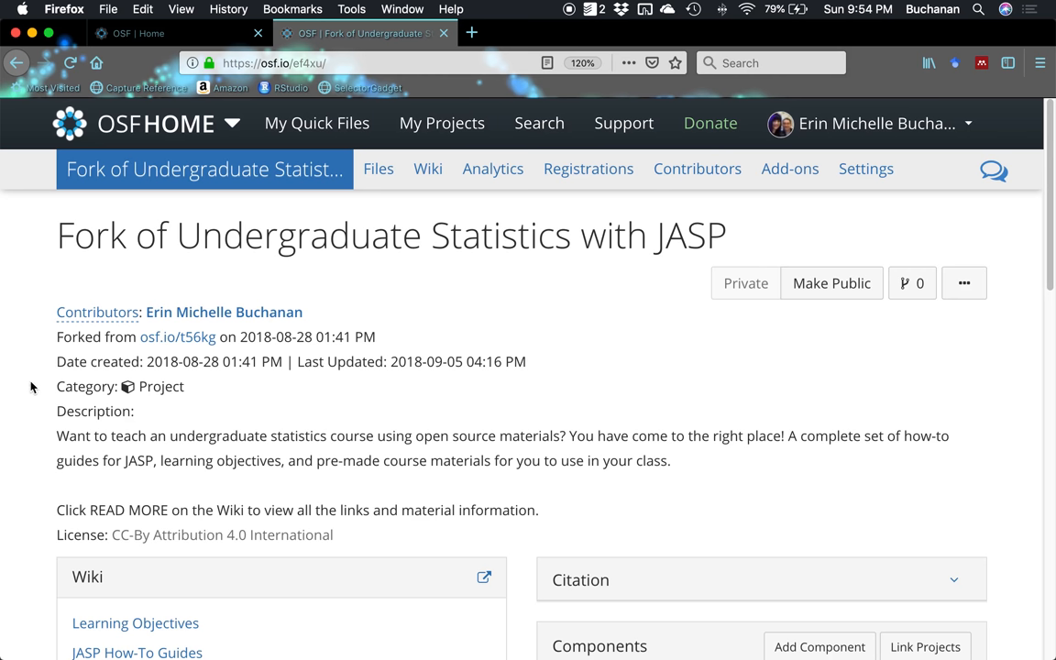
pyautogui.scroll(-3)
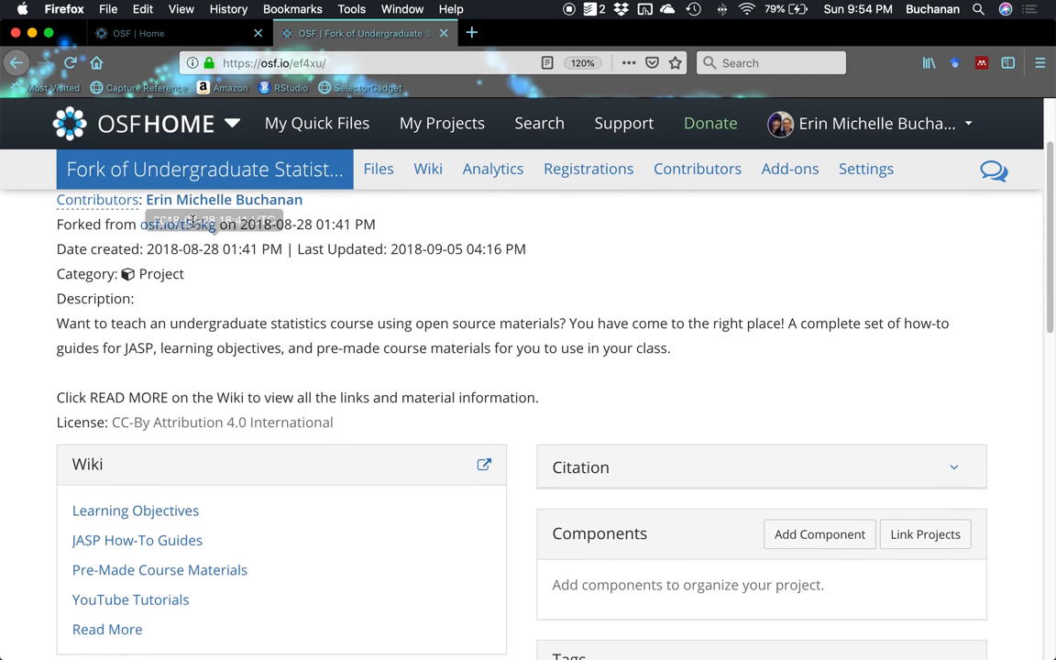
pyautogui.scroll(-3)
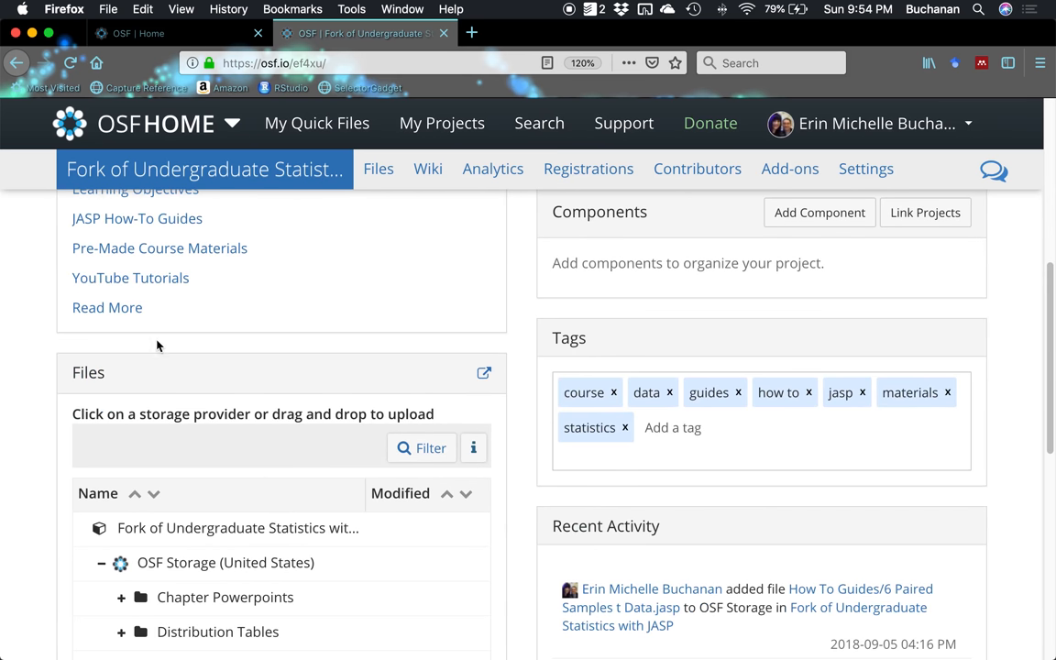
pyautogui.moveTo(146, 308)
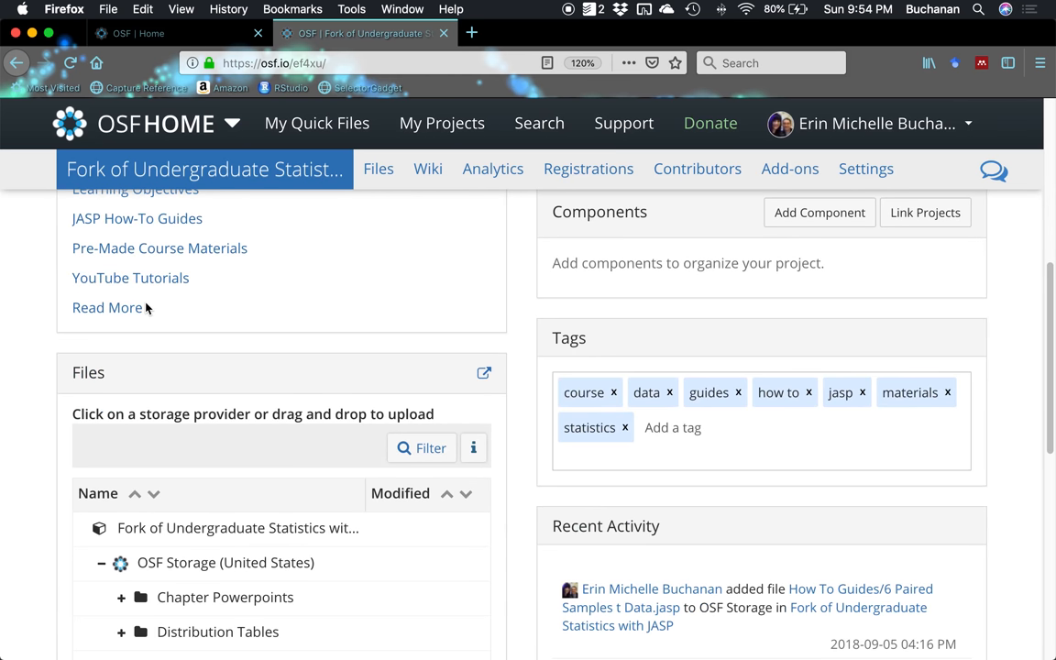
pyautogui.scroll(3)
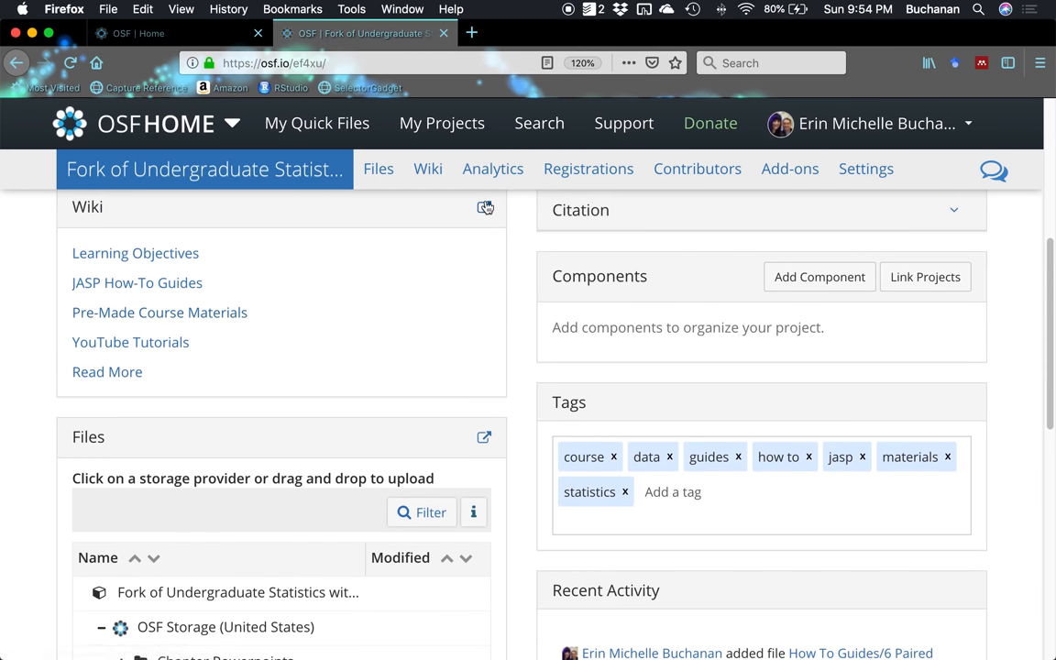
pyautogui.moveTo(398, 265)
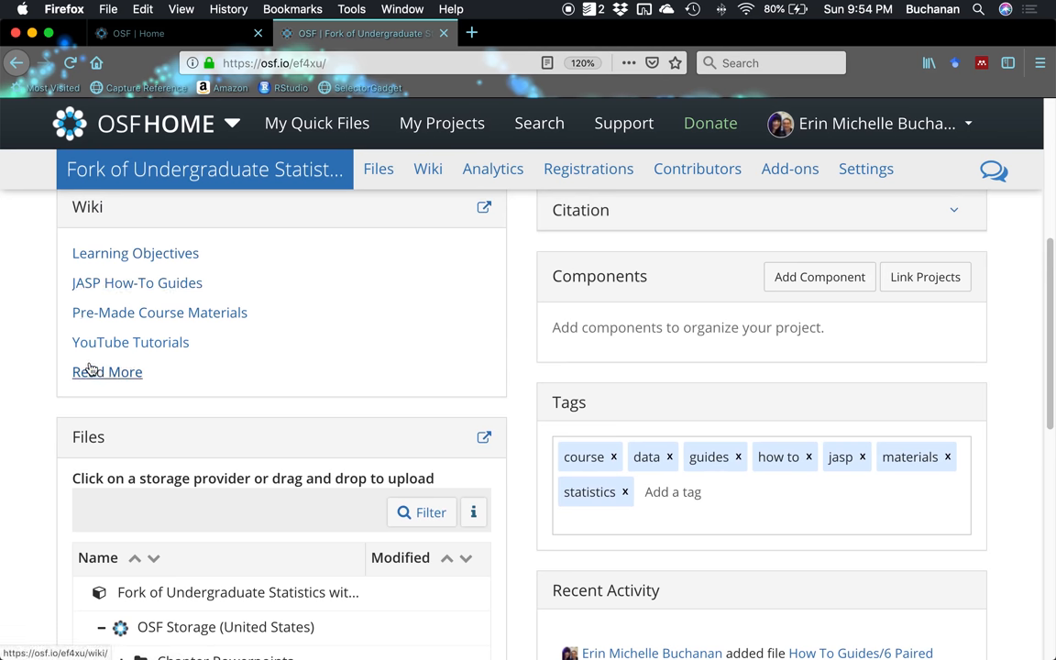
pyautogui.moveTo(391, 413)
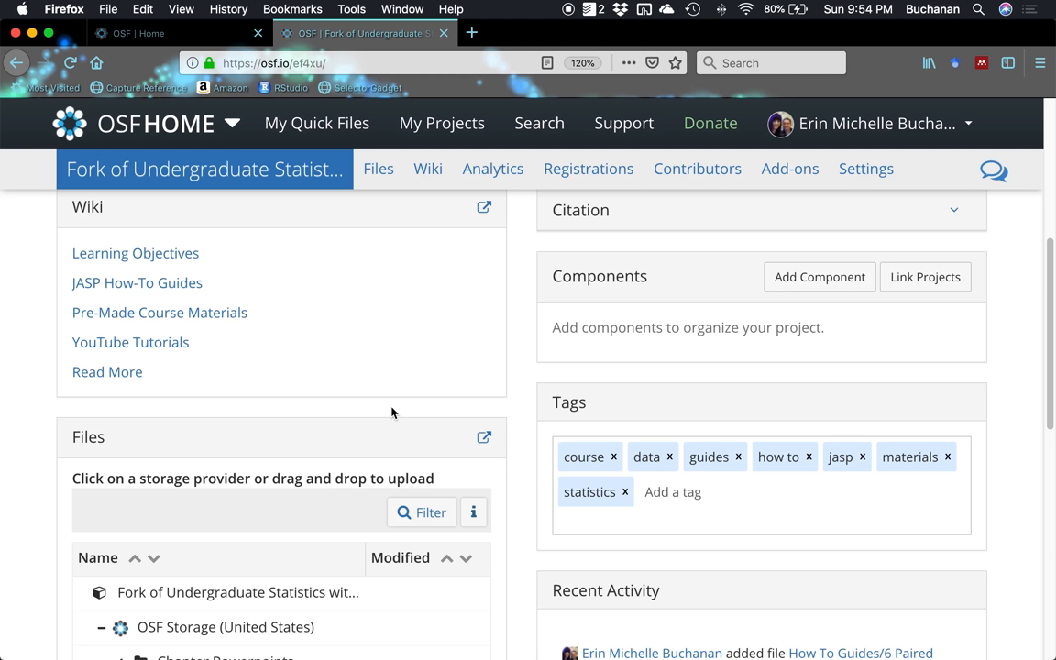
pyautogui.moveTo(388, 404)
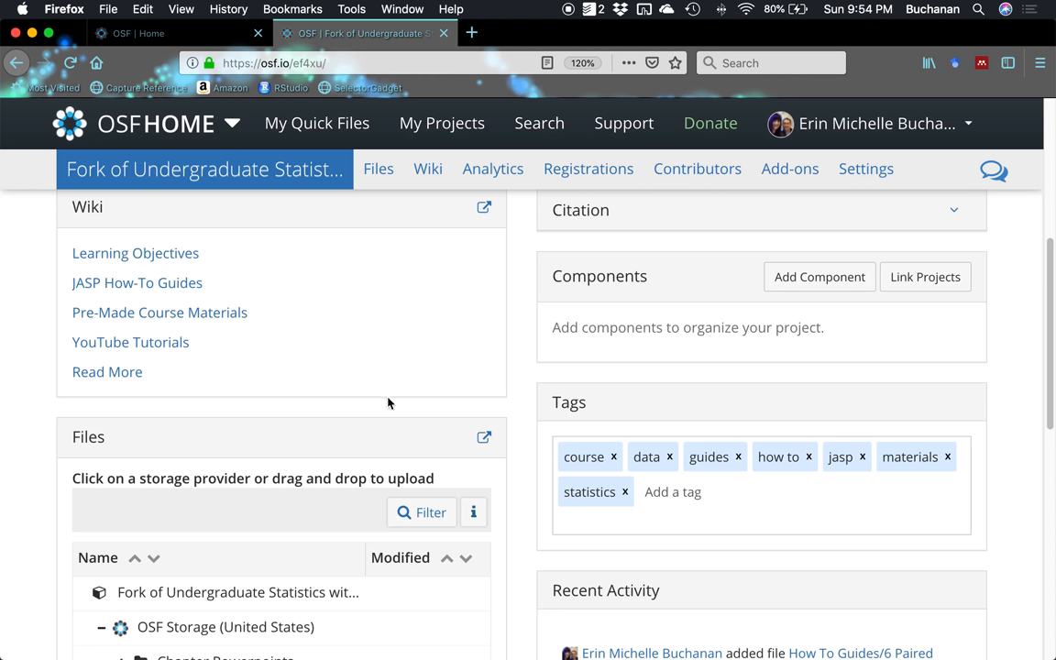
pyautogui.moveTo(122, 349)
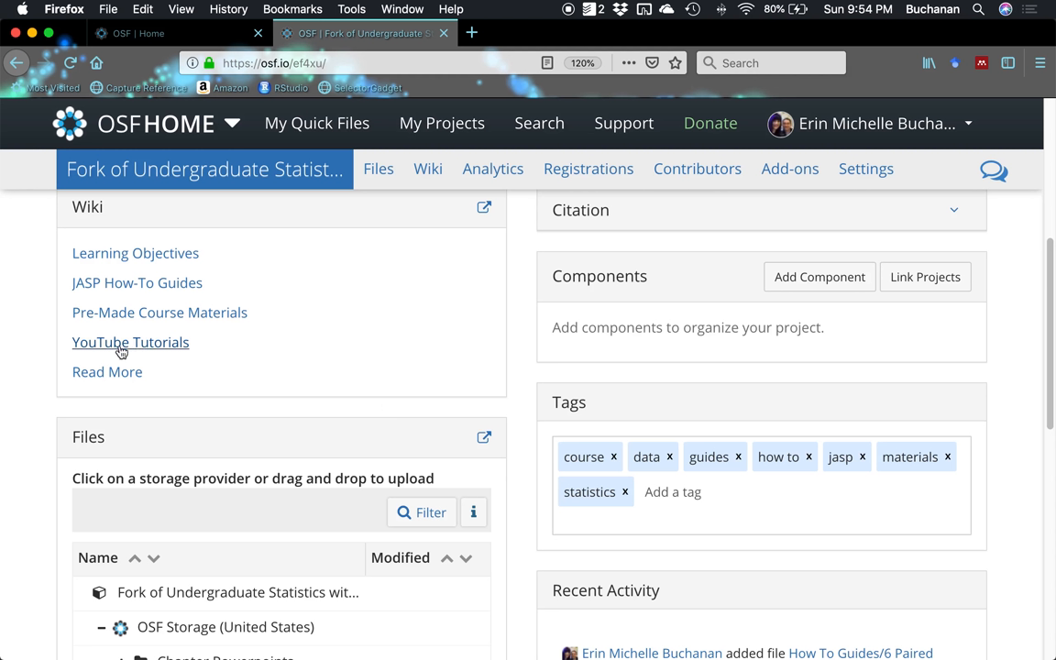
pyautogui.moveTo(130, 341)
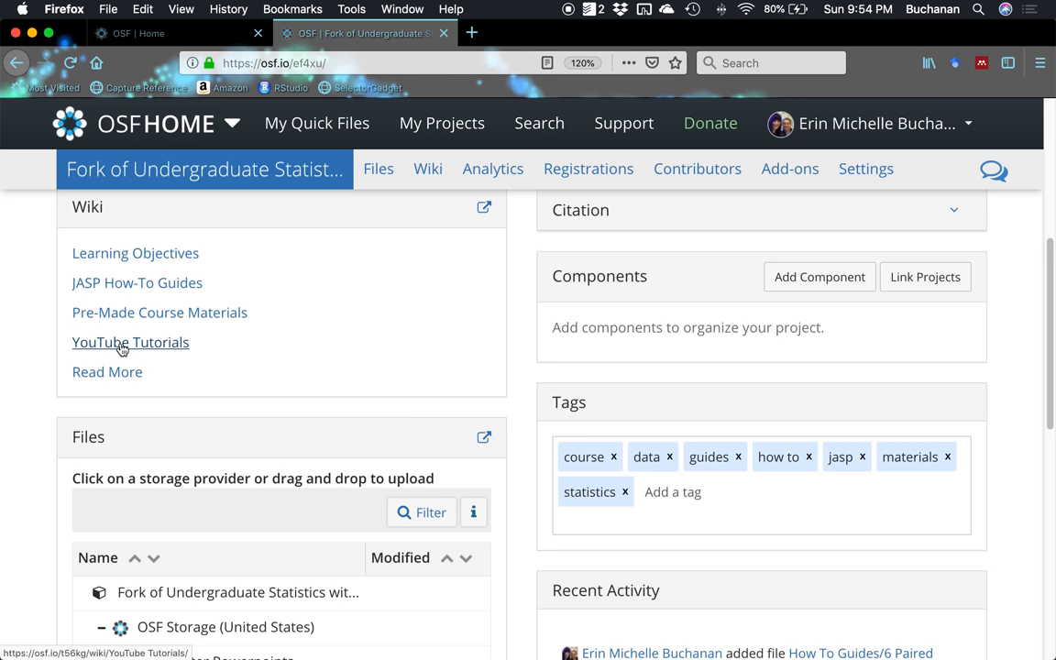
pyautogui.scroll(-3)
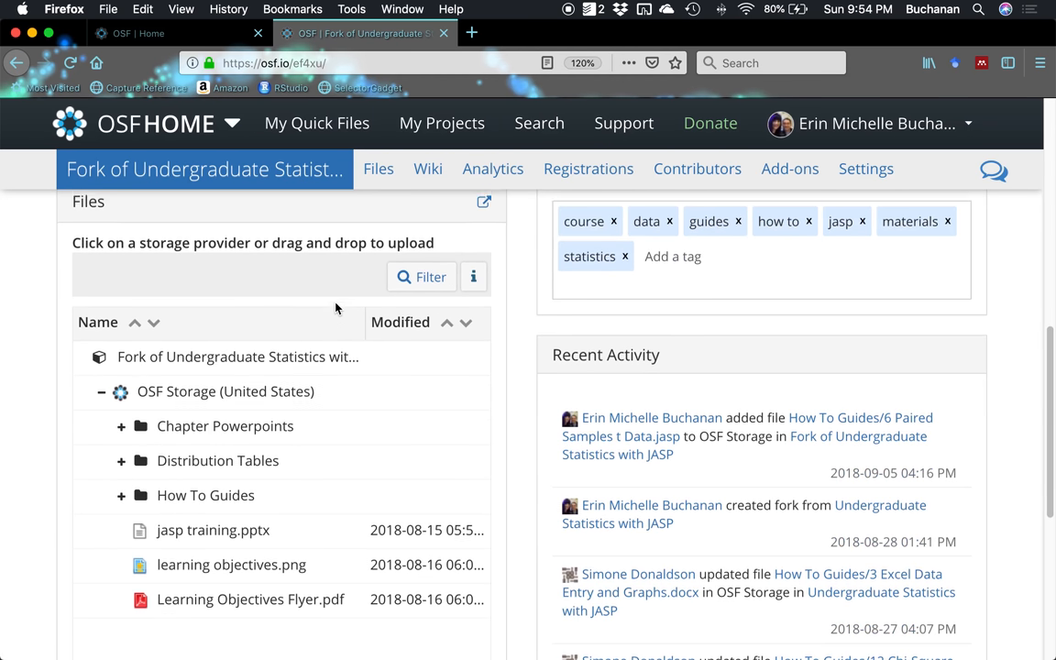
pyautogui.scroll(-3)
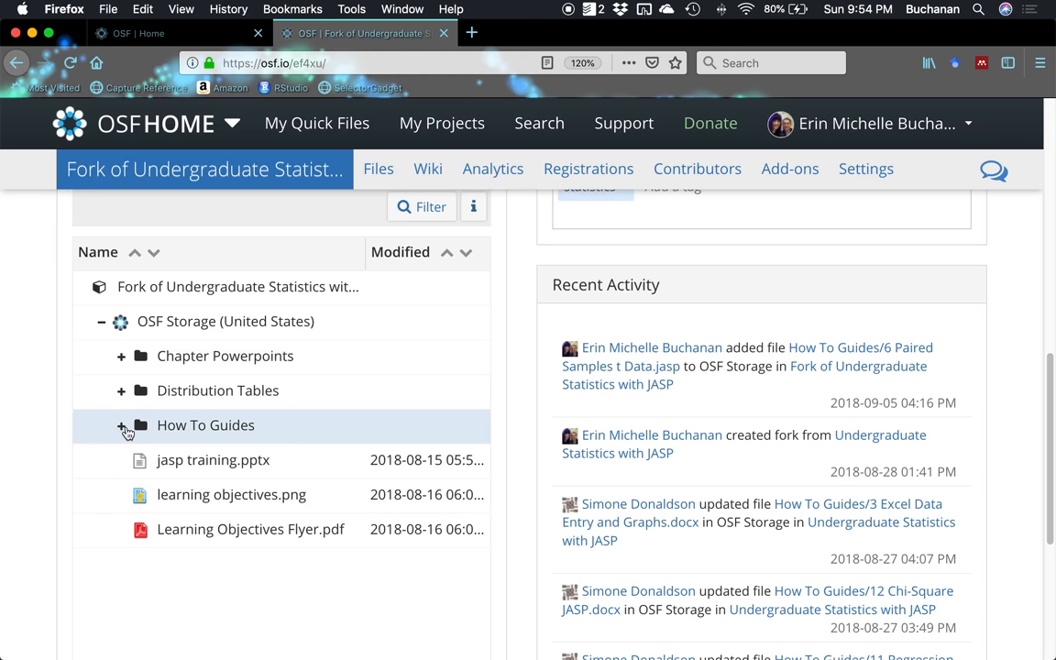
pyautogui.click(120, 390)
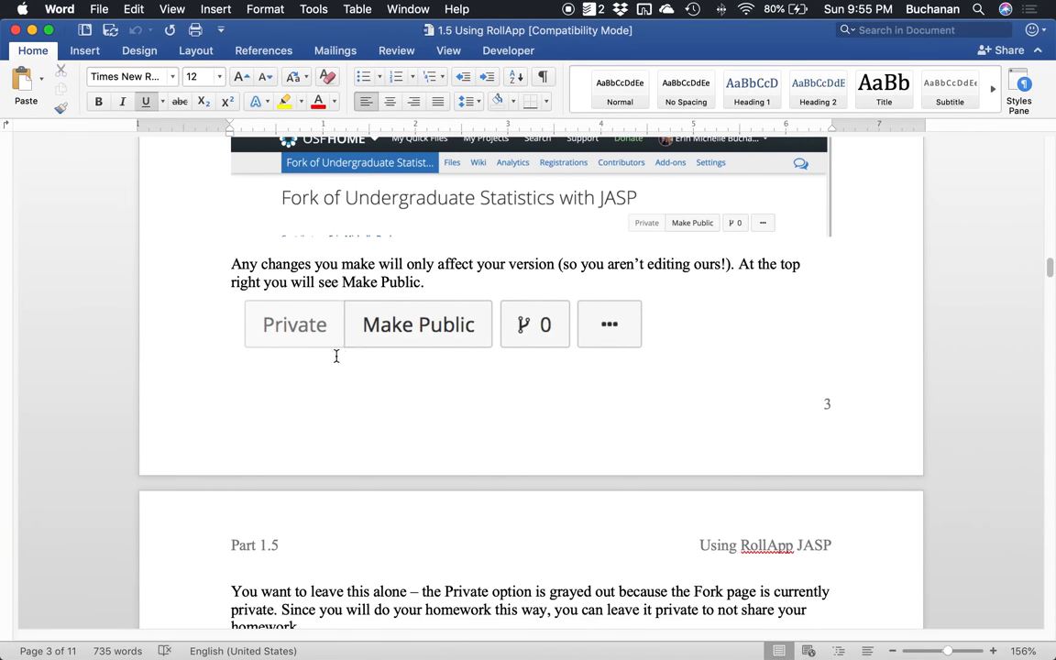
pyautogui.moveTo(369, 337)
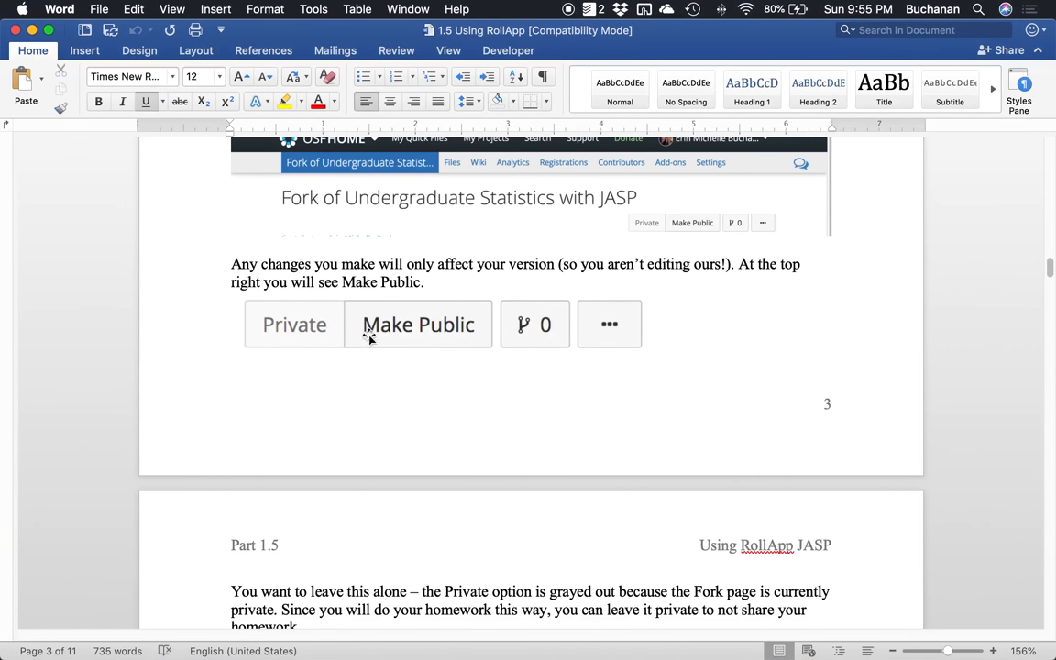
# Scroll the guide to the 'How to add homework files' section's Click on Files step.
pyautogui.scroll(-3)
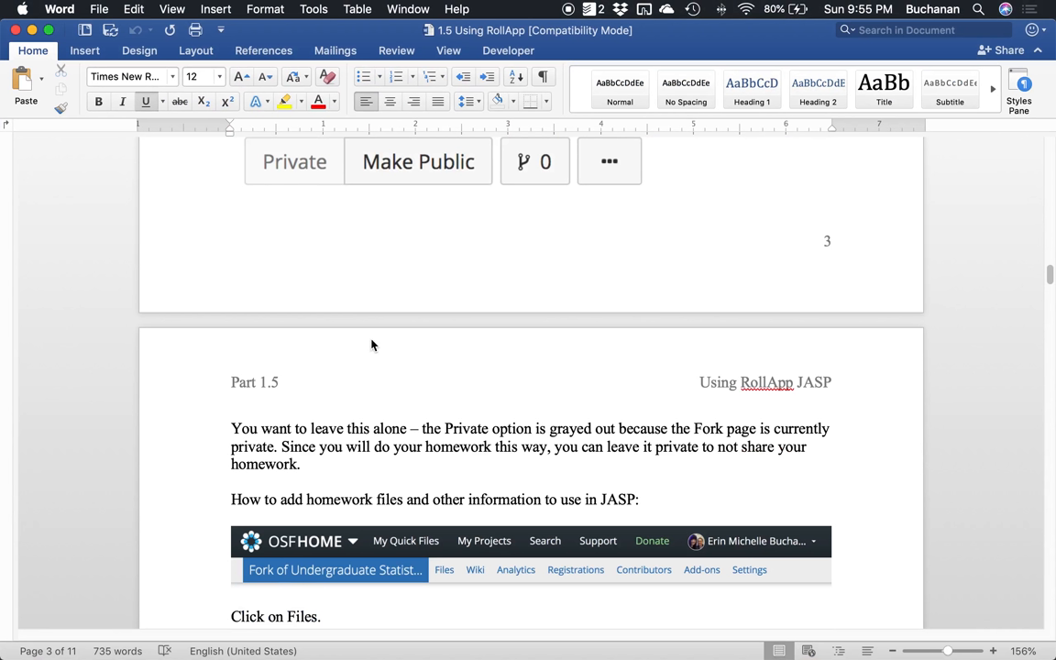
pyautogui.moveTo(360, 356)
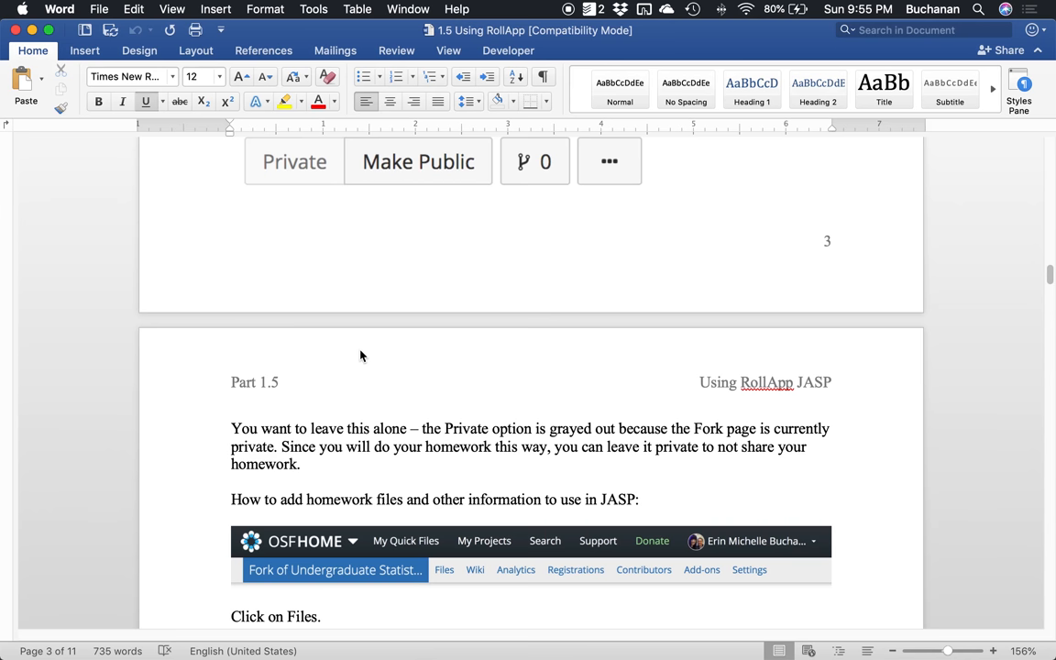
pyautogui.scroll(-3)
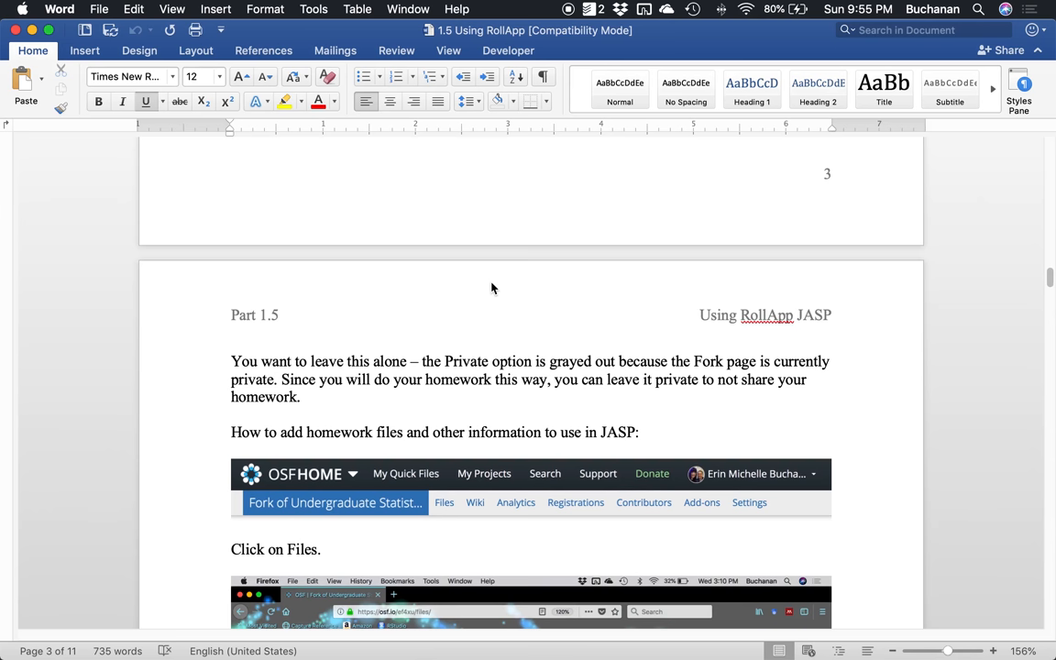
pyautogui.scroll(-3)
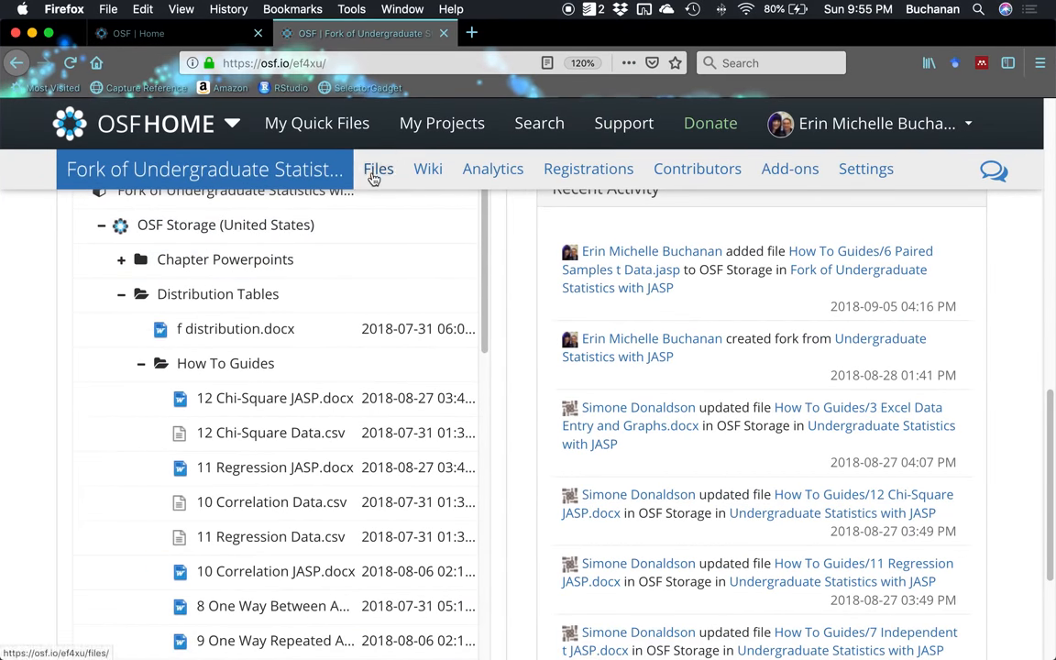
# Open the fork's file listing, expand Homework, and cancel the upload file picker.
pyautogui.click(379, 167)
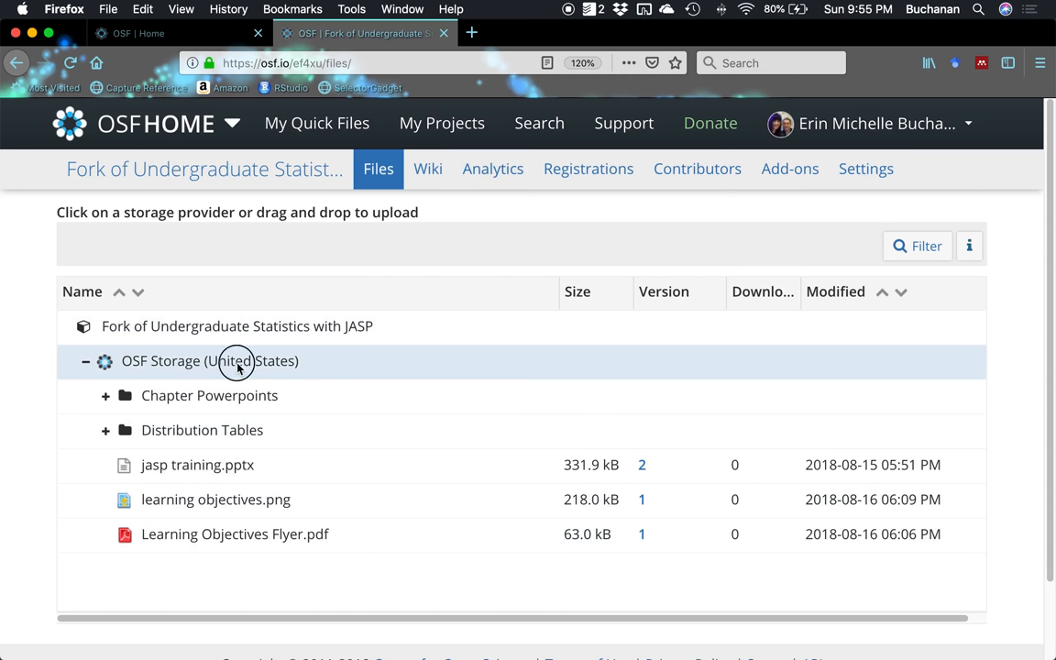
pyautogui.click(209, 360)
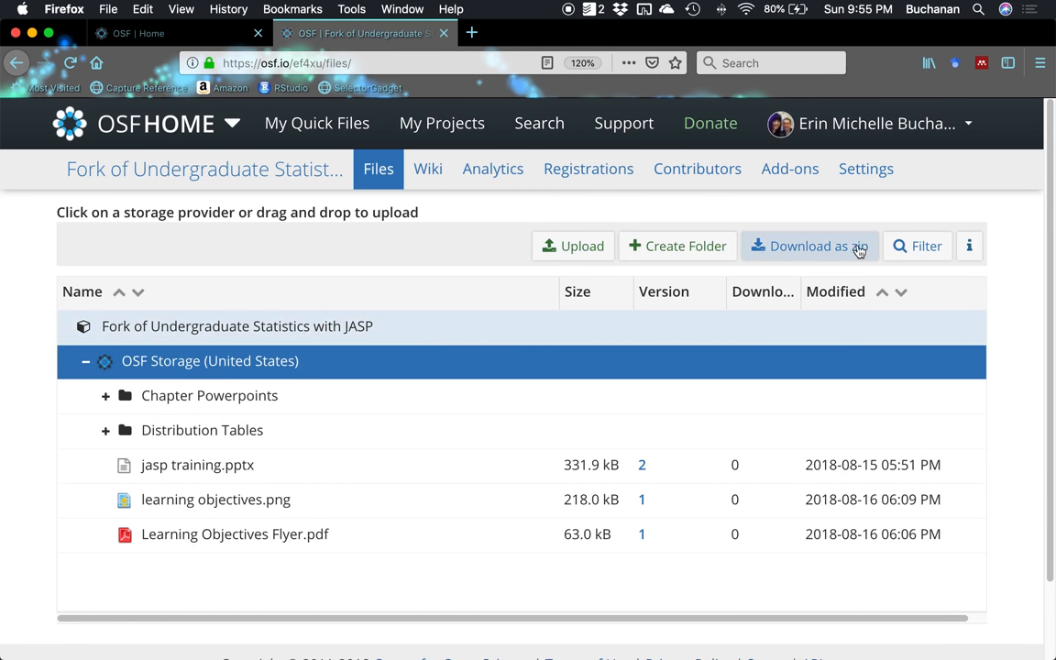
pyautogui.moveTo(650, 261)
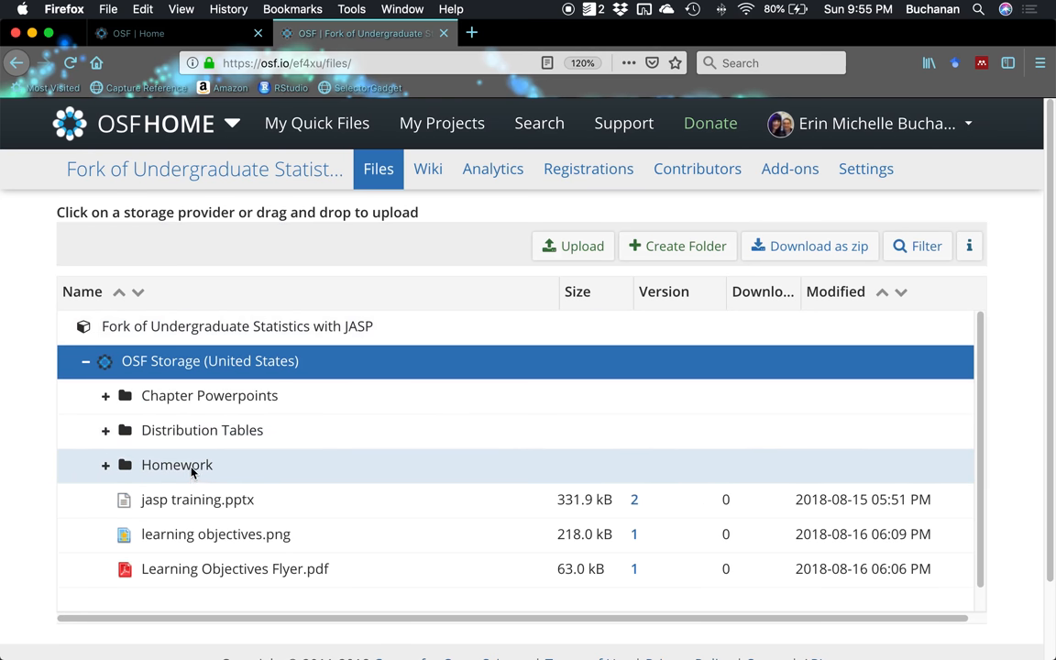
pyautogui.click(176, 465)
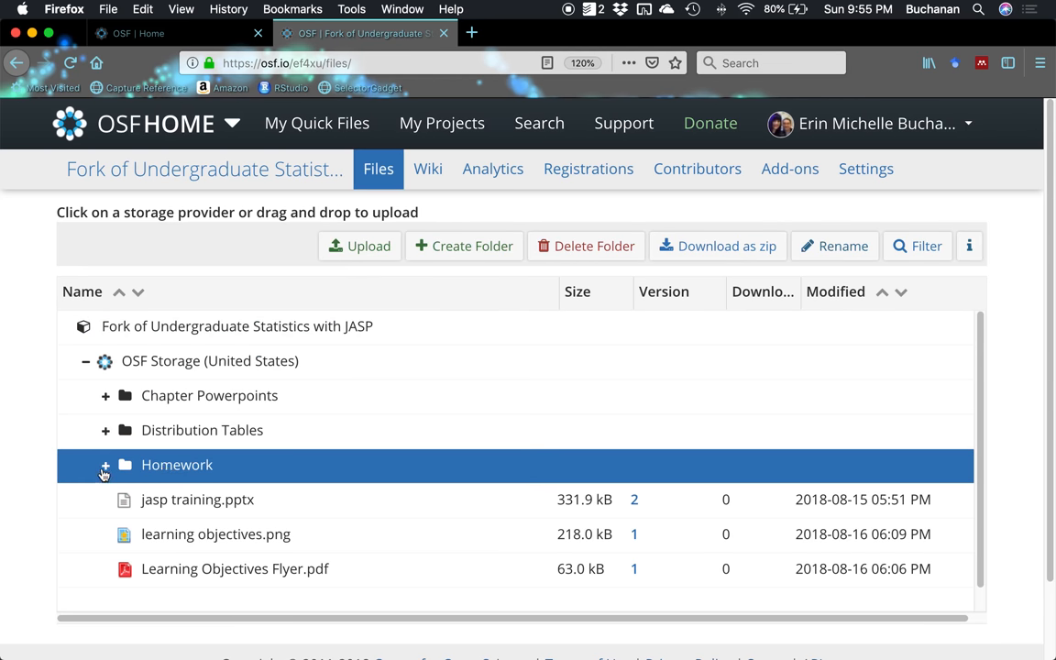
pyautogui.moveTo(560, 246)
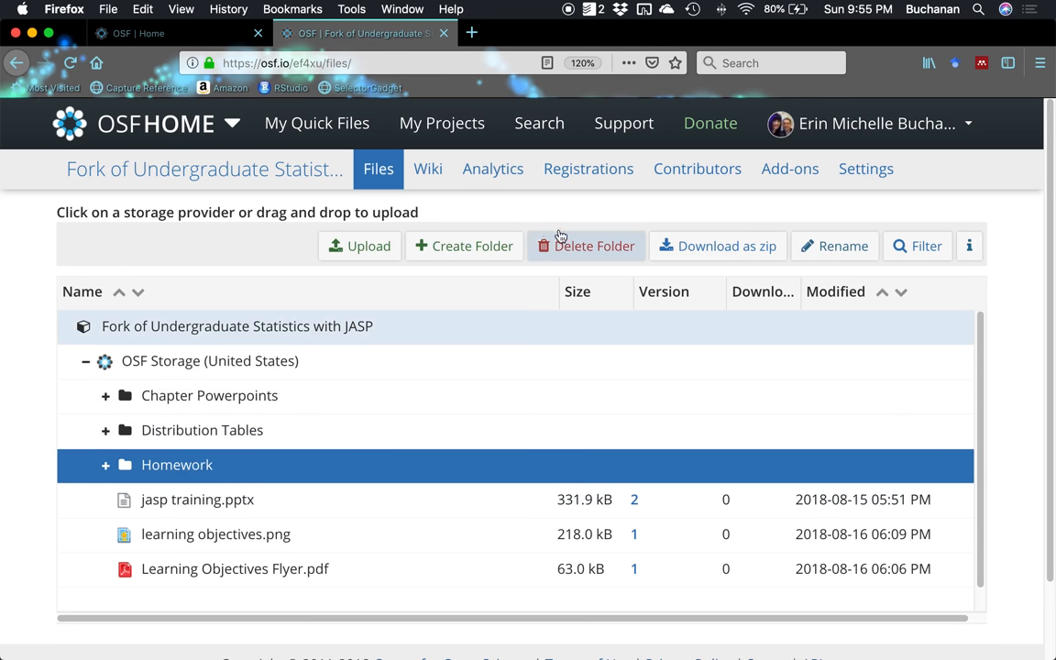
pyautogui.moveTo(366, 267)
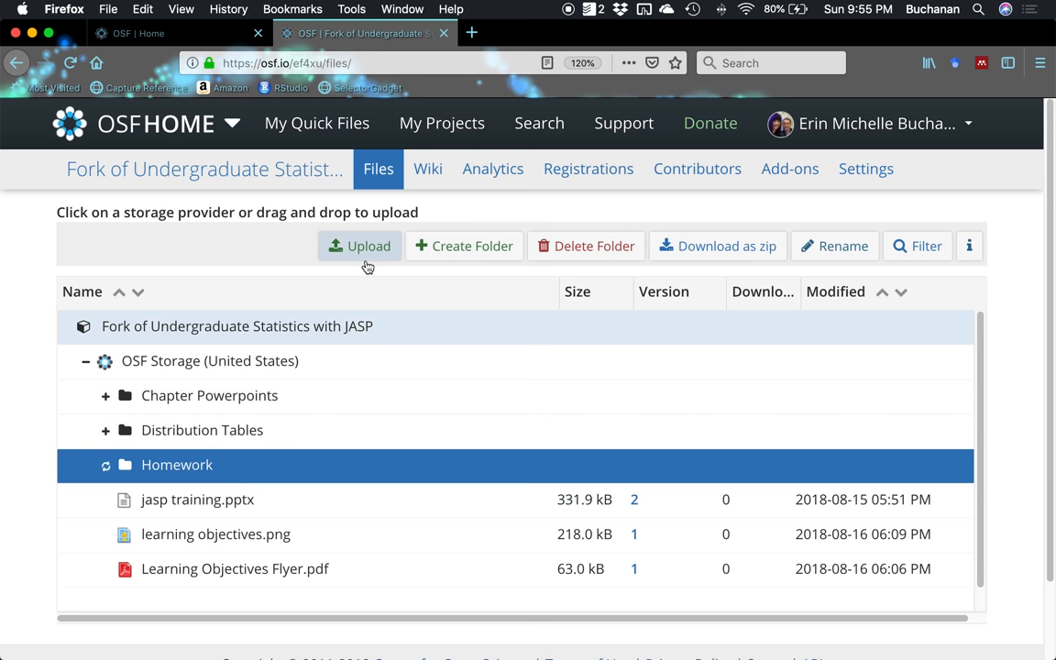
pyautogui.click(360, 245)
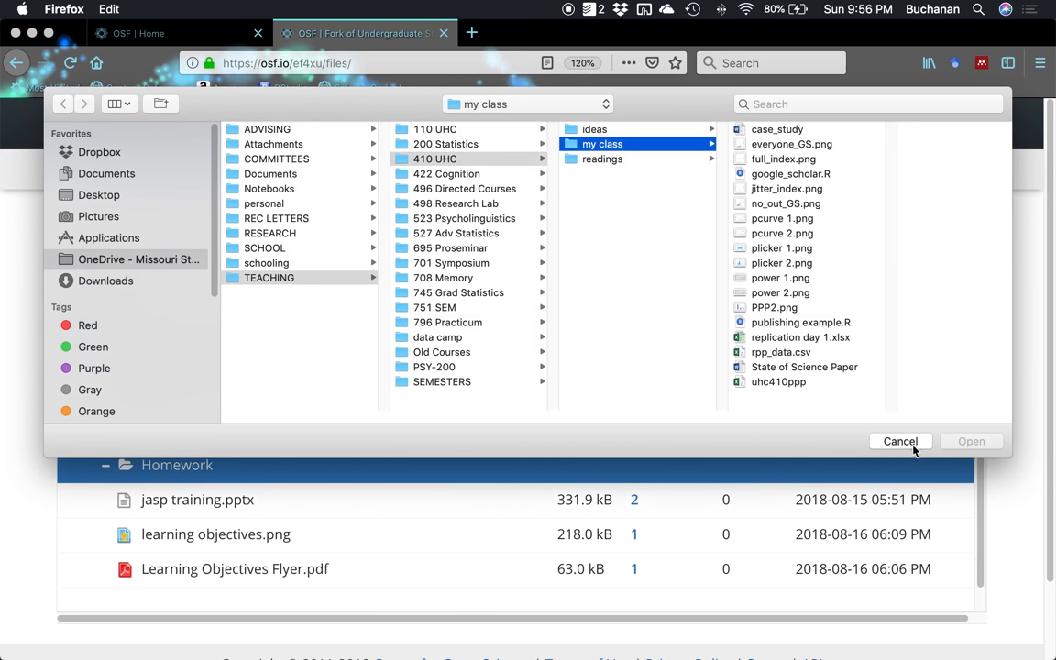
pyautogui.click(900, 440)
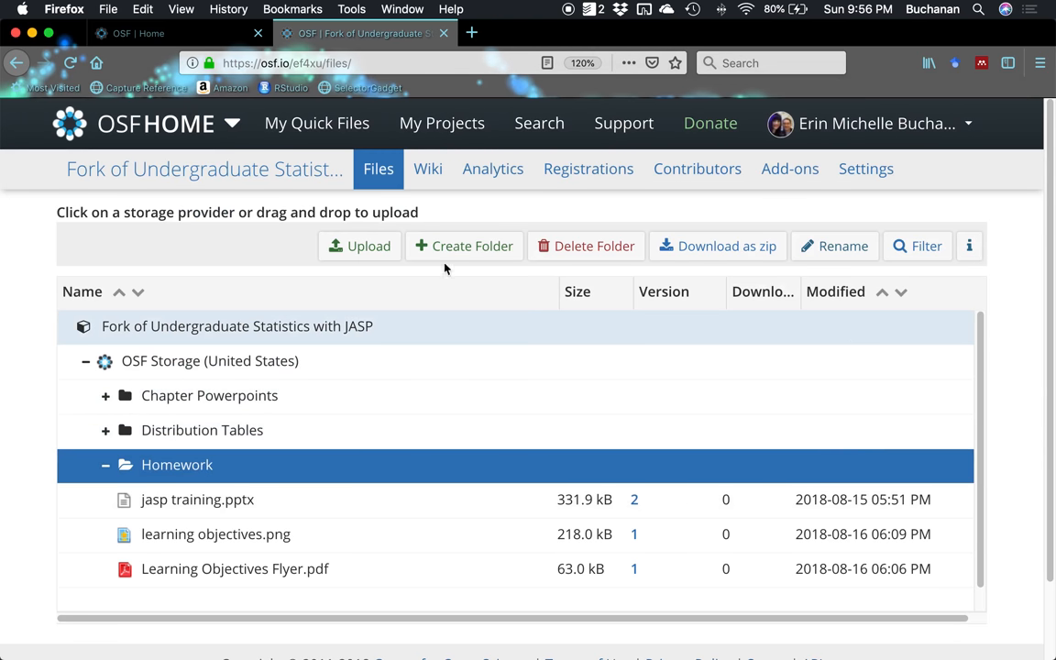
pyautogui.moveTo(220, 465)
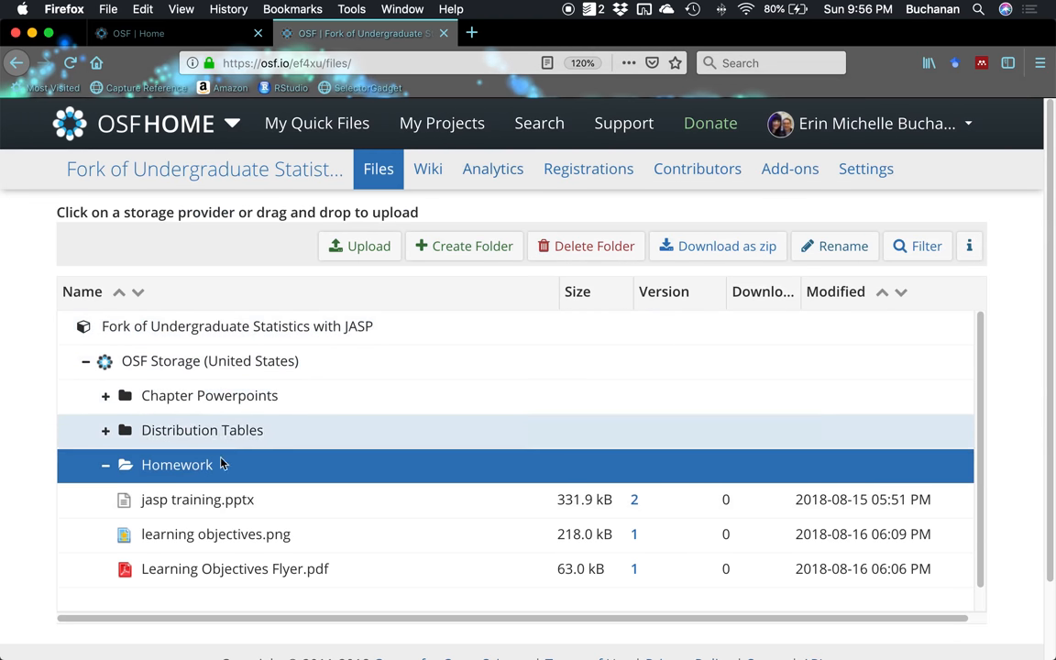
pyautogui.moveTo(31, 470)
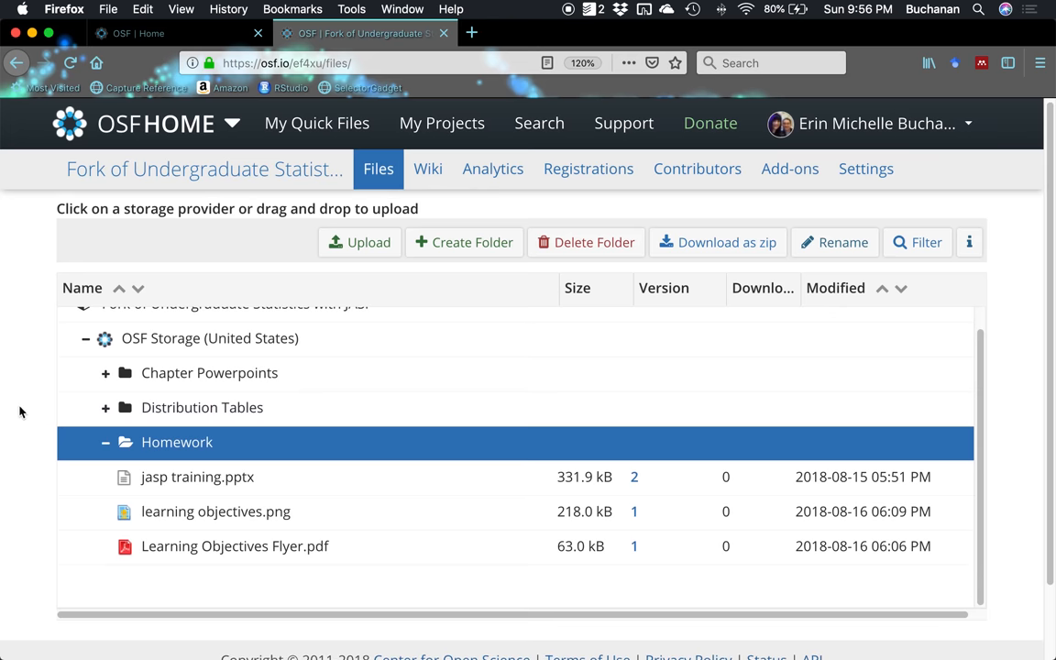
pyautogui.scroll(-3)
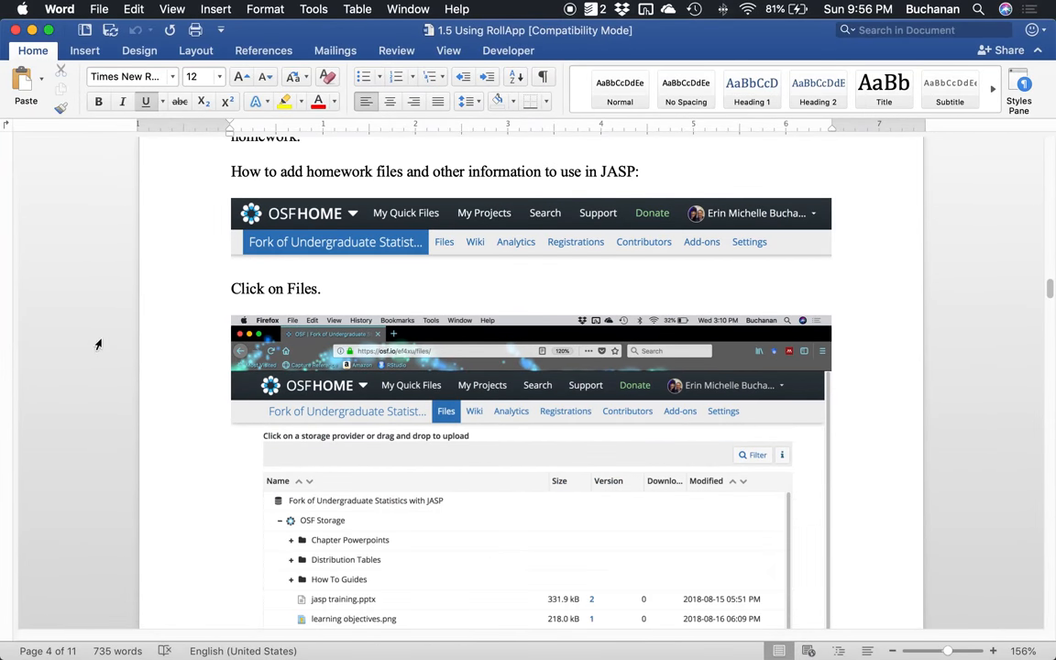
pyautogui.scroll(-3)
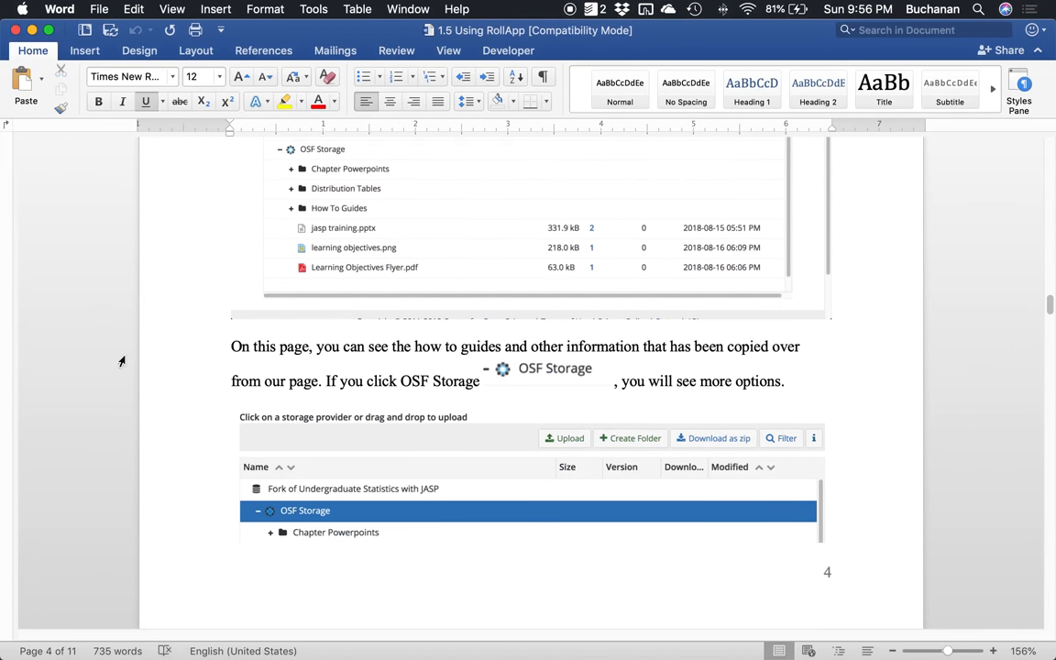
pyautogui.scroll(-3)
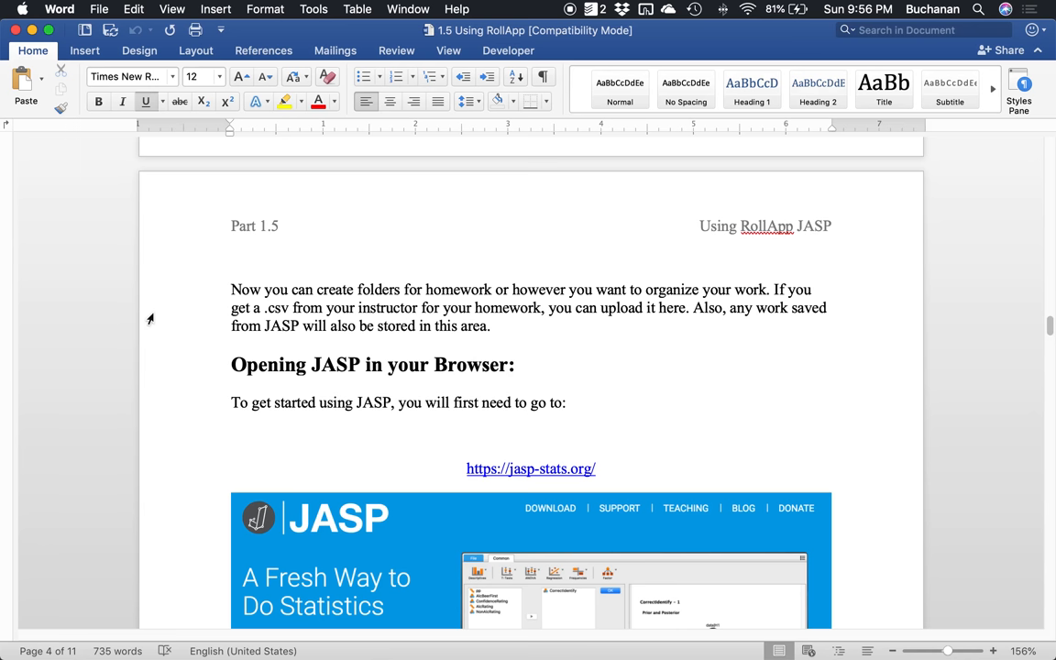
pyautogui.scroll(3)
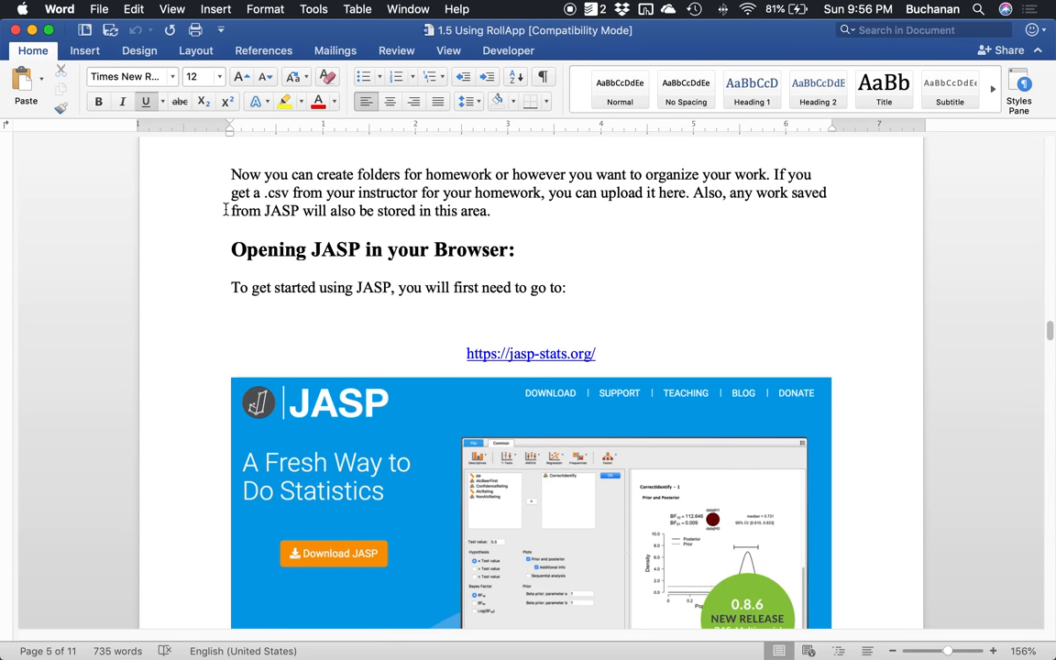
pyautogui.click(531, 353)
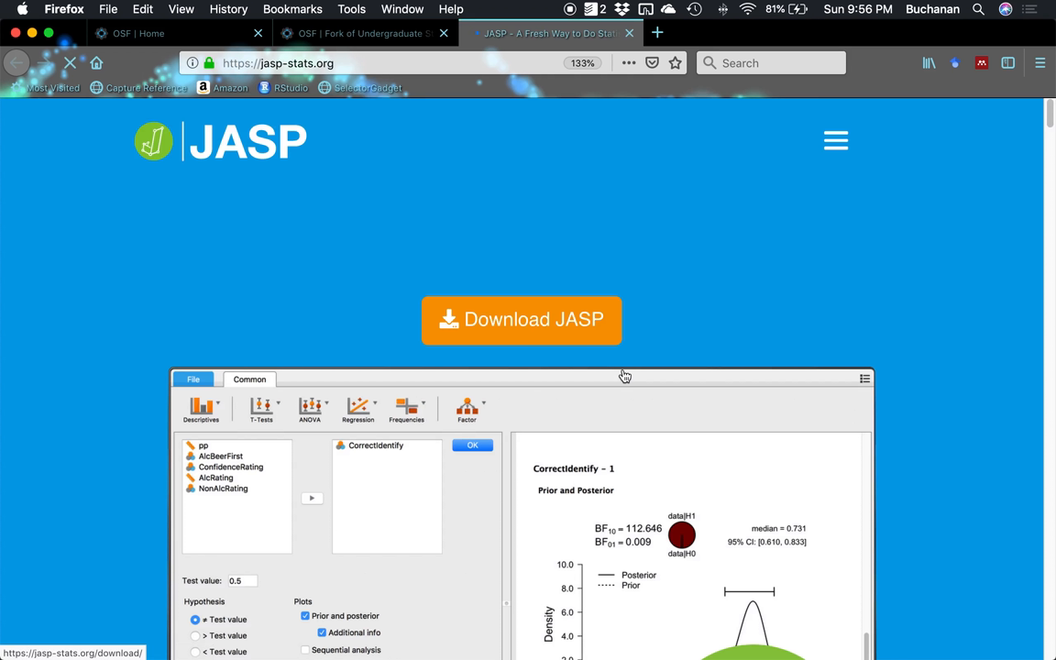
# From the JASP download page, launch JASP 0.8.5.1 online through RollApp under 'Run JASP in your Browser'.
pyautogui.scroll(-3)
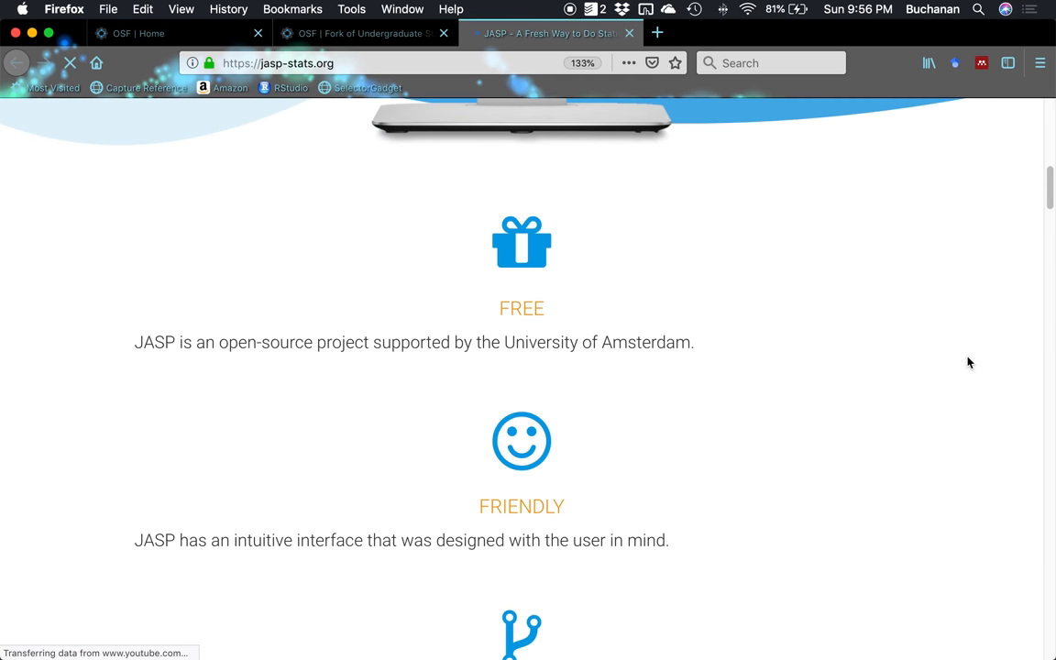
pyautogui.scroll(3)
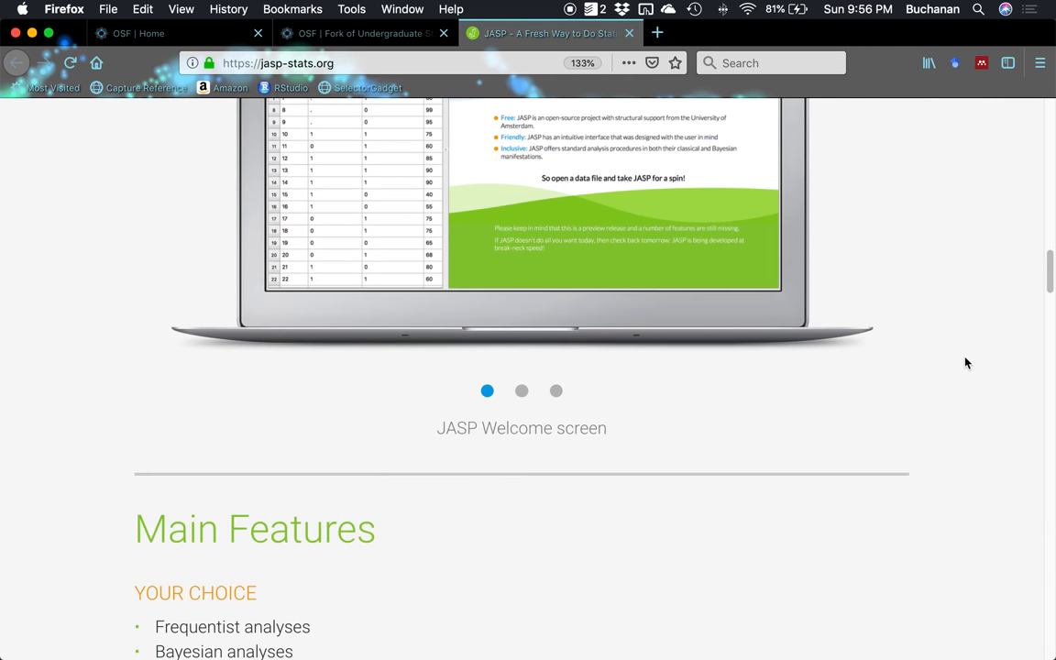
pyautogui.scroll(3)
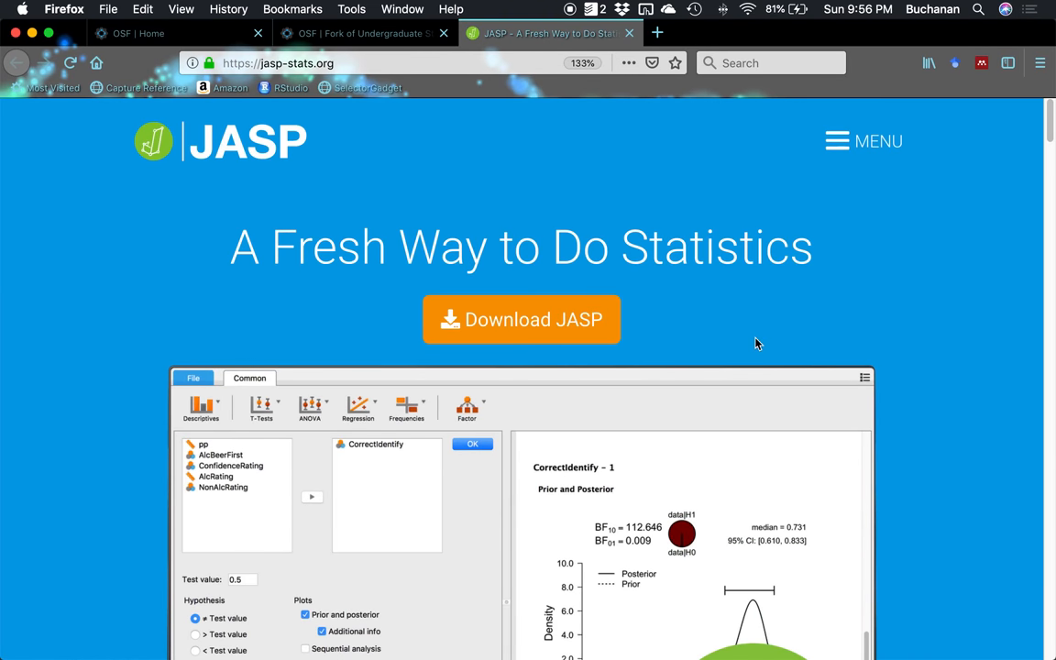
pyautogui.click(521, 319)
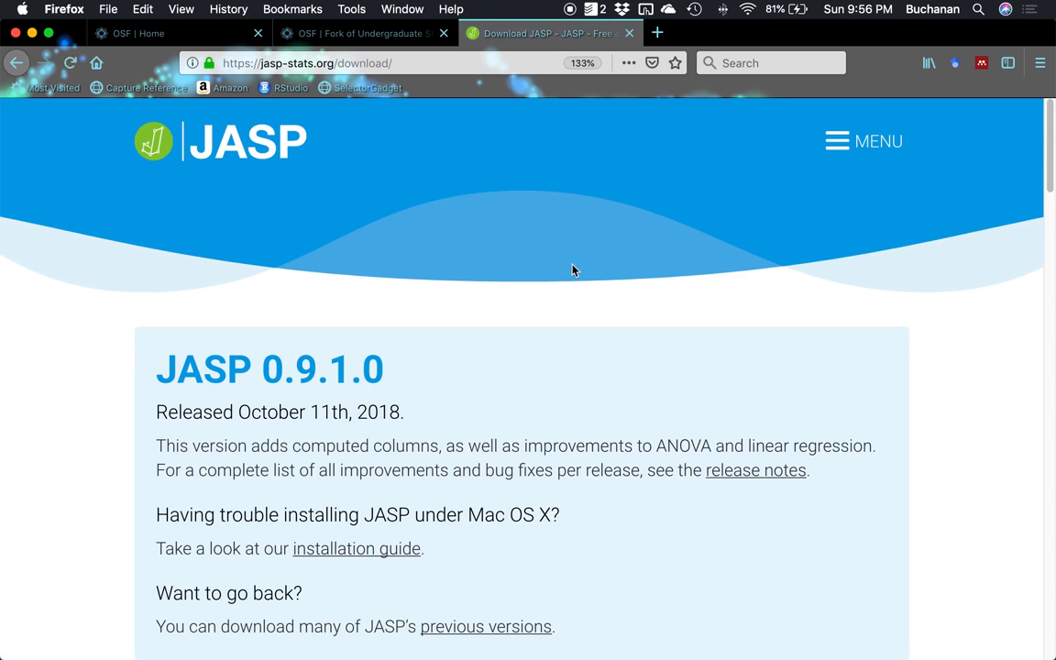
pyautogui.scroll(-3)
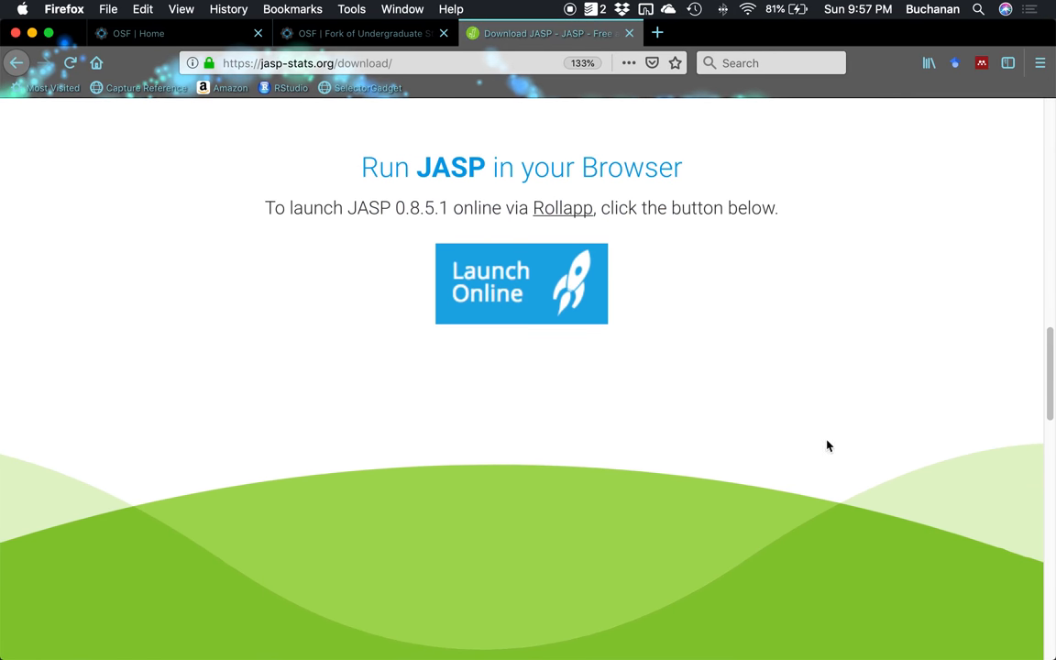
pyautogui.moveTo(520, 305)
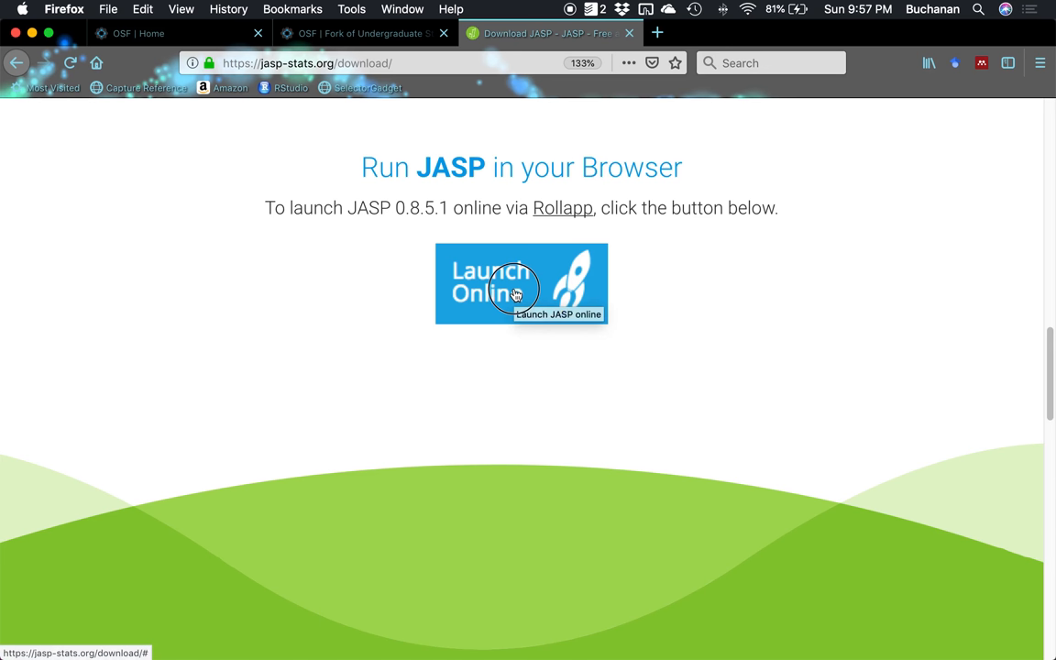
pyautogui.click(521, 284)
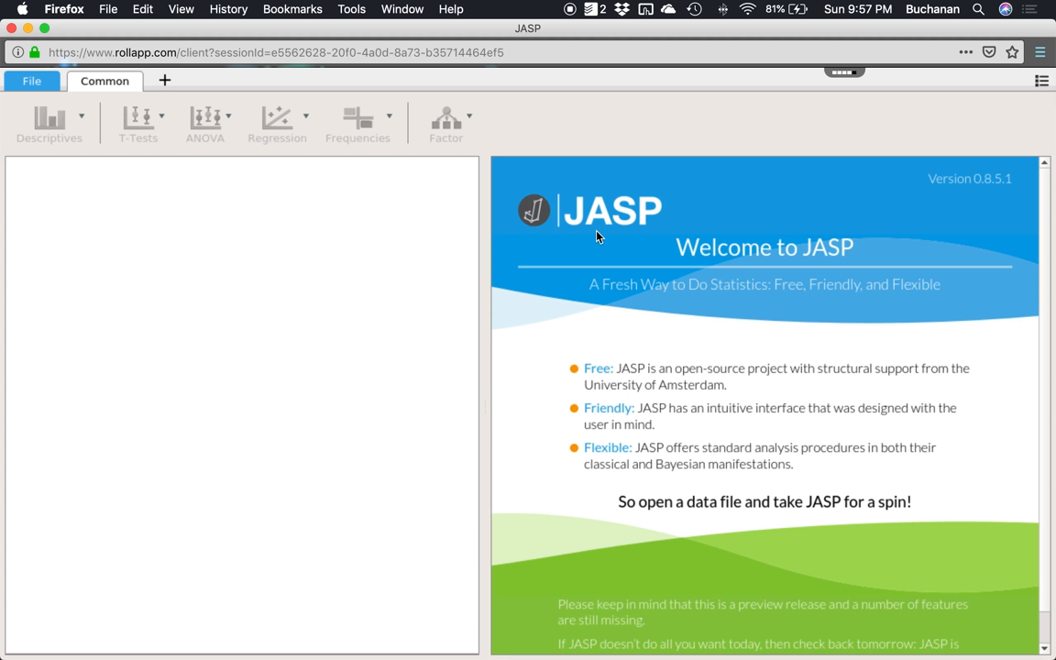
pyautogui.moveTo(142, 113)
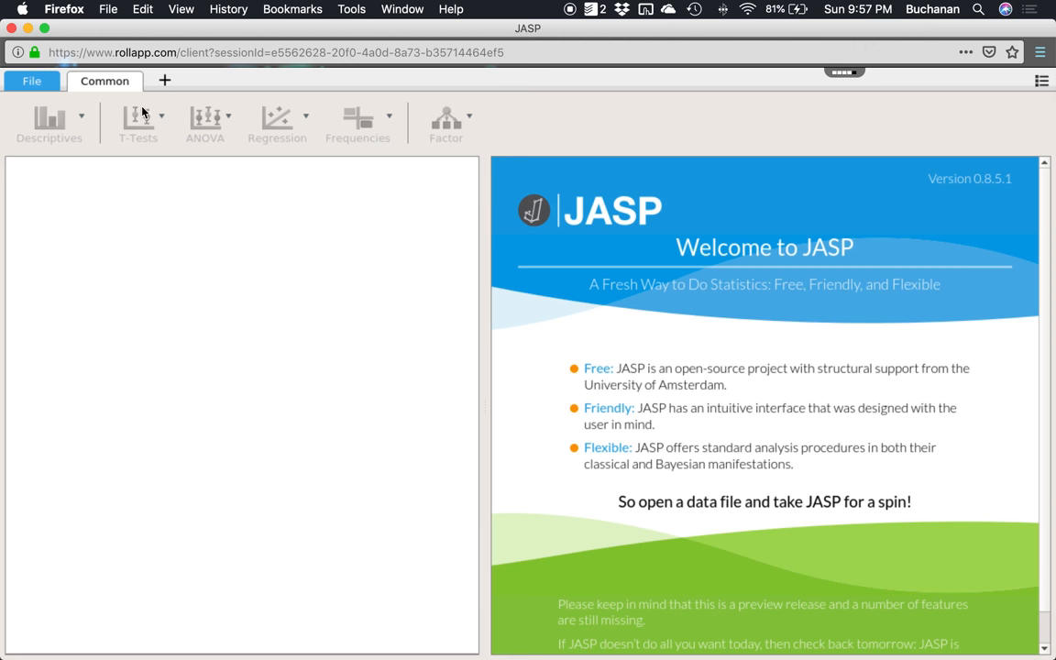
# Show JASP's File menu with the Open options and the empty Recent Files list.
pyautogui.click(32, 80)
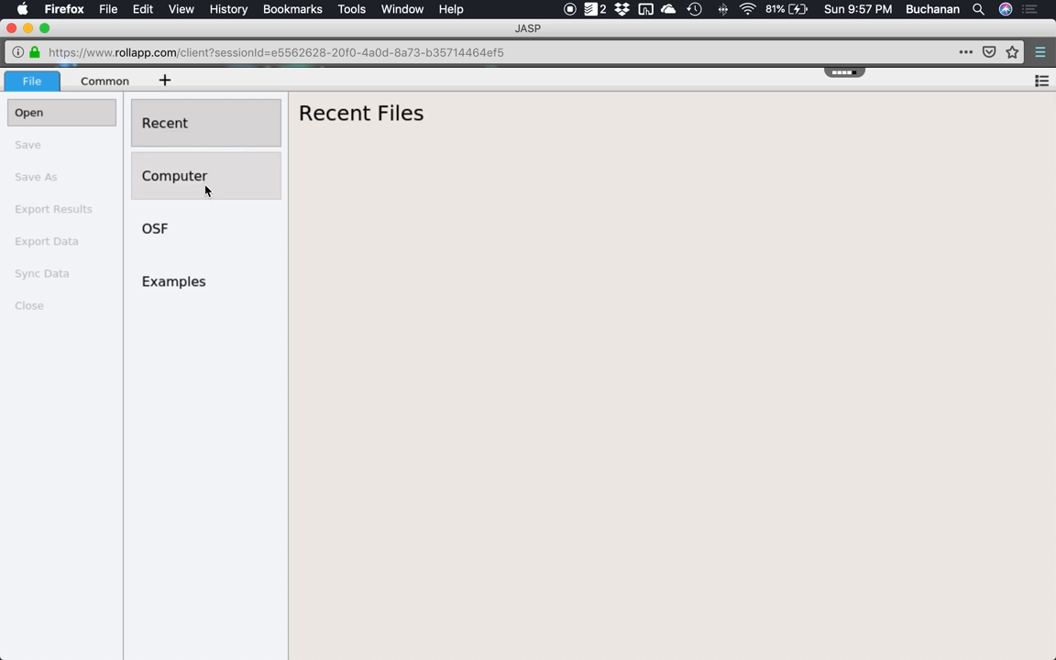
# Enter the OSF email and password in JASP's OSF login form and submit.
pyautogui.click(155, 228)
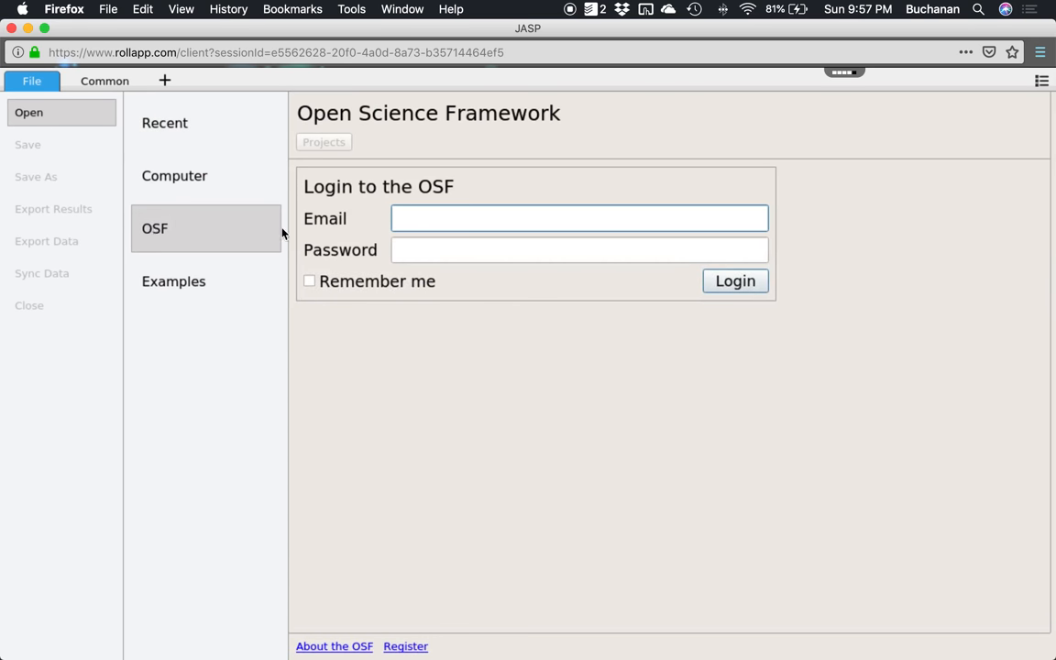
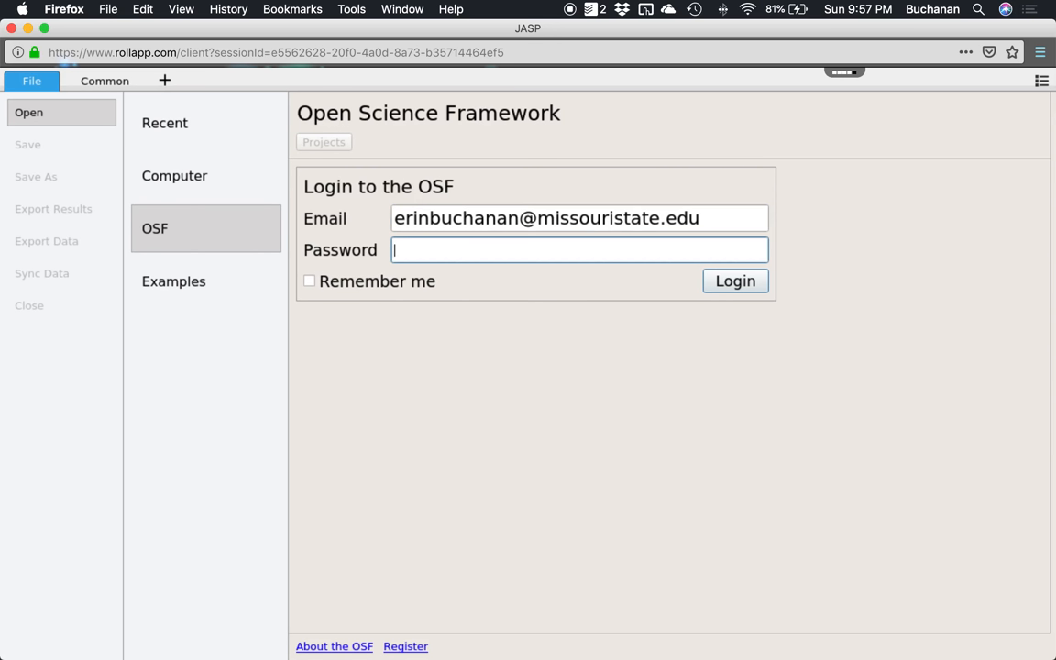
pyautogui.write('password')
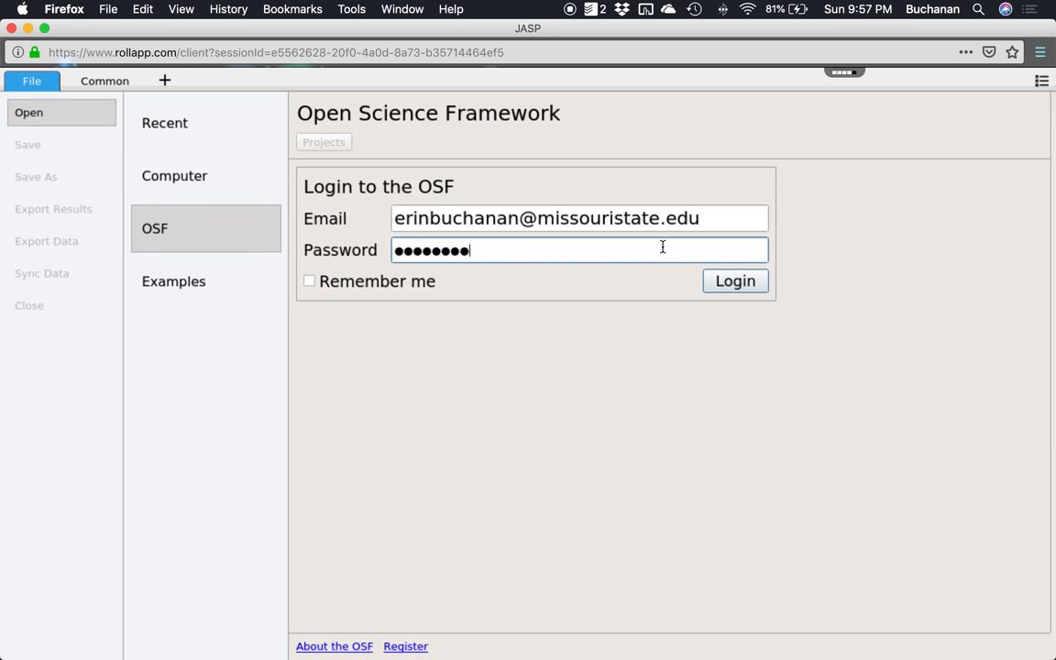
pyautogui.click(734, 280)
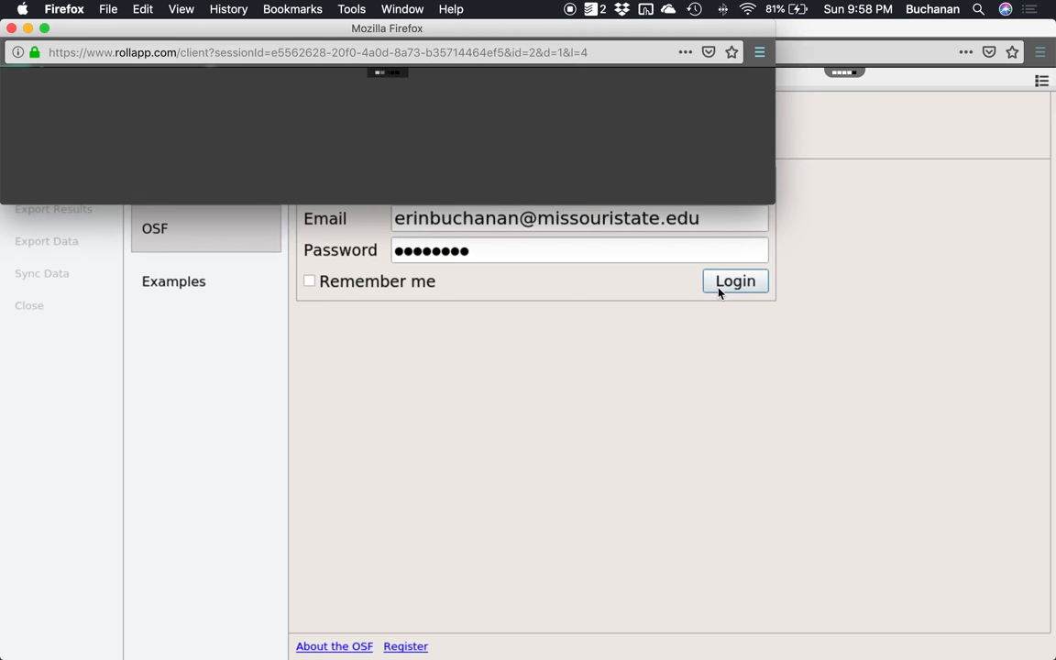
pyautogui.click(734, 280)
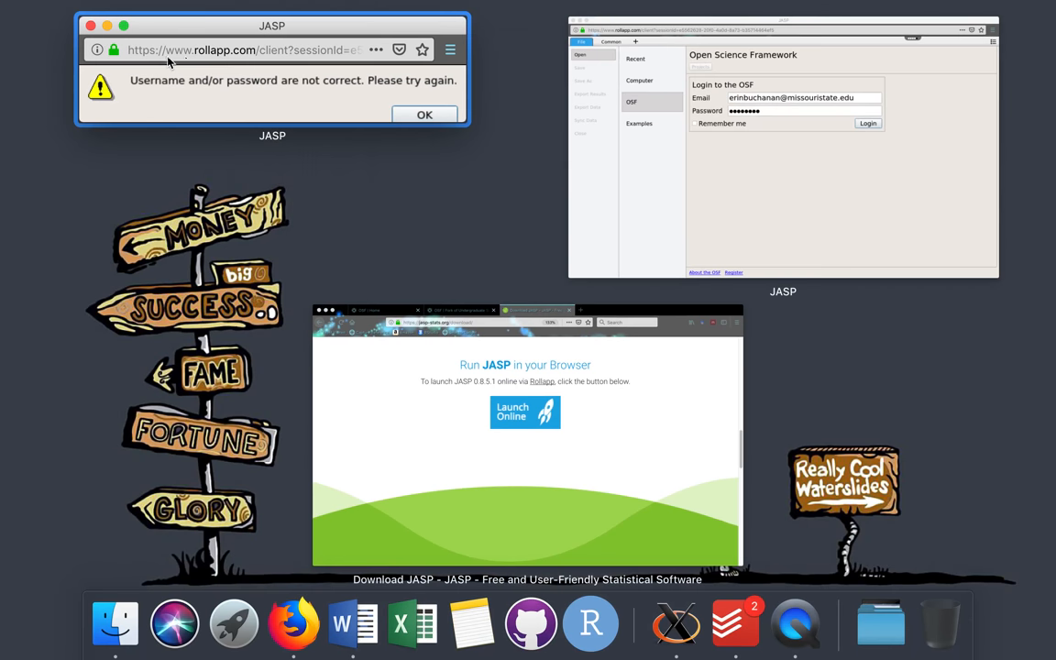
# Retry the rejected password to list the OSF projects, then return to the fork's files tab.
pyautogui.click(424, 114)
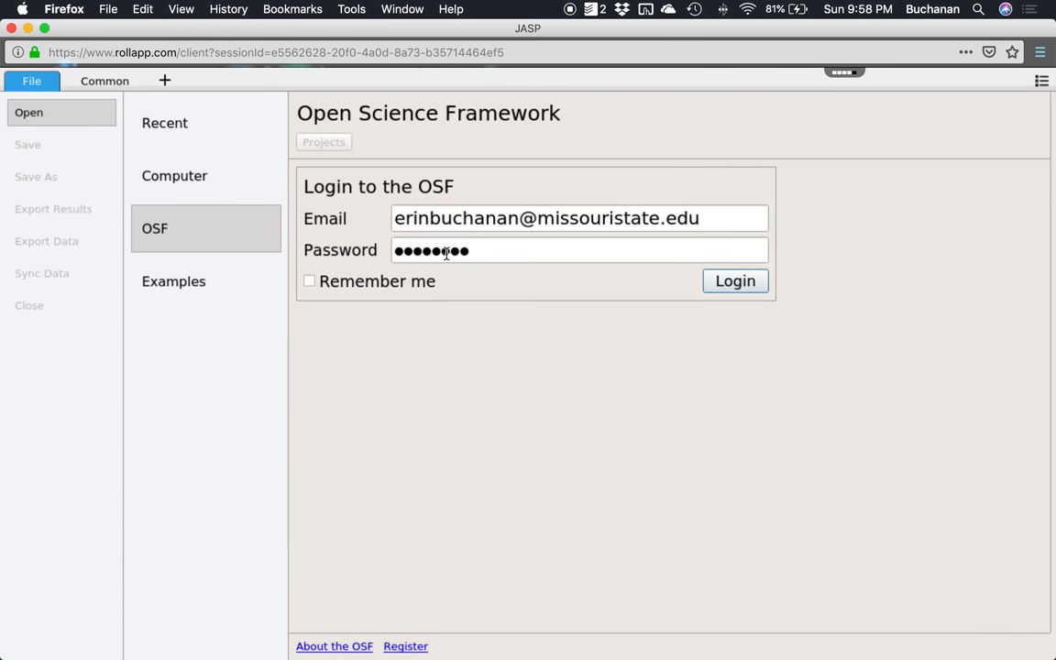
pyautogui.press('backspace')
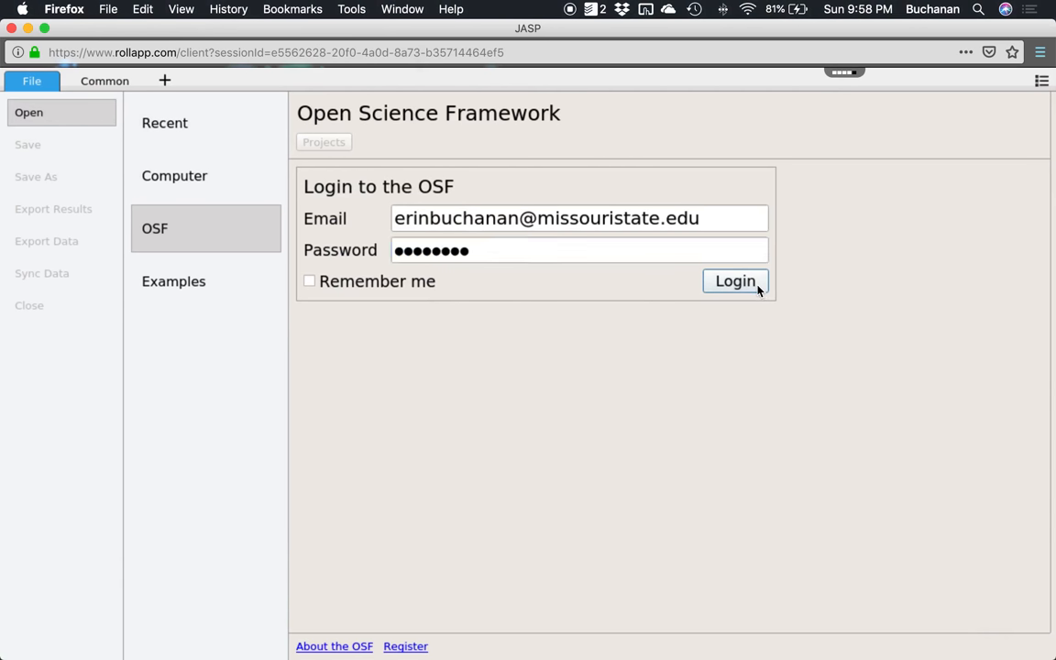
pyautogui.click(734, 280)
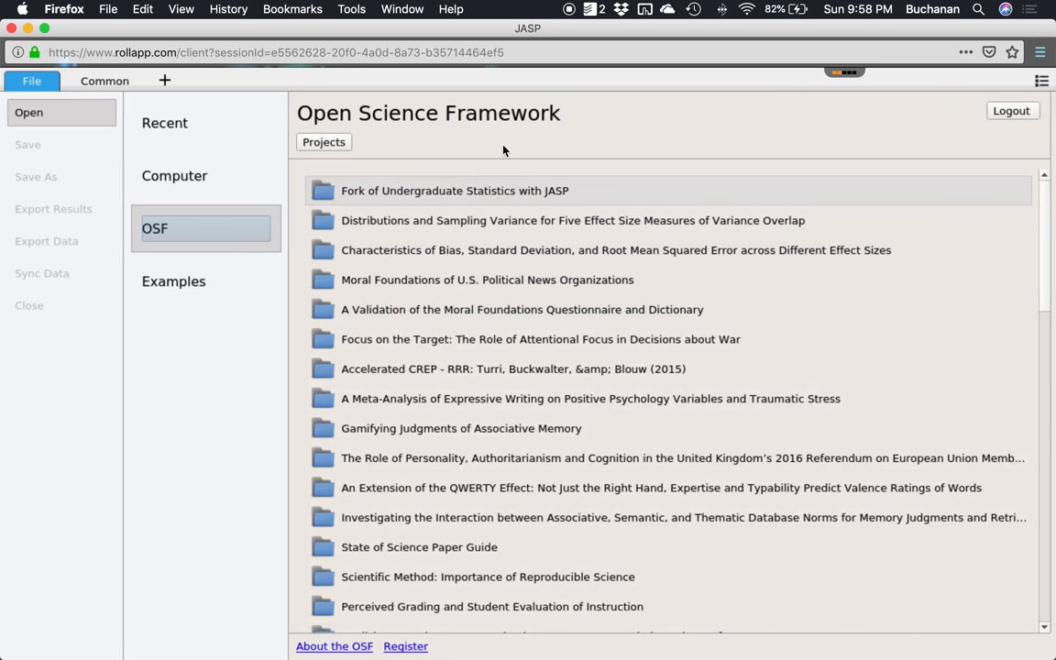
pyautogui.moveTo(595, 197)
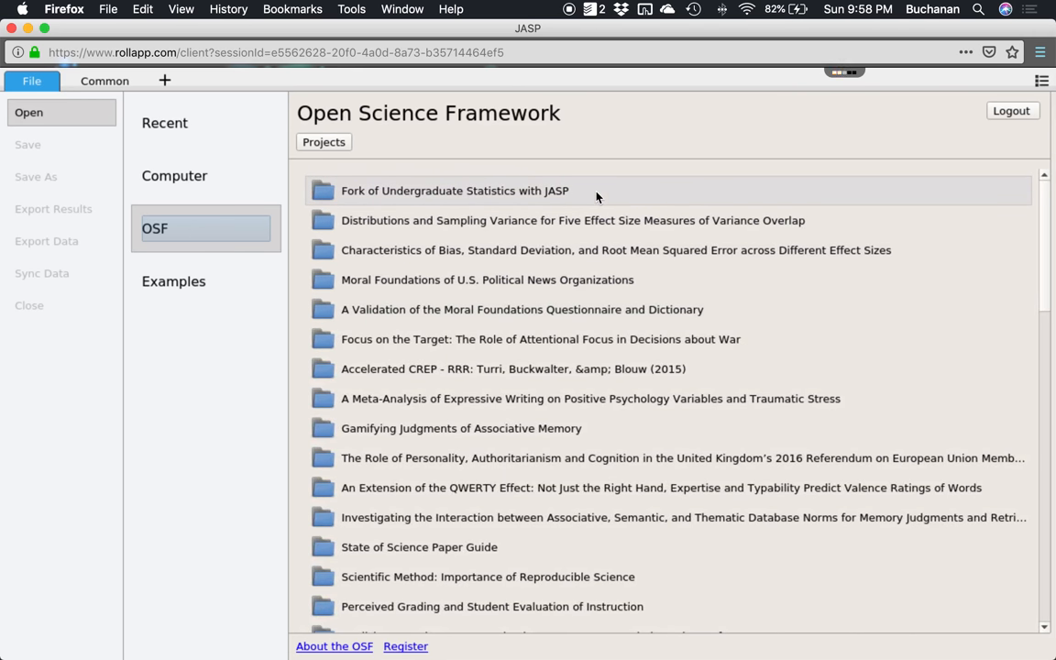
pyautogui.press('F3')
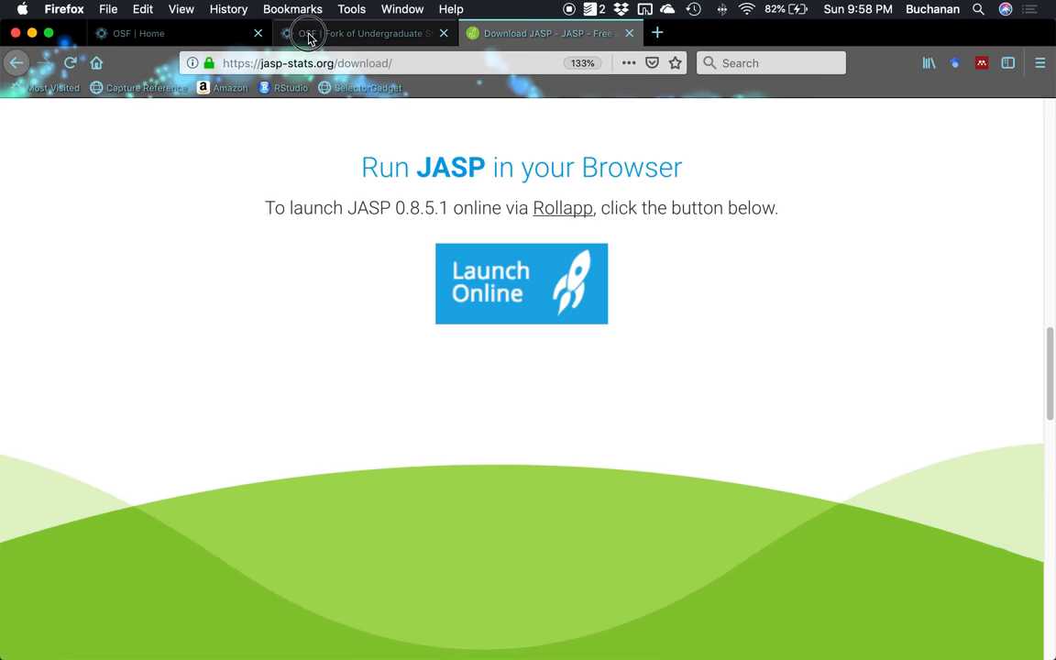
pyautogui.click(362, 33)
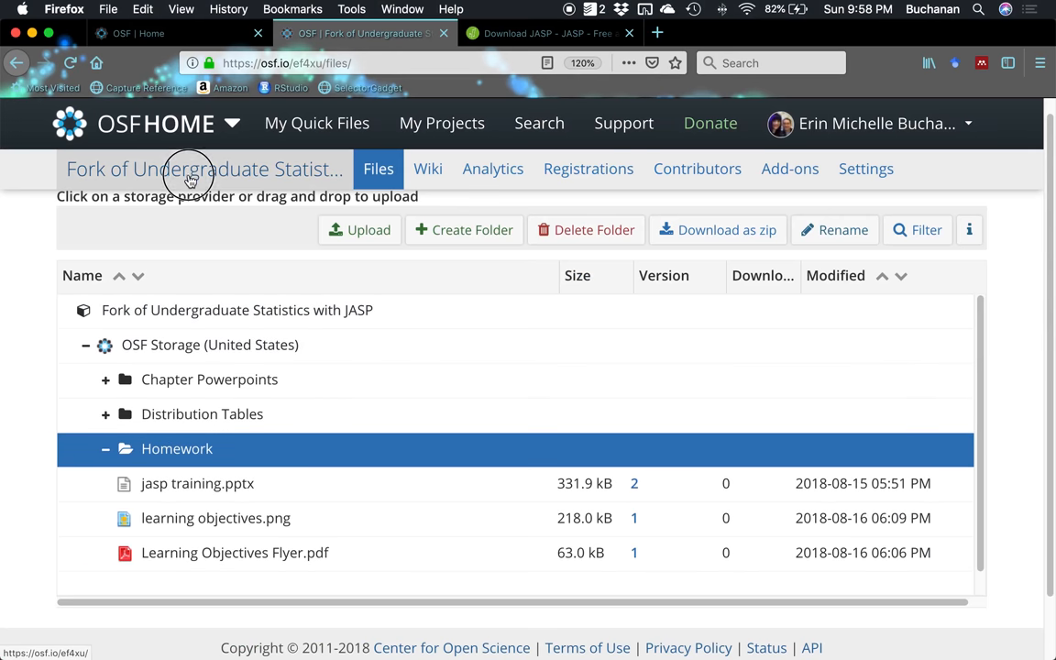
# Open the fork's project overview page from its title and scroll down it.
pyautogui.click(204, 168)
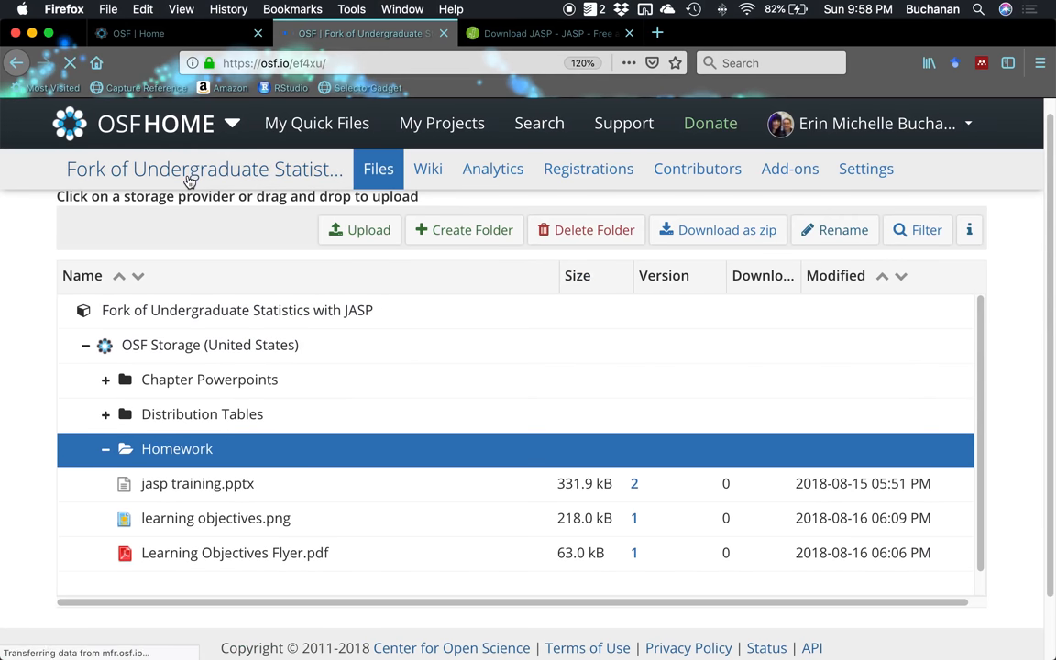
pyautogui.click(204, 168)
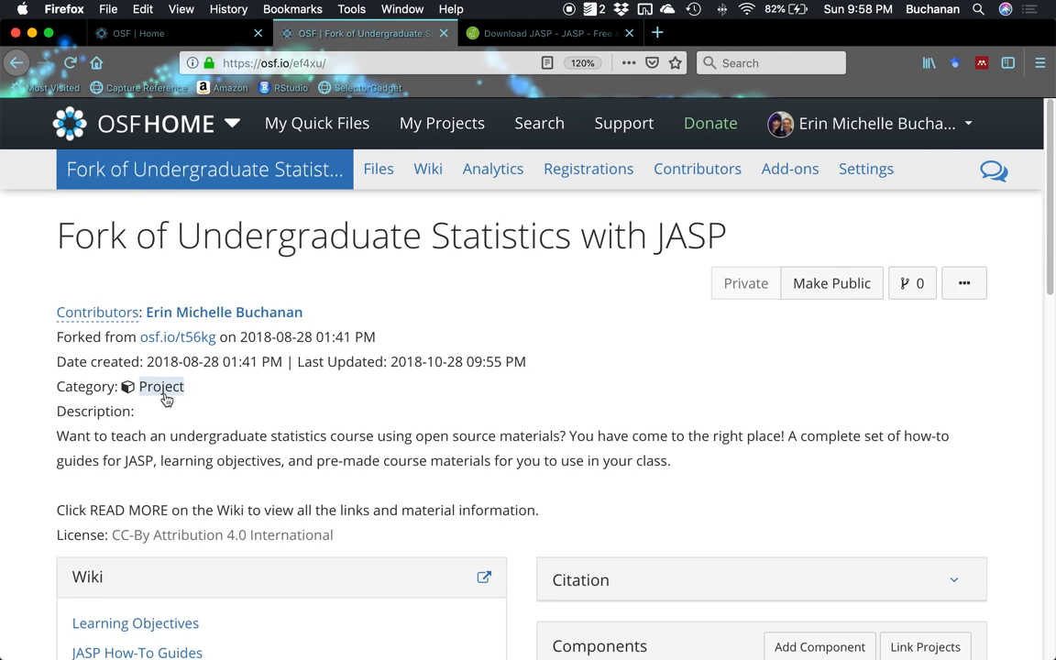
pyautogui.moveTo(567, 423)
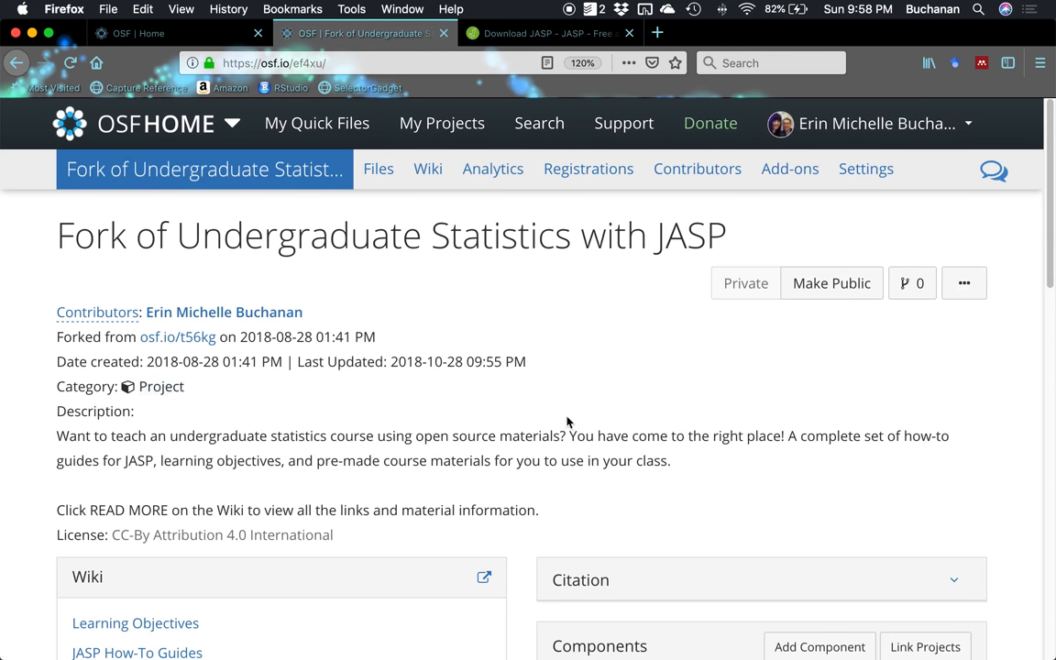
pyautogui.scroll(-3)
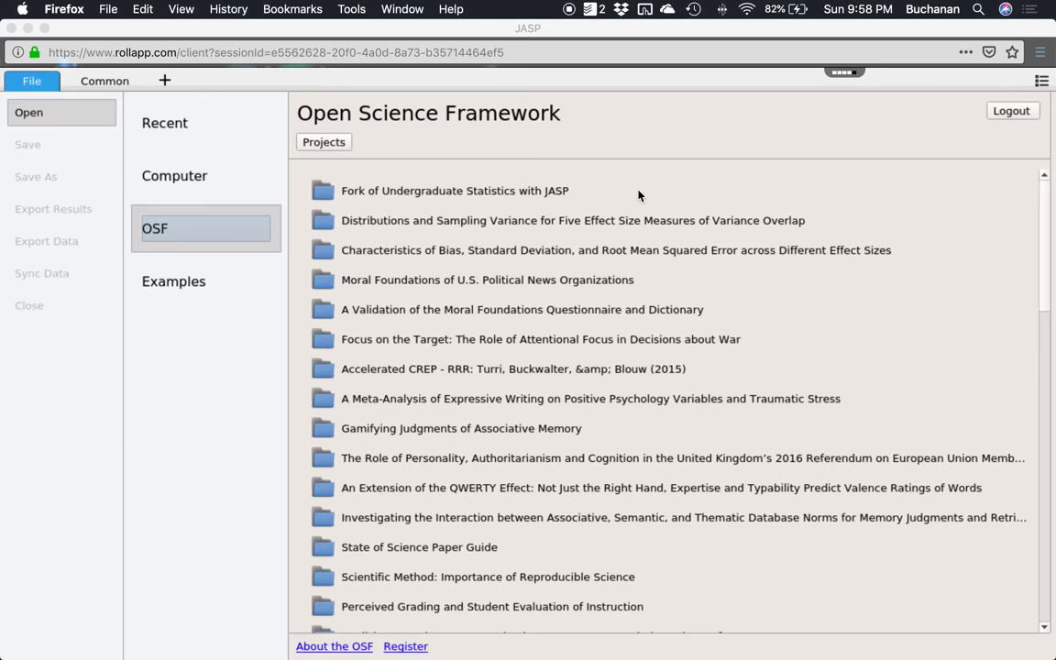
pyautogui.moveTo(600, 309)
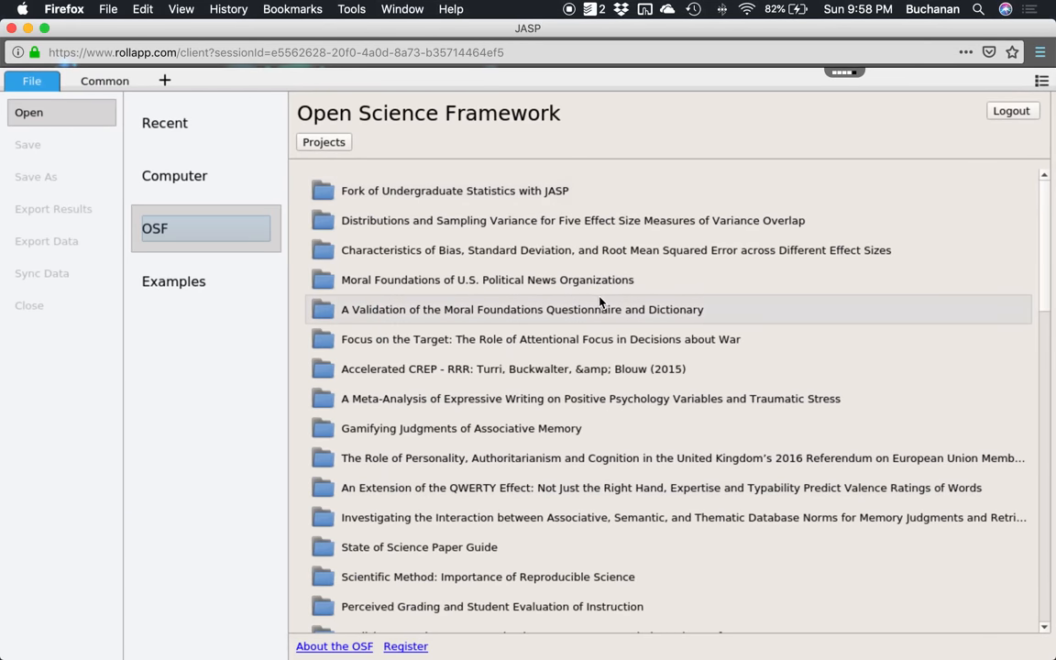
pyautogui.moveTo(595, 279)
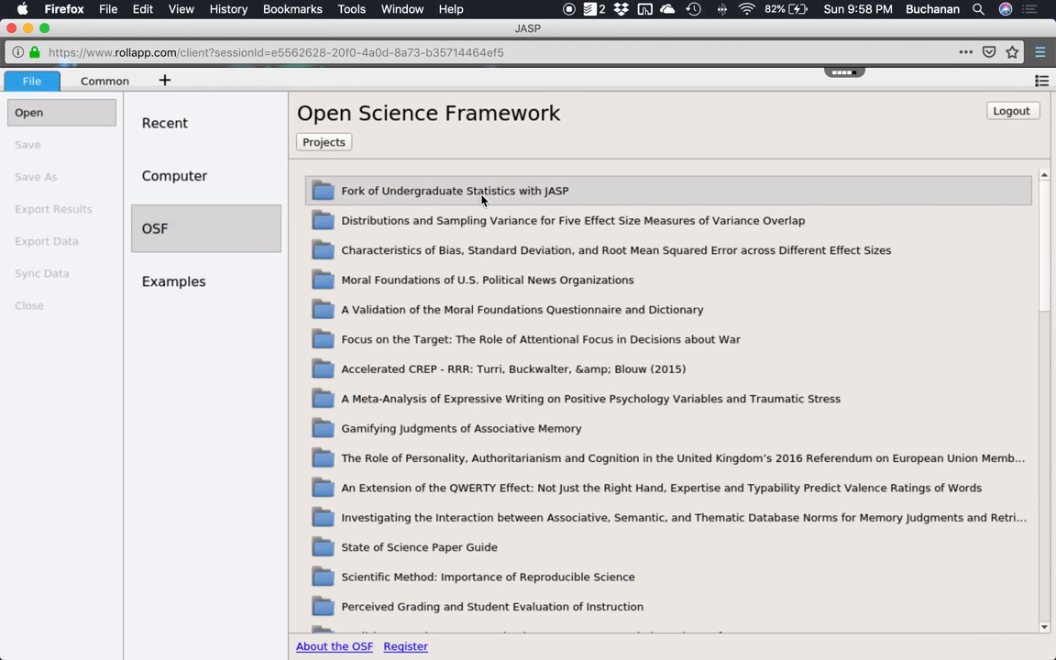
# Open 'Fork of Undergraduate Statistics with JASP' and then its osfstorage folder in JASP.
pyautogui.click(455, 190)
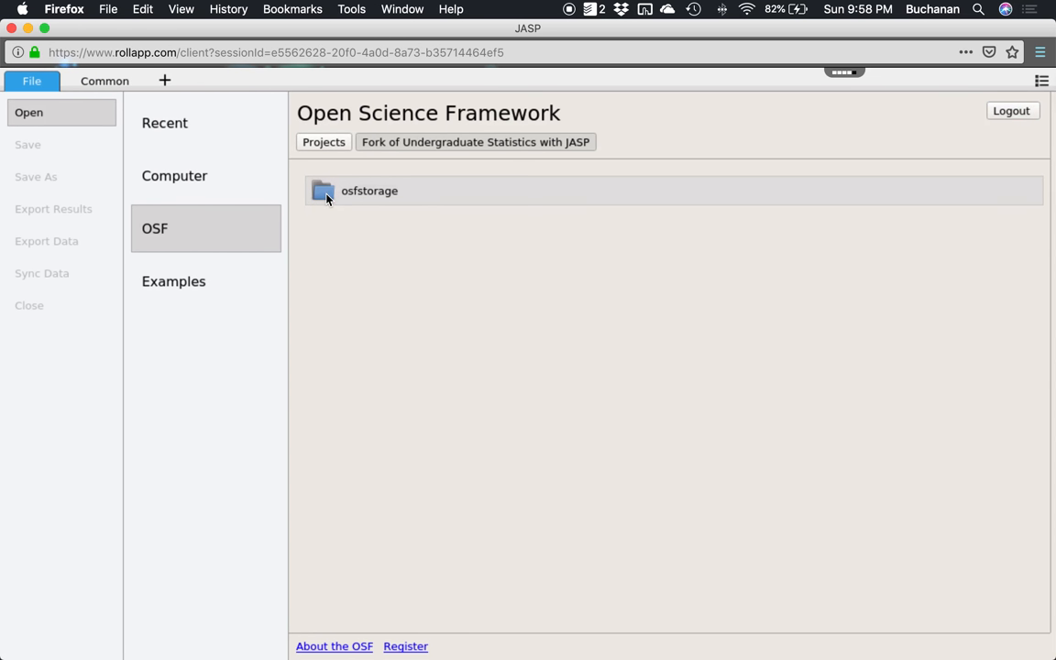
pyautogui.click(368, 191)
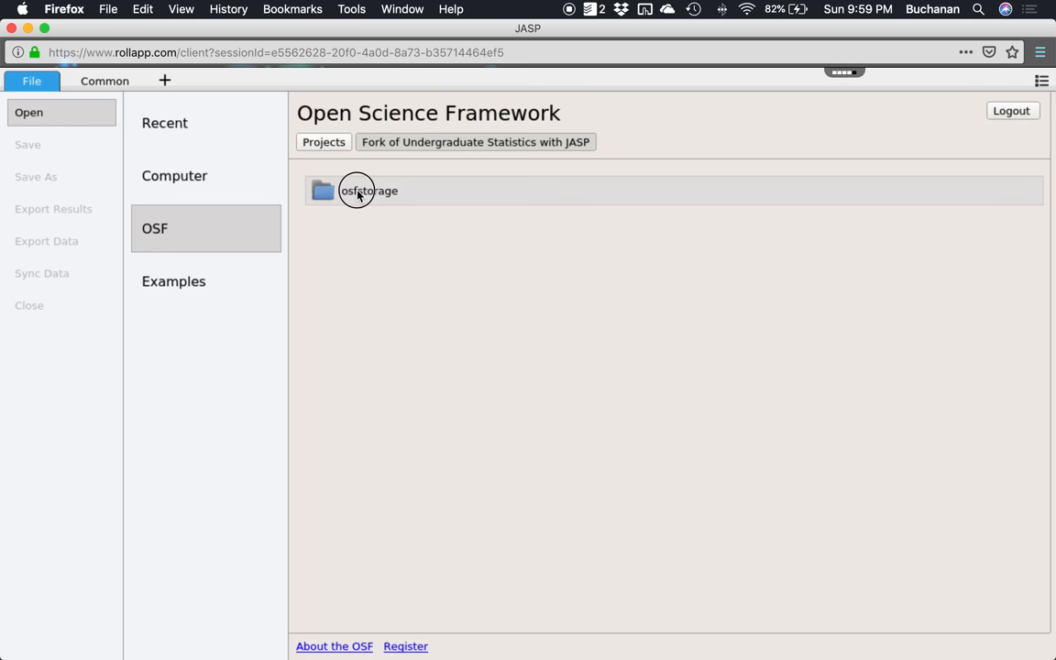
pyautogui.click(367, 191)
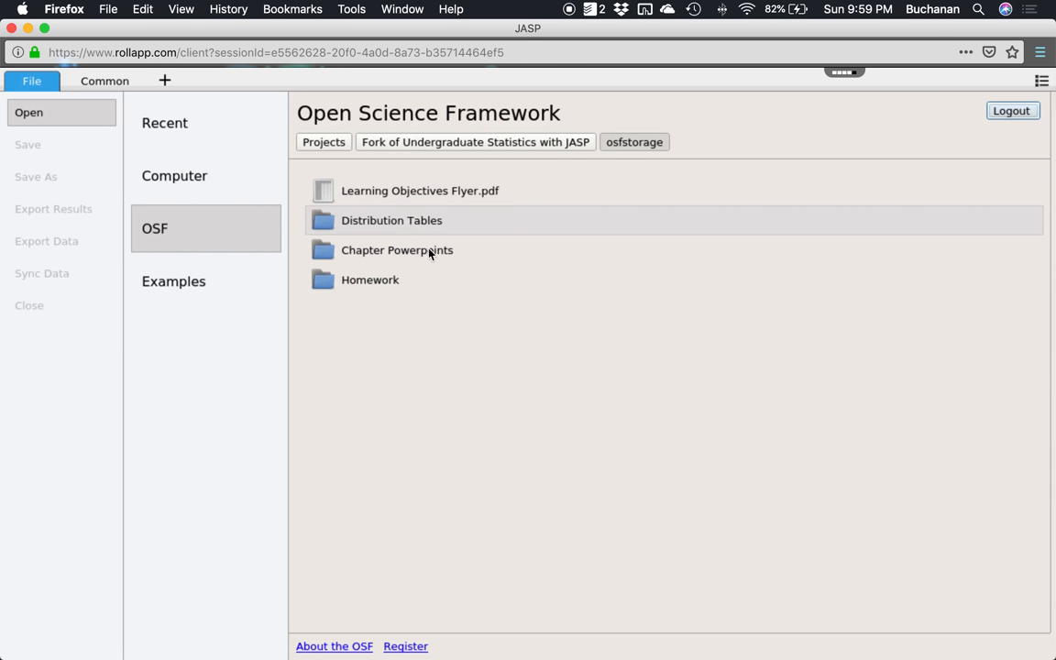
pyautogui.moveTo(437, 256)
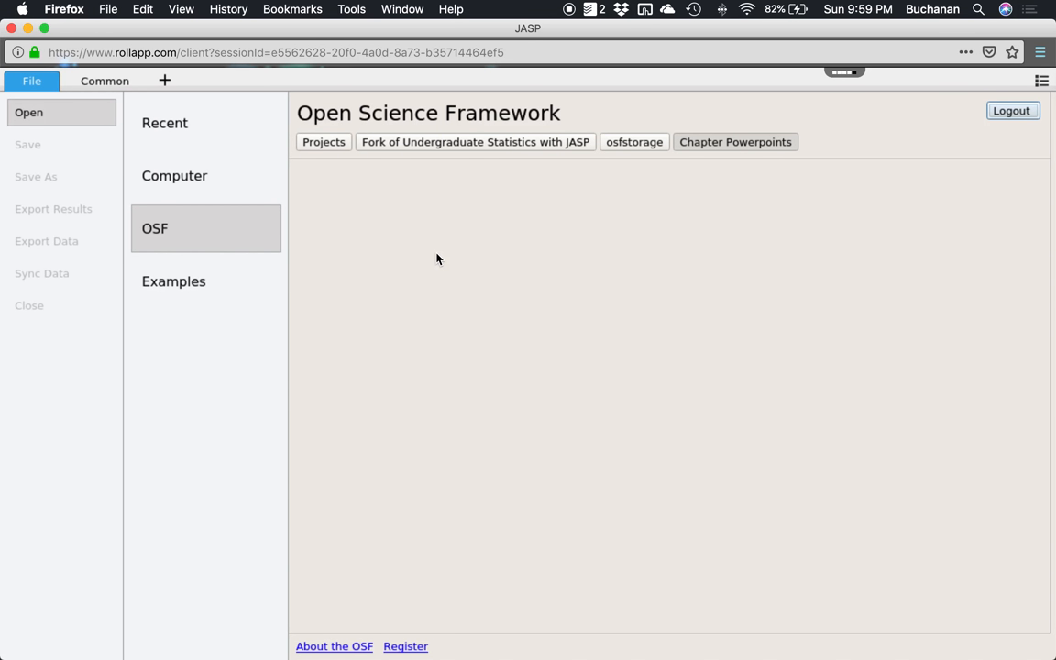
pyautogui.moveTo(500, 290)
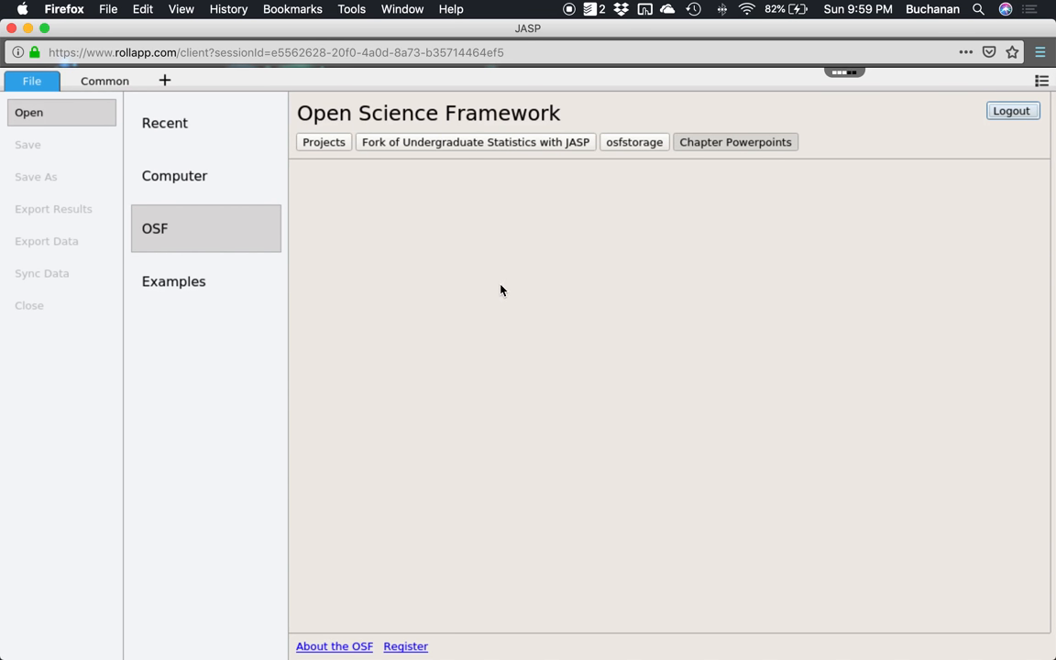
pyautogui.moveTo(615, 212)
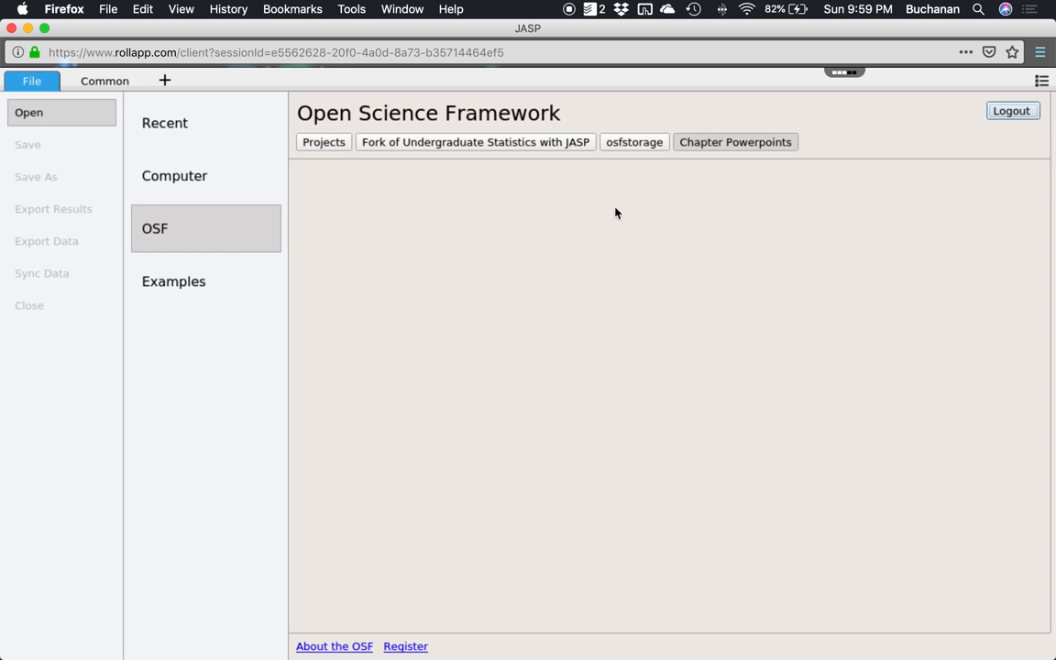
pyautogui.moveTo(383, 201)
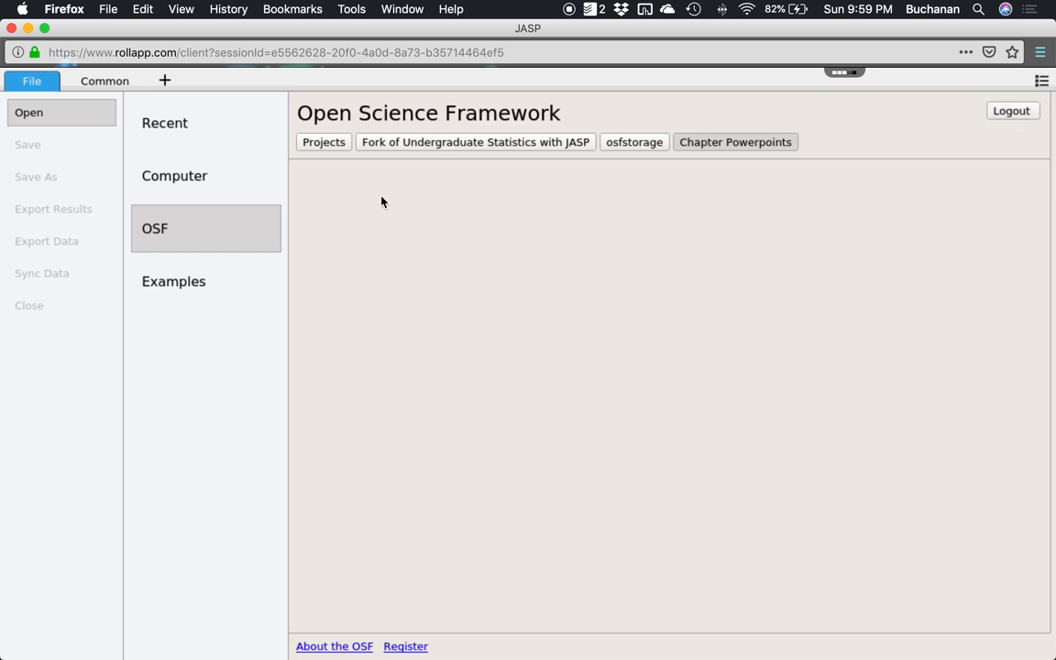
pyautogui.moveTo(414, 494)
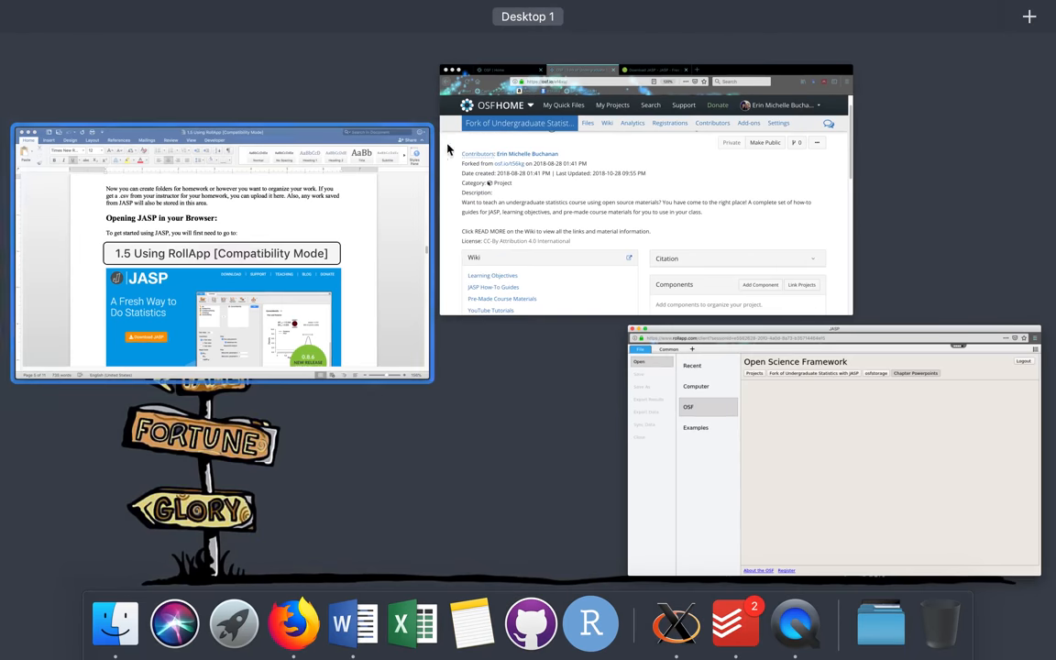
# Scroll the Word guide past the OSF folder screenshots to the .csv double-click instruction.
pyautogui.click(220, 252)
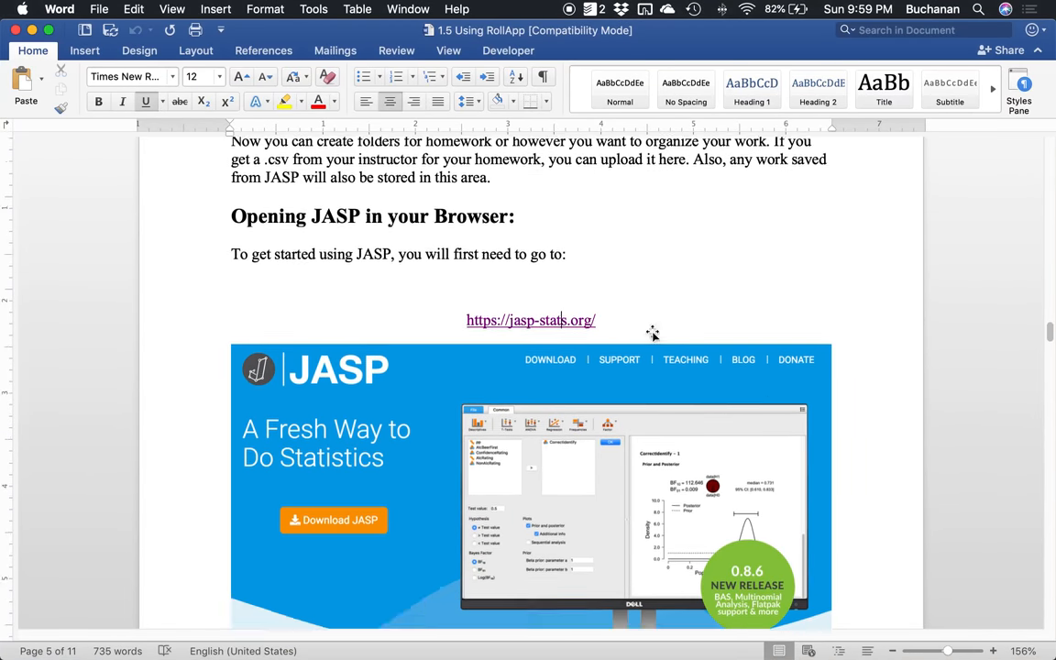
pyautogui.scroll(-3)
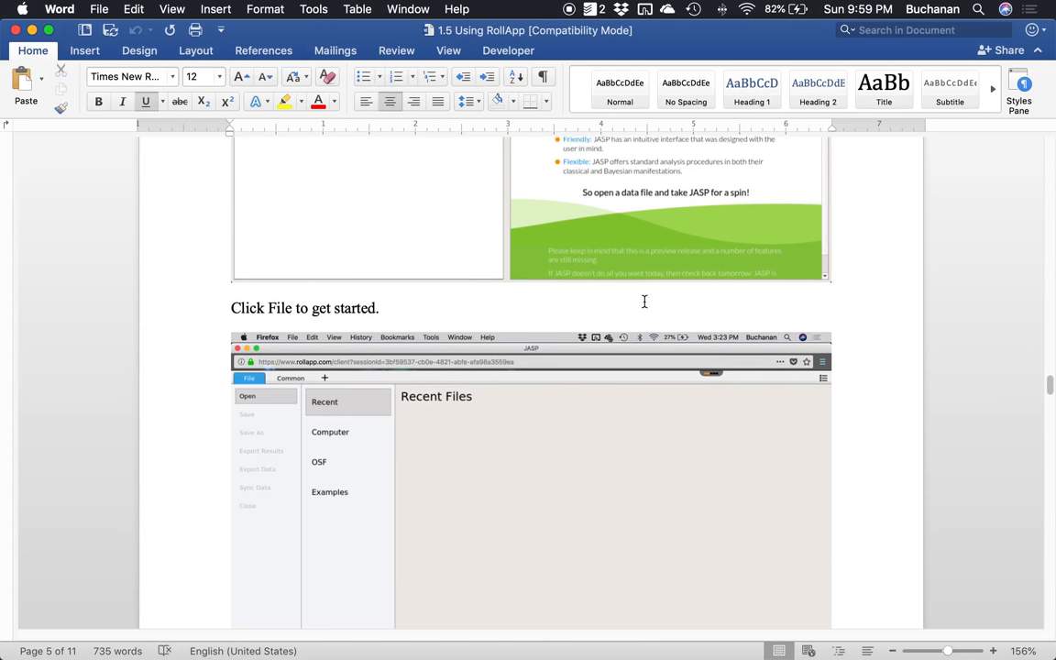
pyautogui.scroll(-3)
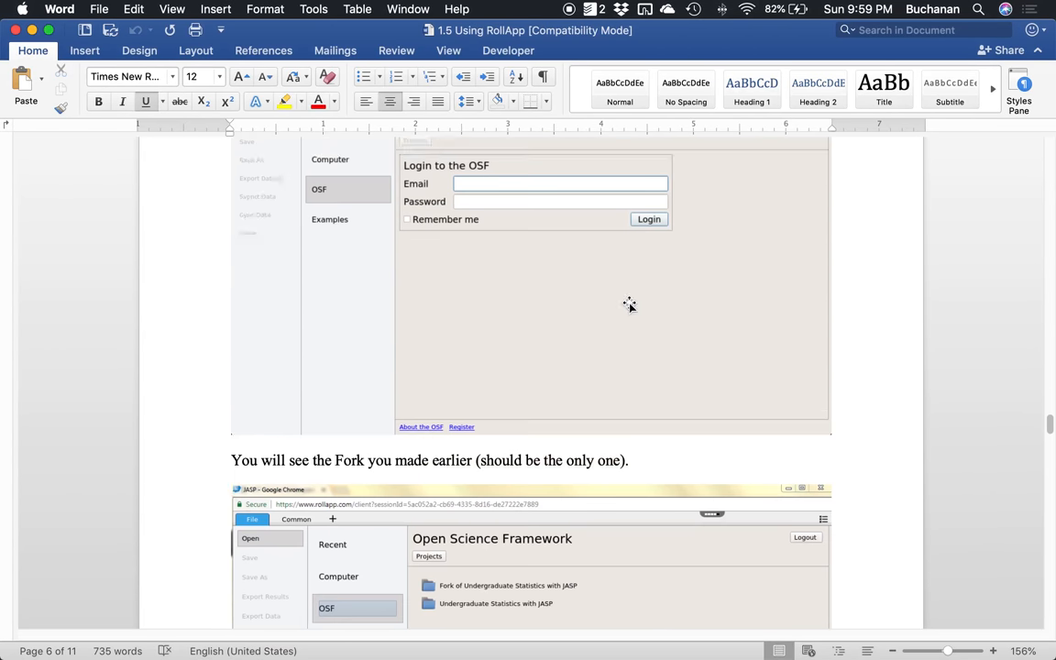
pyautogui.scroll(-3)
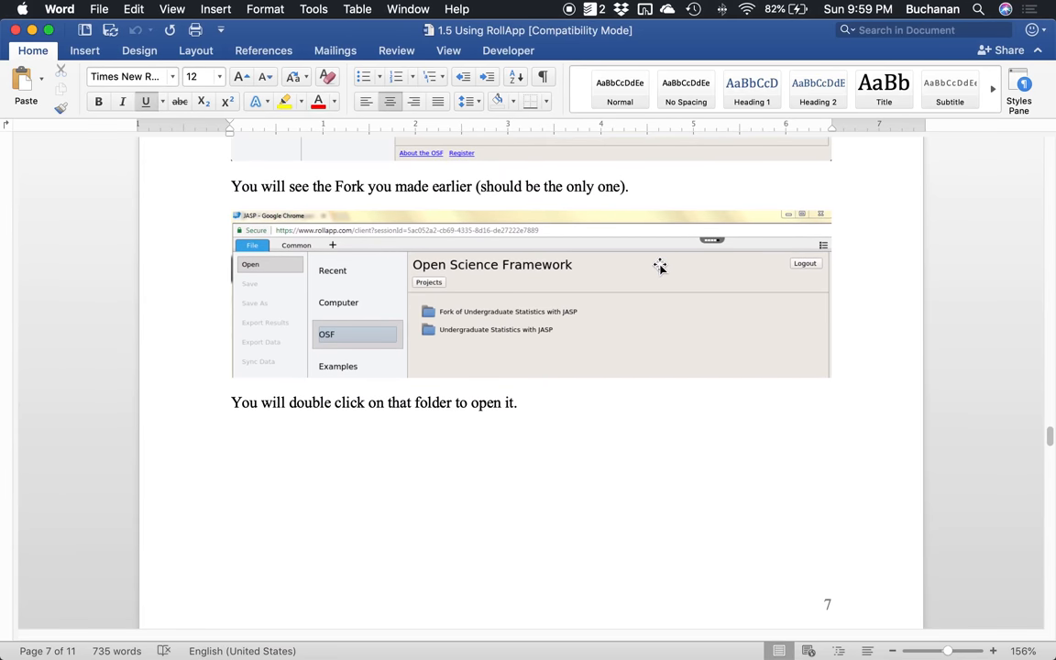
pyautogui.scroll(-3)
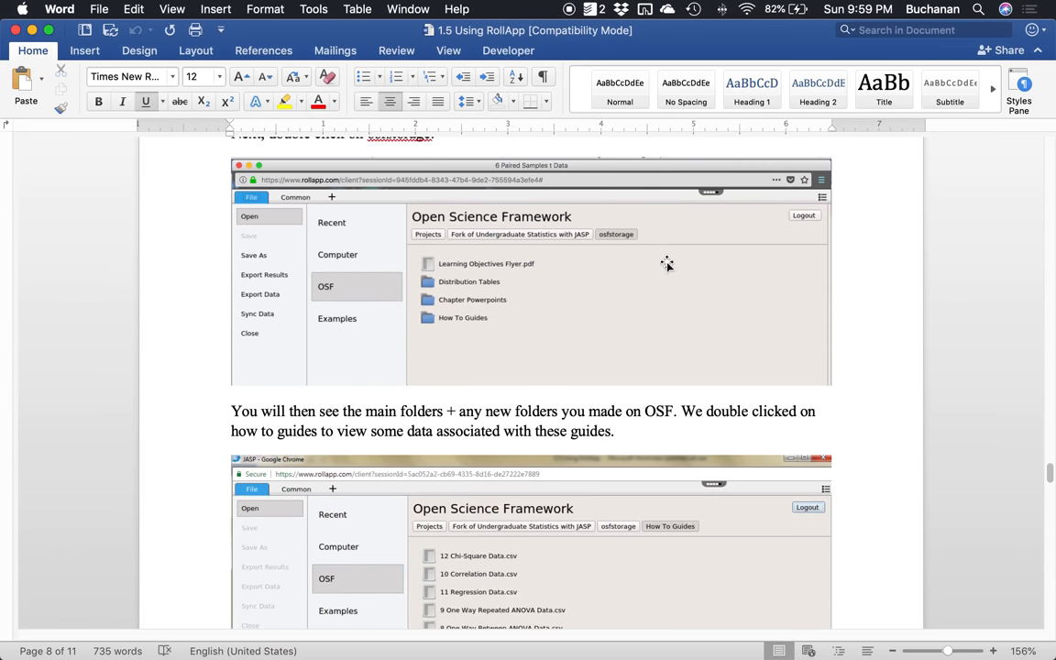
pyautogui.scroll(-3)
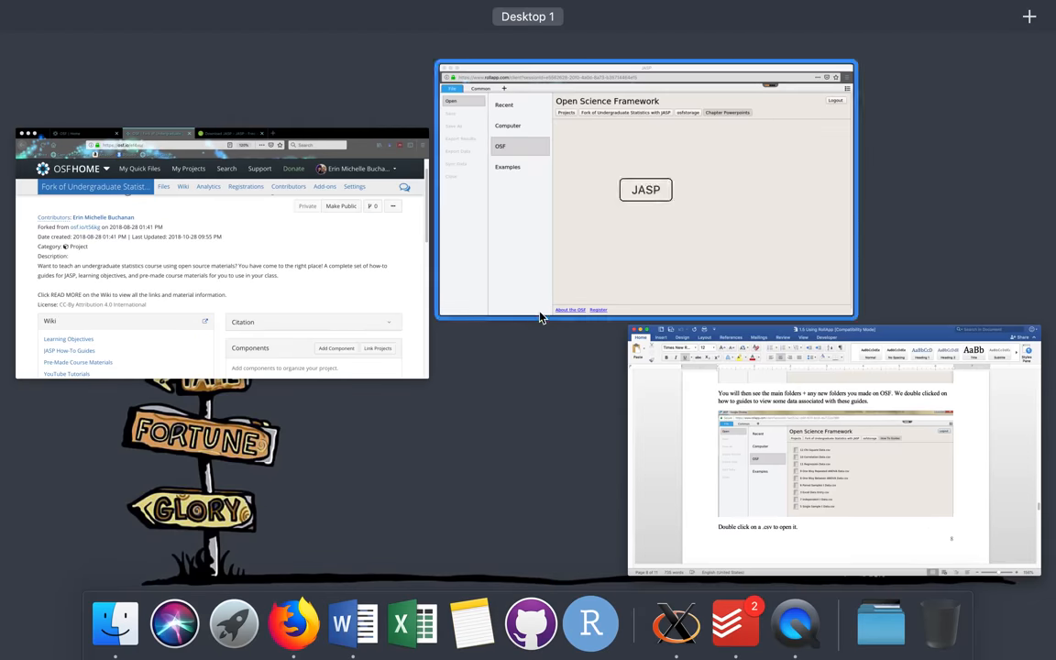
# Return JASP to the fork's osfstorage listing, then switch to the jasp-stats.org download page.
pyautogui.click(646, 189)
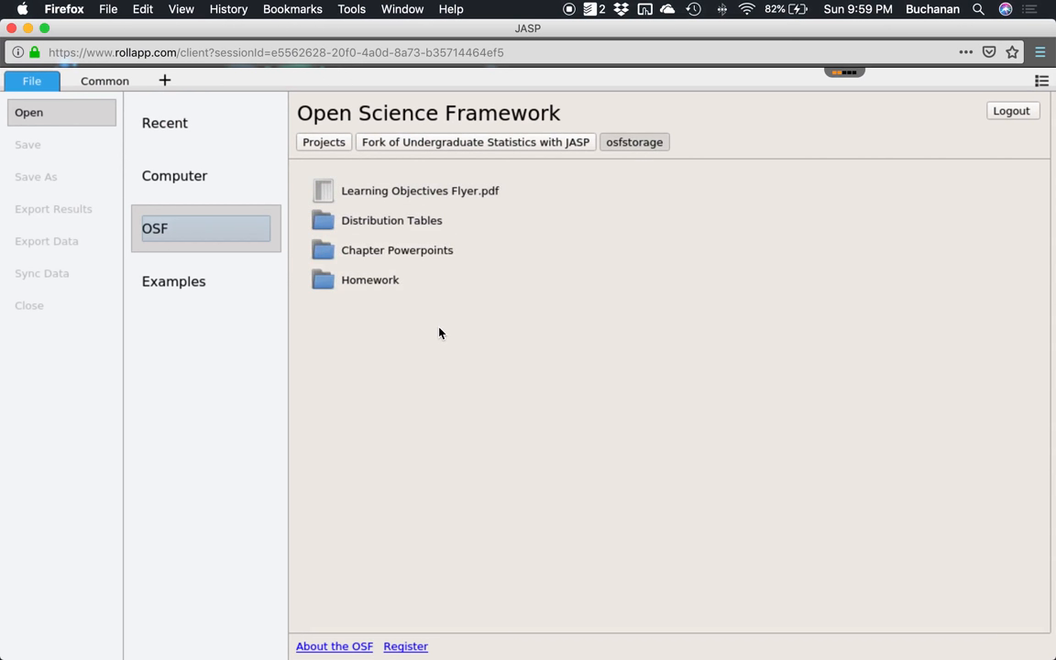
pyautogui.moveTo(528, 140)
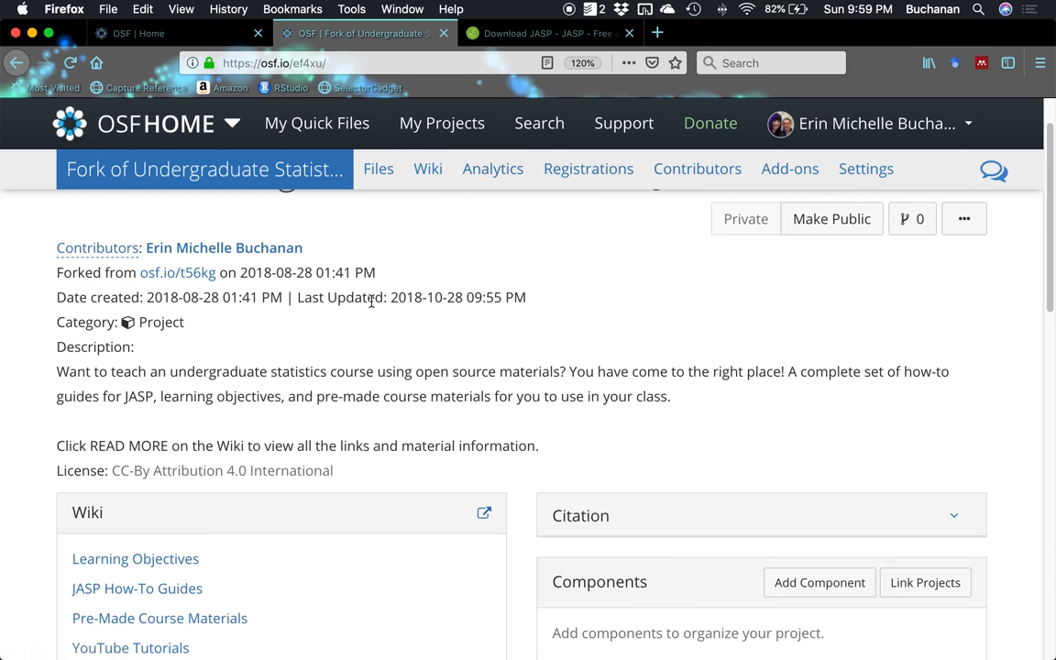
pyautogui.moveTo(614, 424)
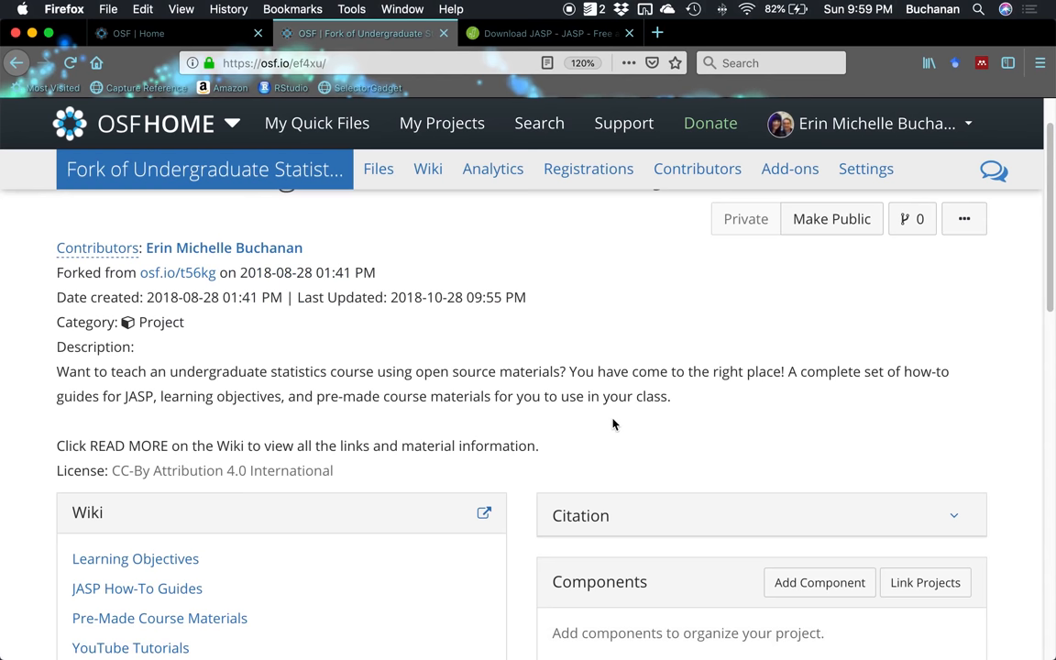
pyautogui.click(531, 33)
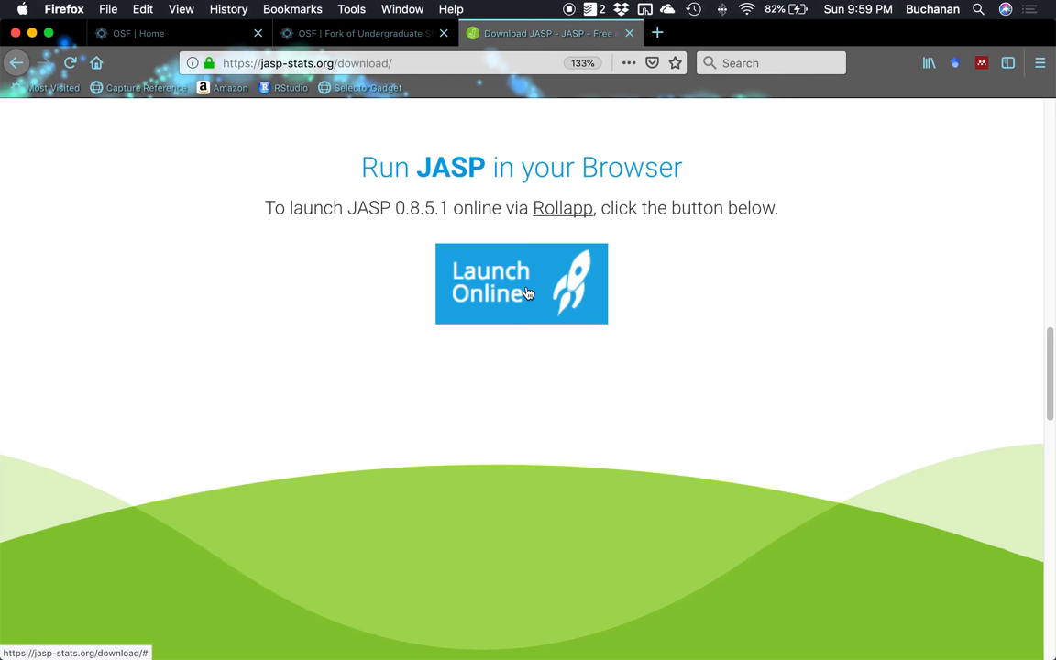
# Start a new online JASP session and open its File options to reach the OSF login.
pyautogui.click(520, 283)
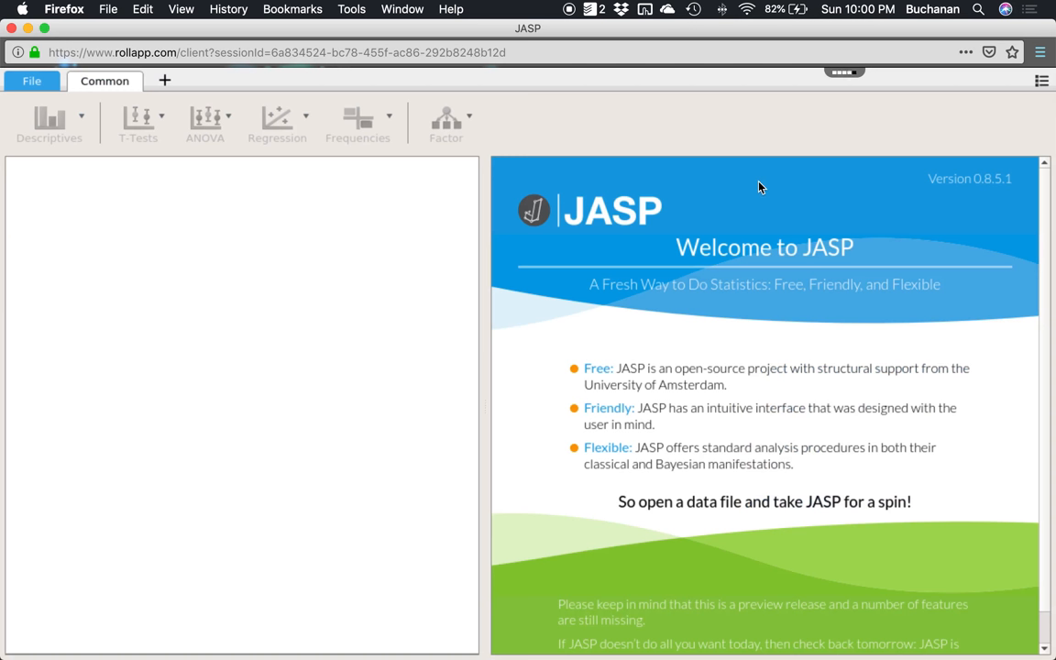
pyautogui.moveTo(588, 190)
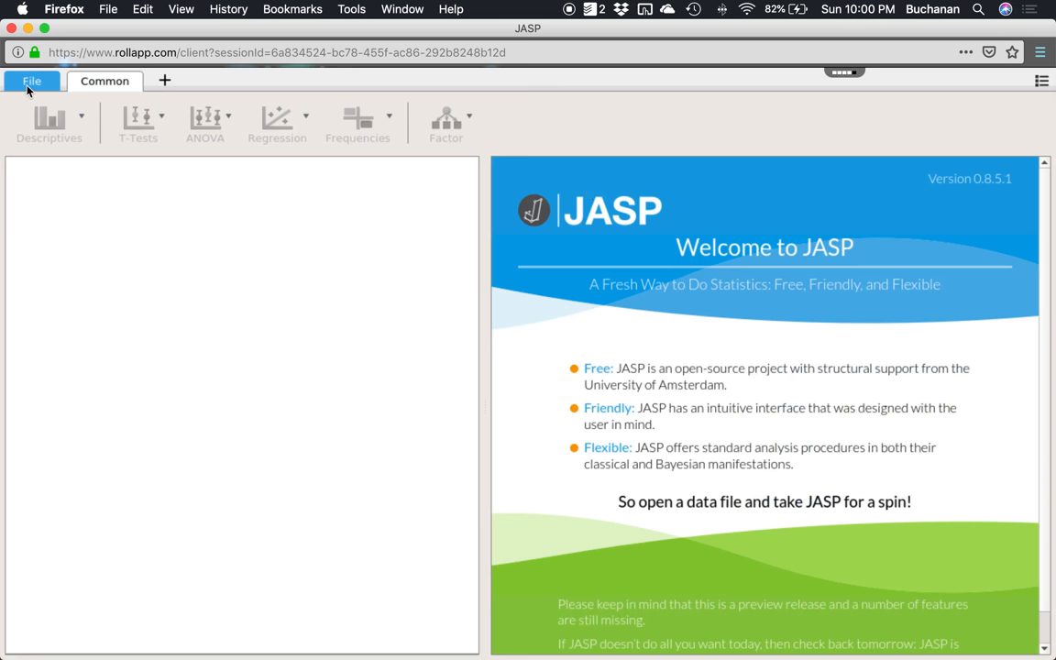
pyautogui.click(31, 81)
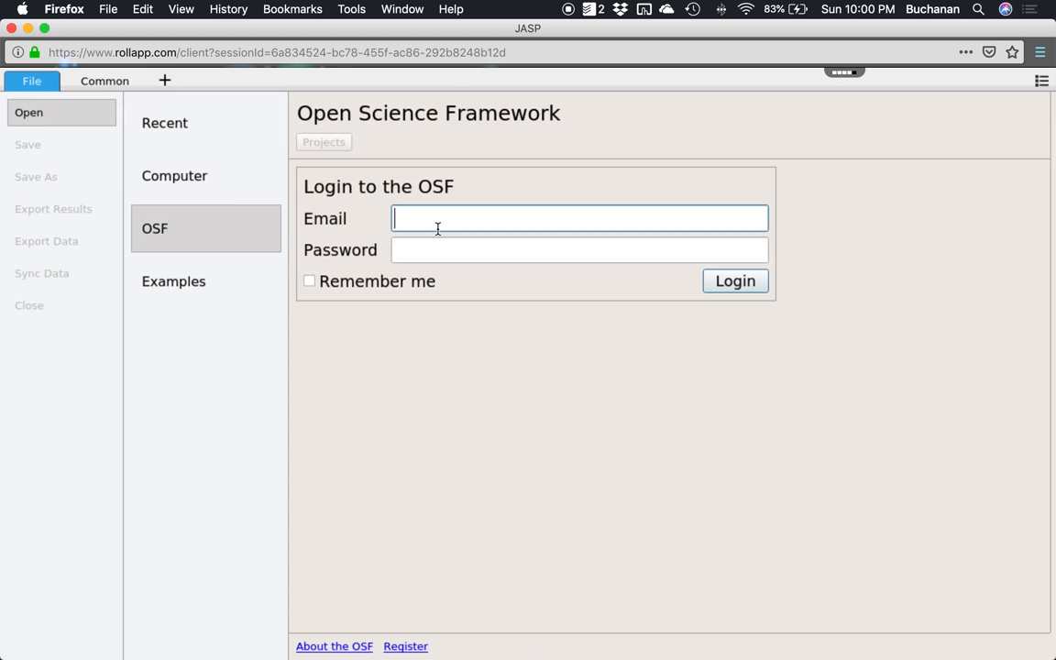
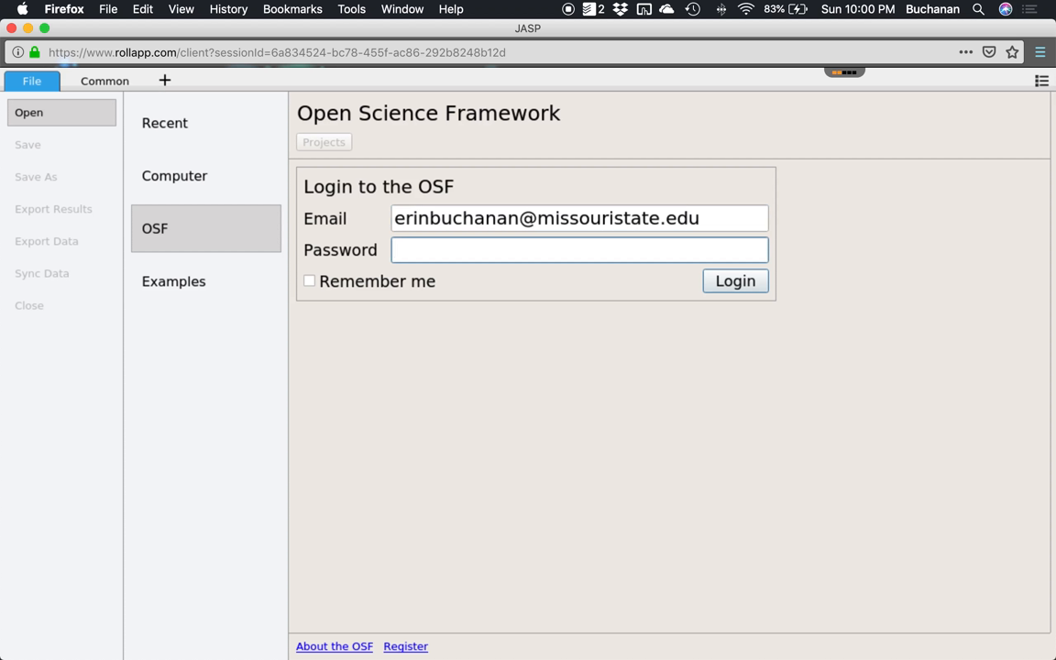
# Log in to OSF with the user's missouristate.edu email and password from the new session.
pyautogui.write('password')
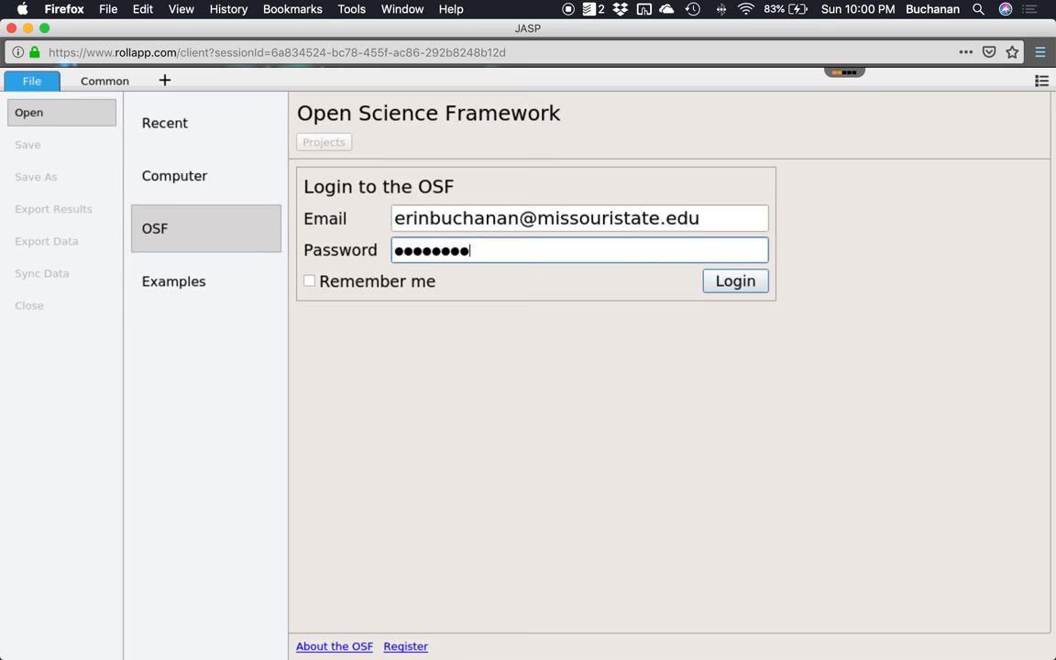
pyautogui.moveTo(704, 321)
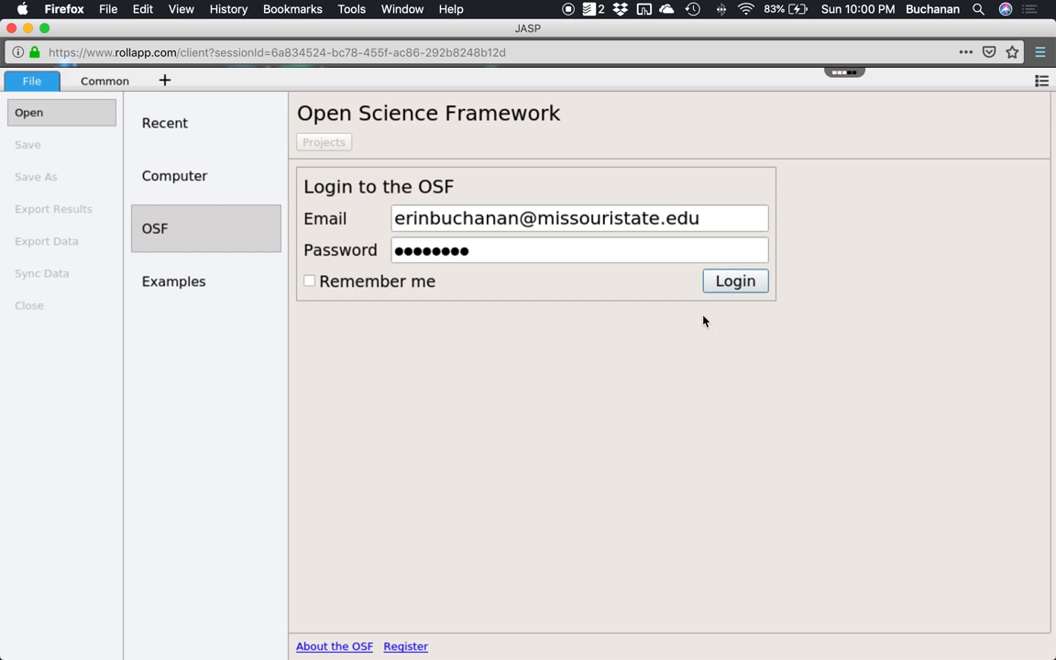
pyautogui.click(734, 280)
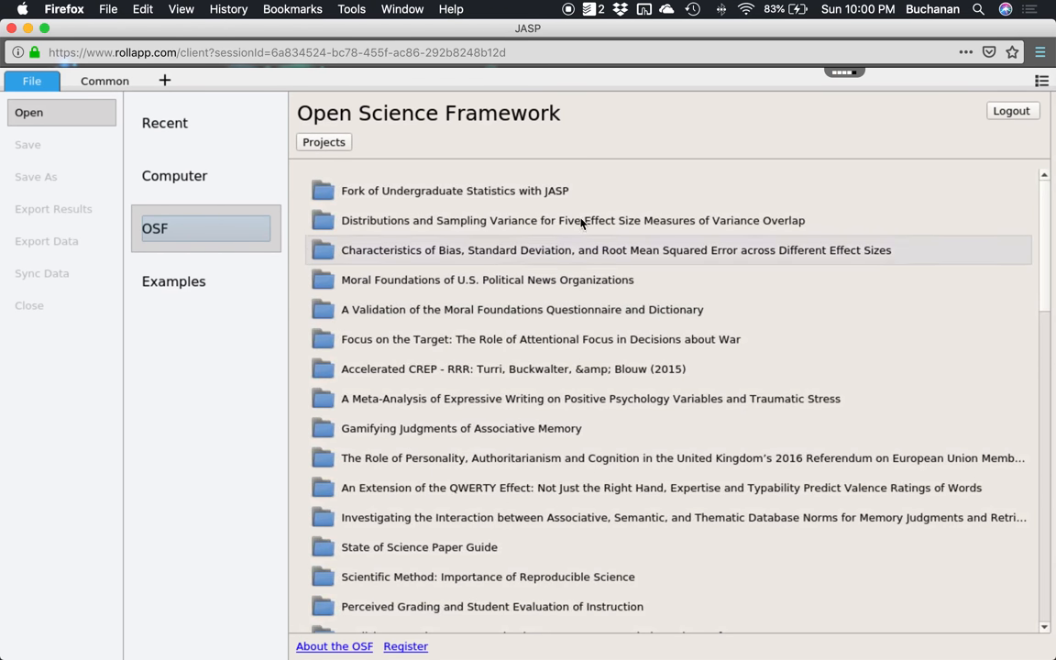
pyautogui.click(455, 191)
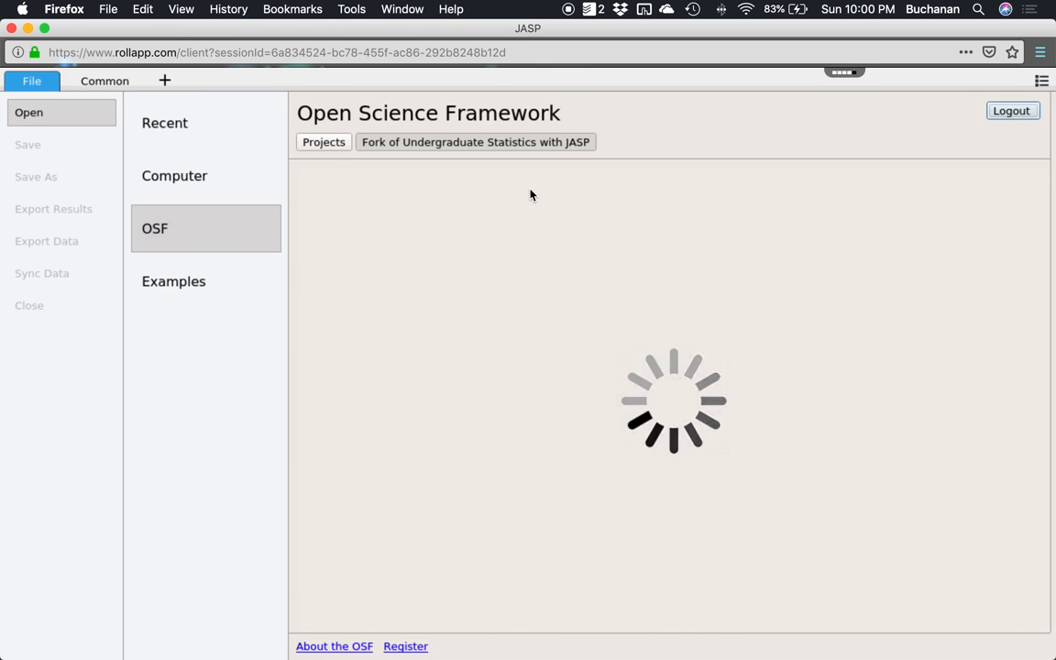
pyautogui.click(475, 142)
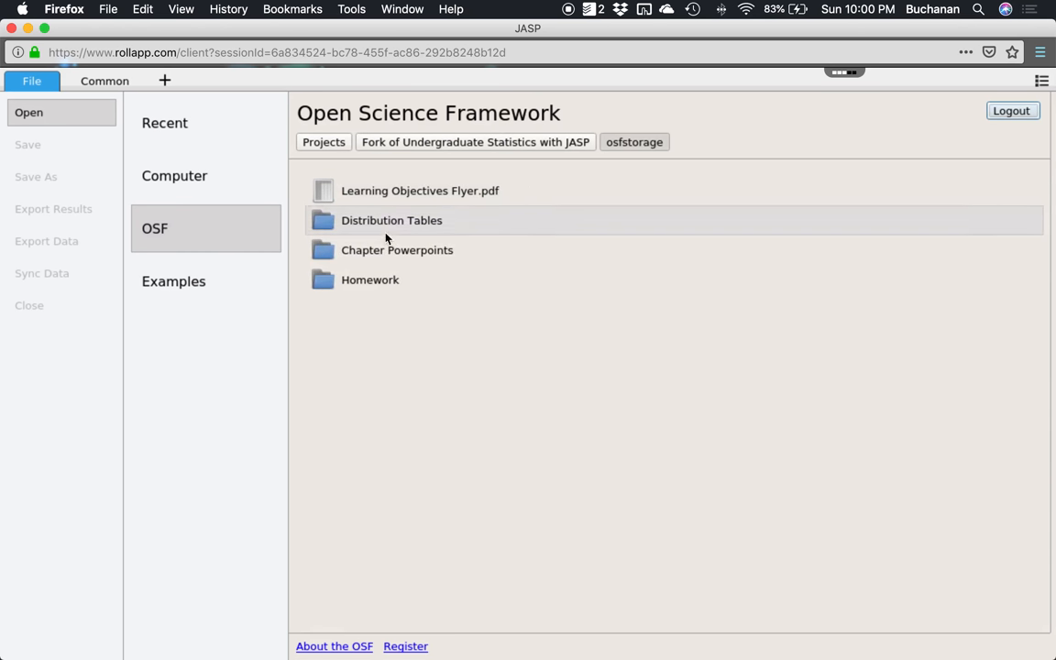
pyautogui.click(397, 250)
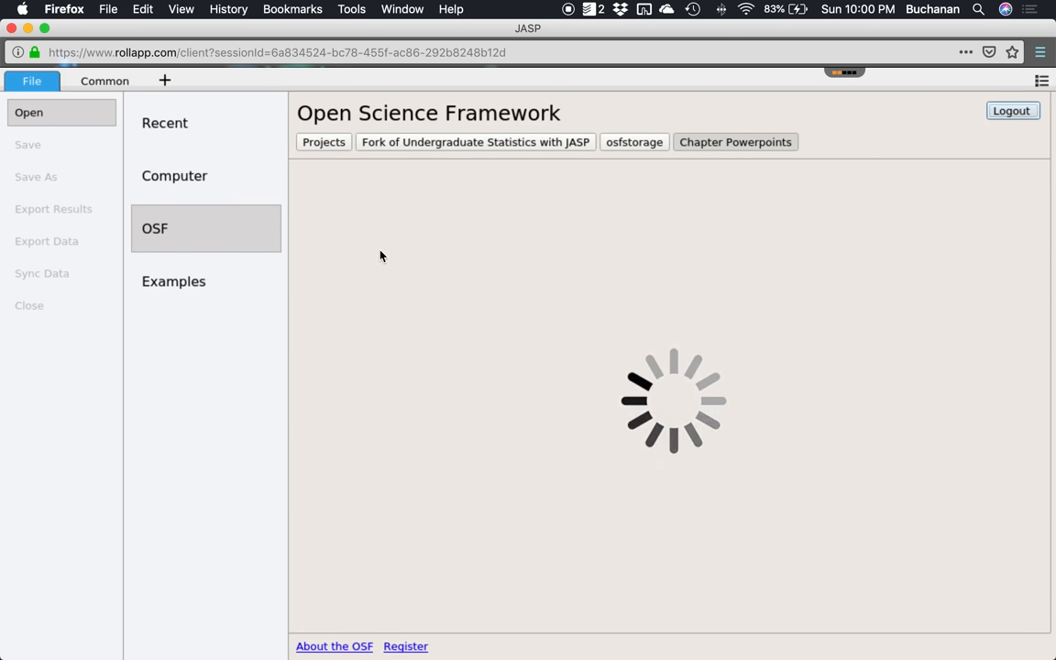
pyautogui.moveTo(501, 348)
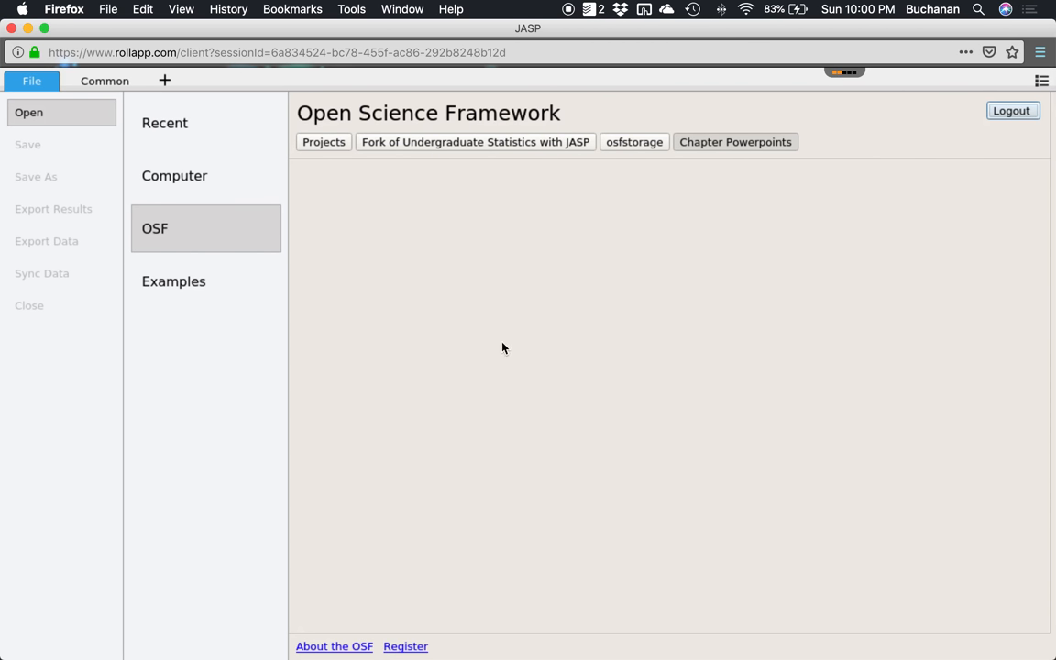
pyautogui.moveTo(590, 311)
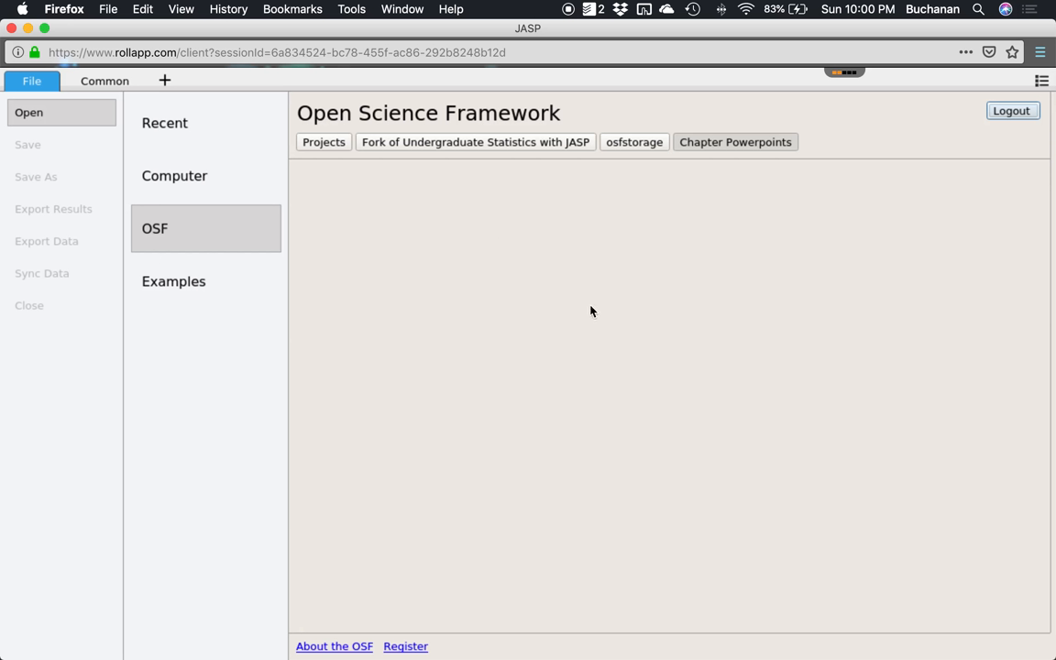
pyautogui.moveTo(571, 293)
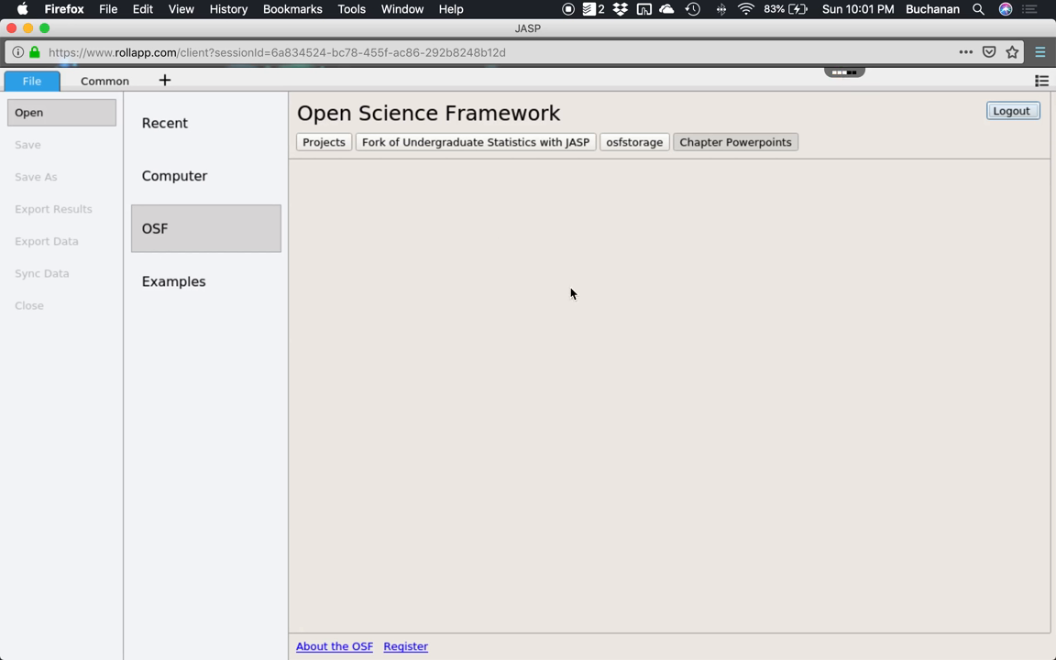
pyautogui.click(324, 143)
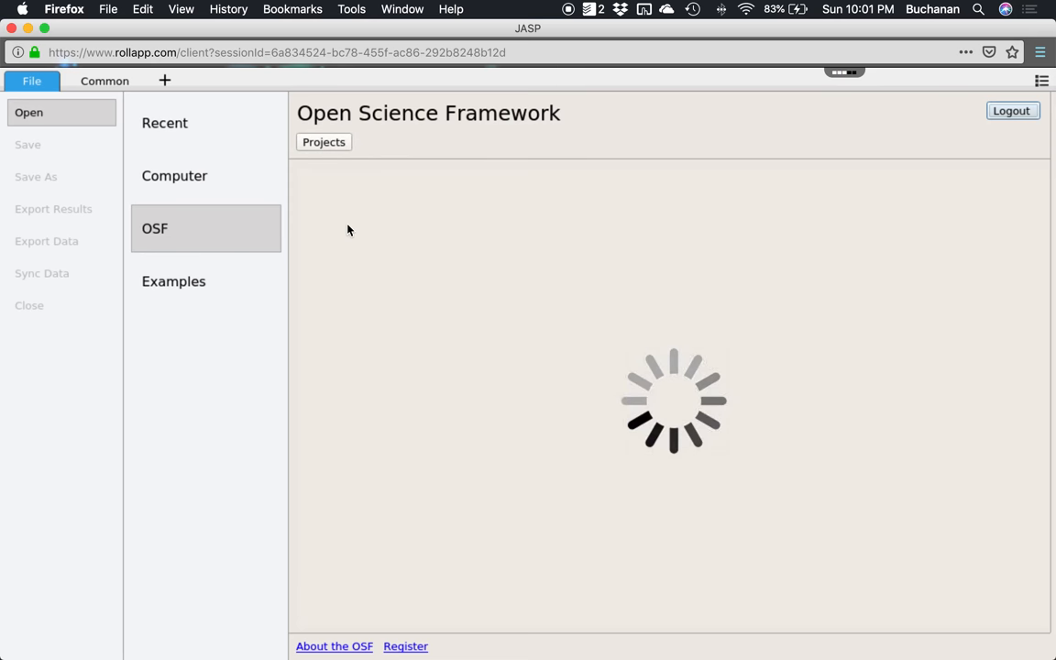
pyautogui.moveTo(397, 295)
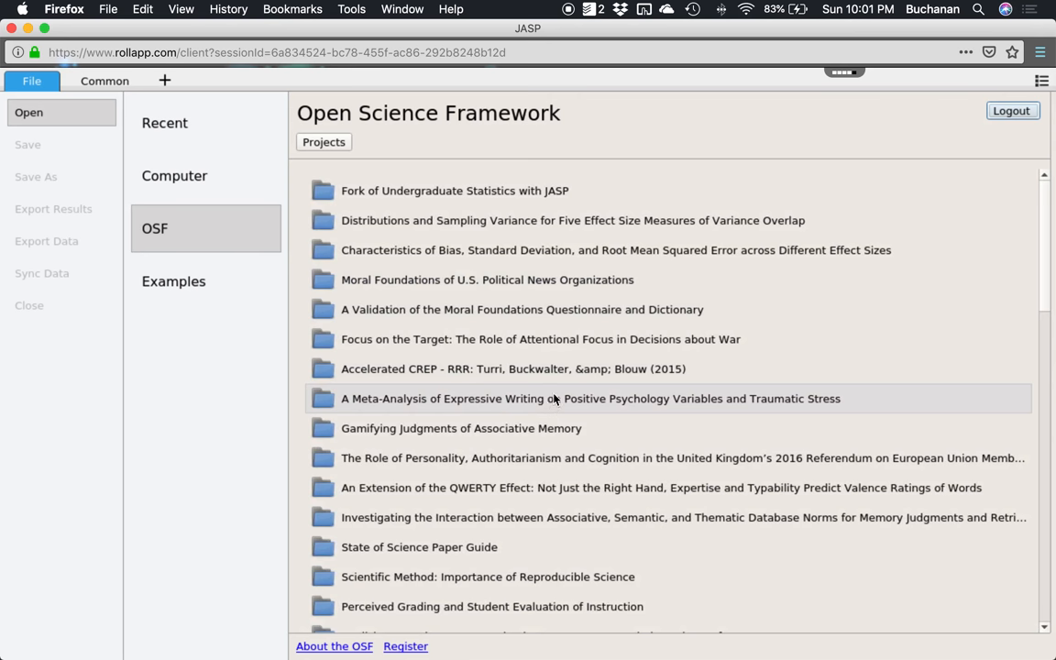
# Open the Expressive Writing meta-analysis project and its osfstorage folder from JASP's OSF list.
pyautogui.click(590, 397)
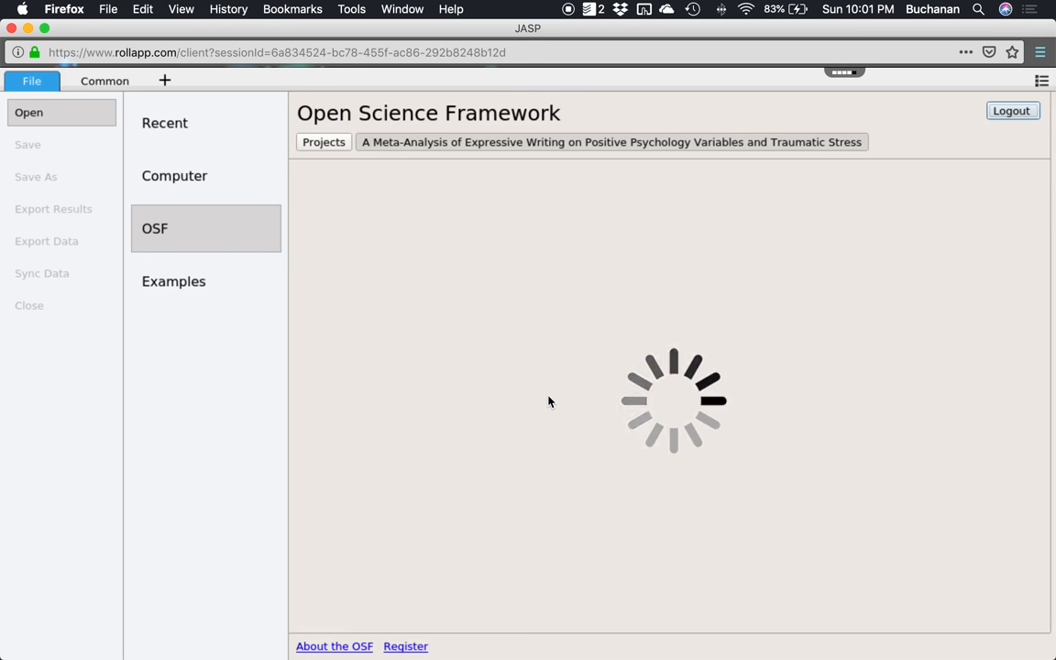
pyautogui.click(612, 141)
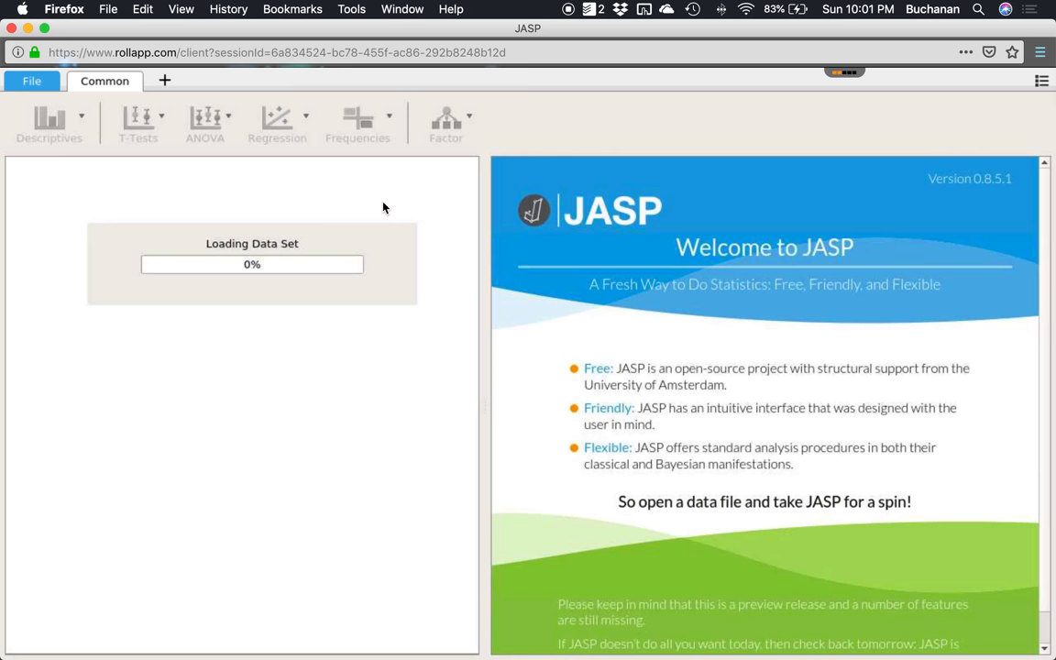
pyautogui.moveTo(380, 206)
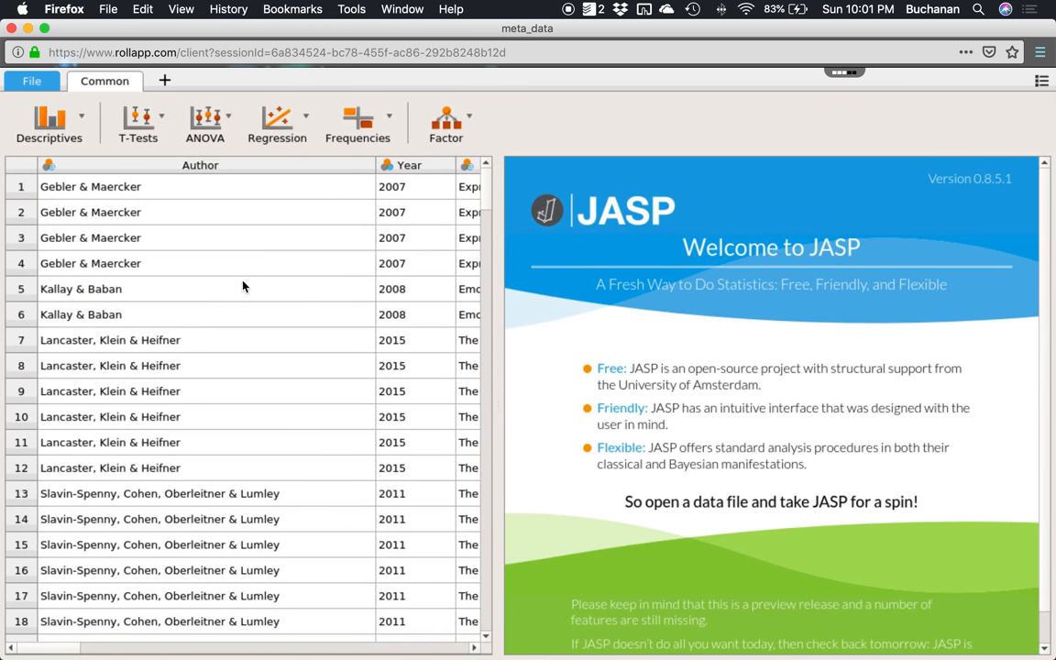
pyautogui.moveTo(282, 437)
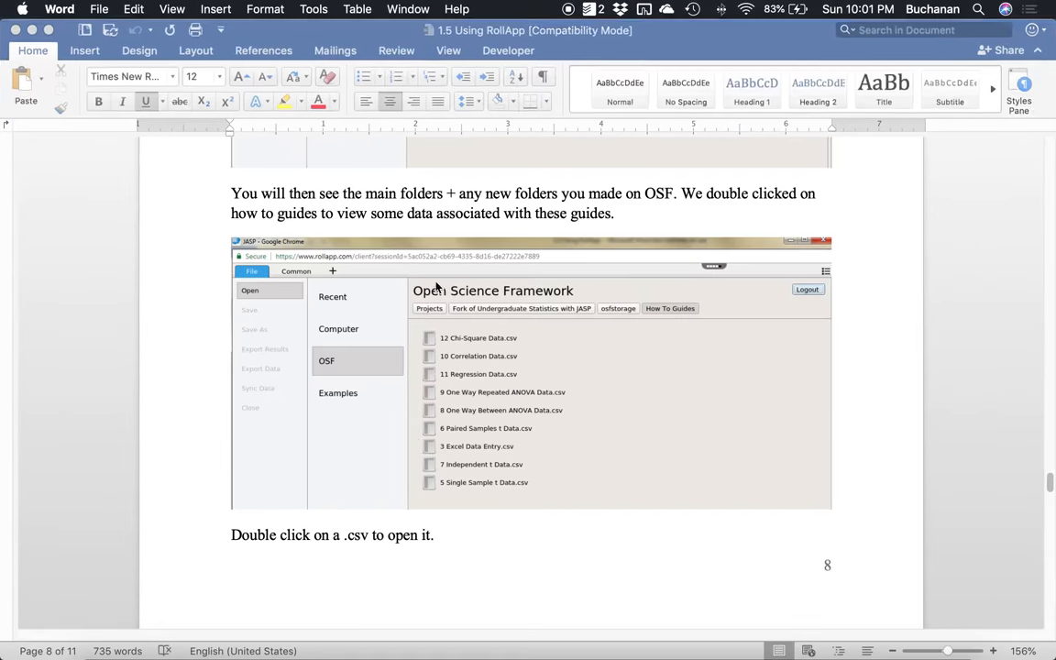
pyautogui.moveTo(568, 316)
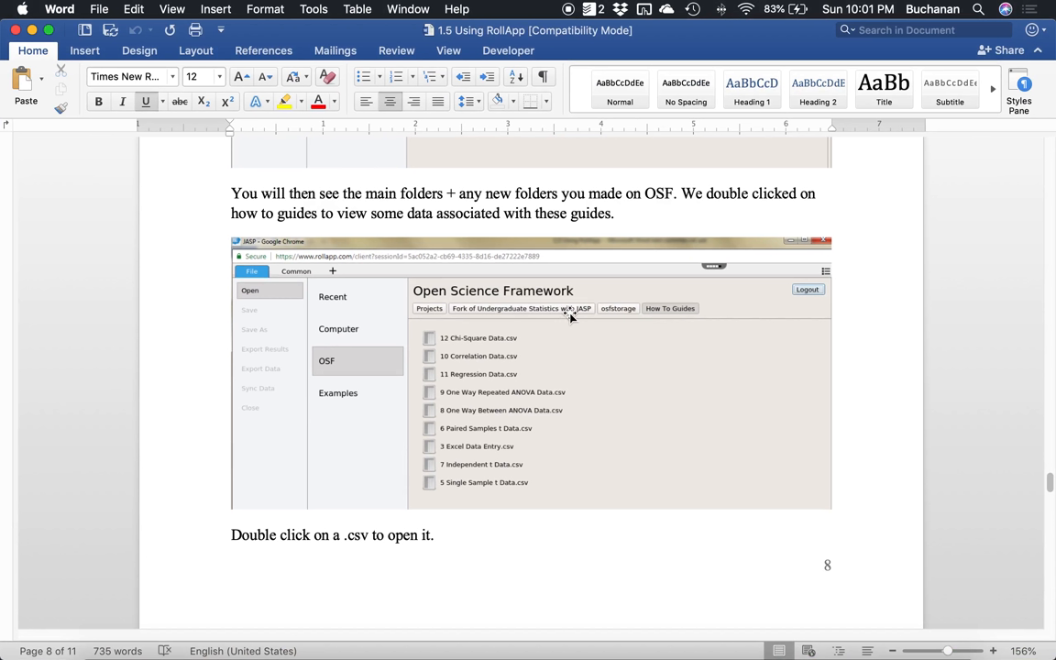
pyautogui.moveTo(534, 395)
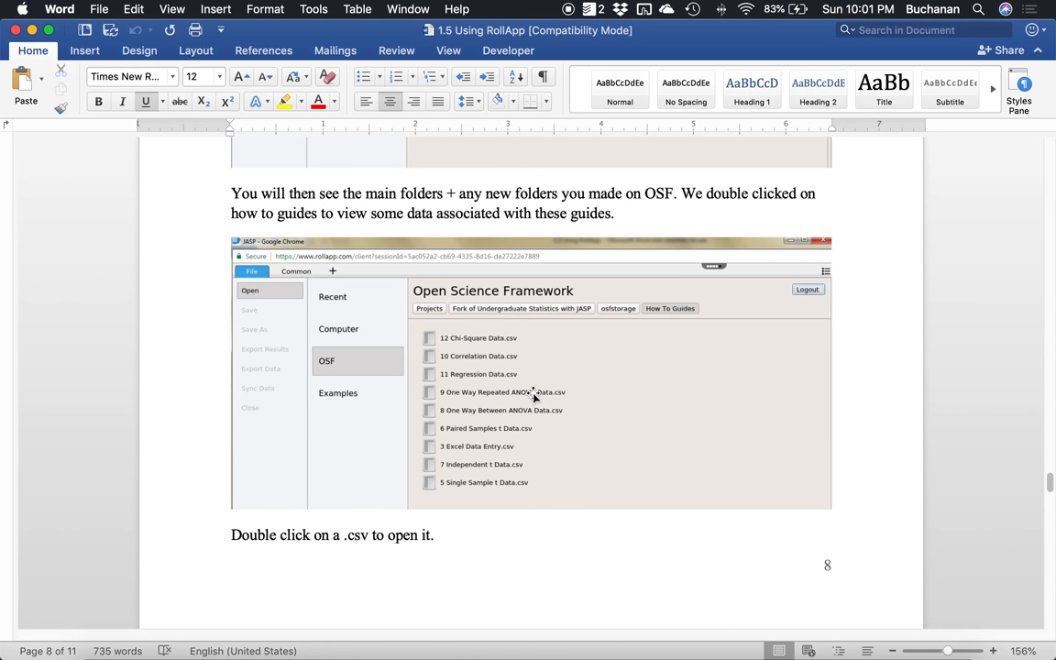
# Scroll the Word guide past the opened-data screenshot to the File > Save As section.
pyautogui.scroll(-3)
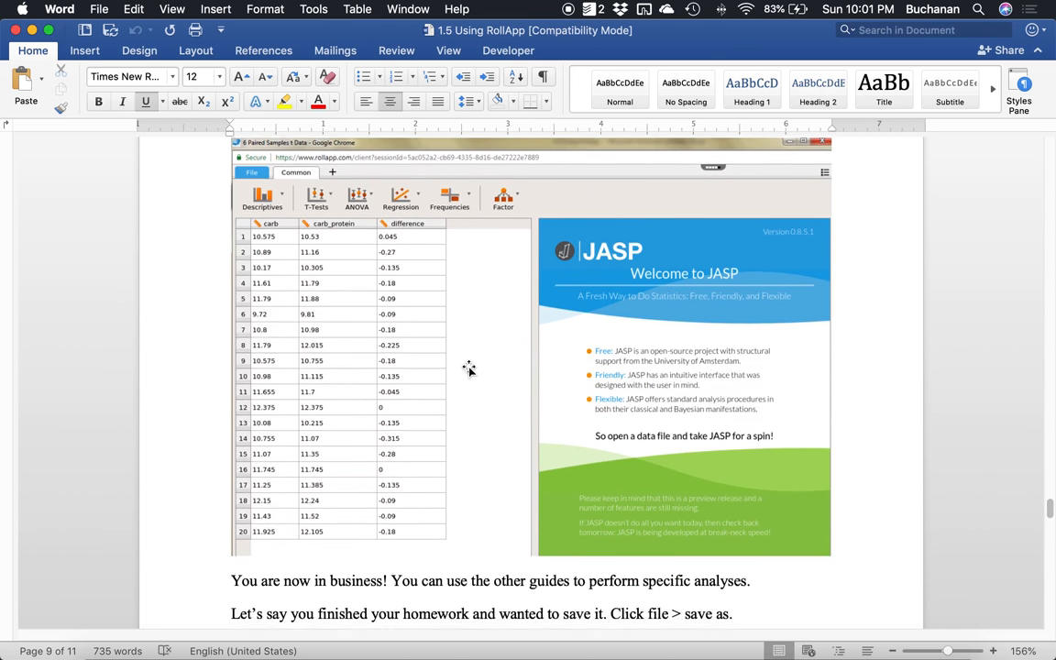
pyautogui.scroll(-3)
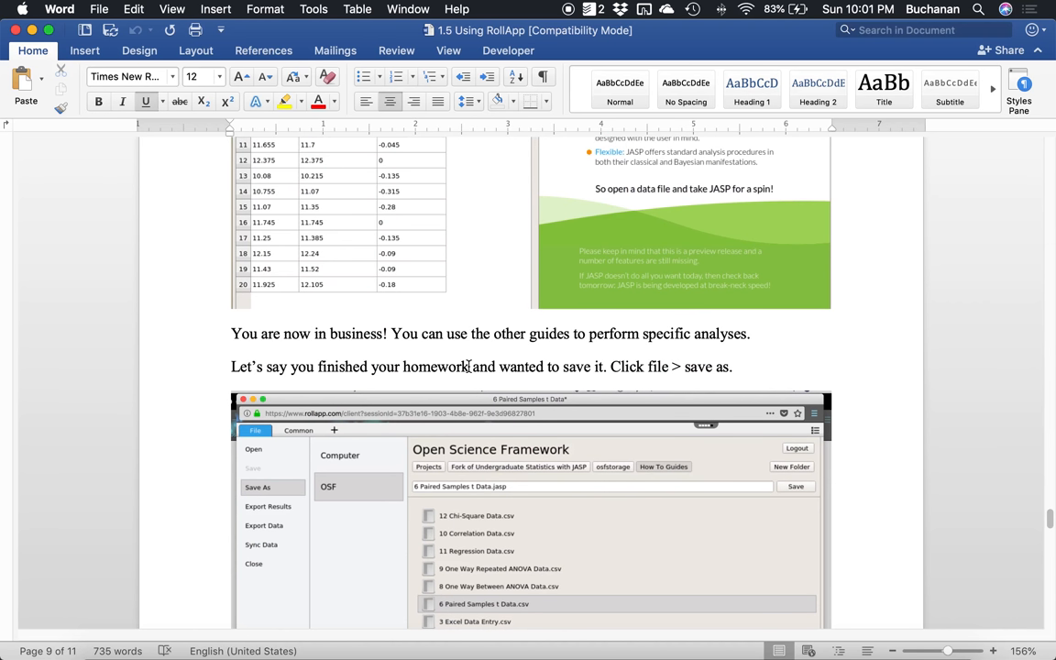
pyautogui.scroll(-3)
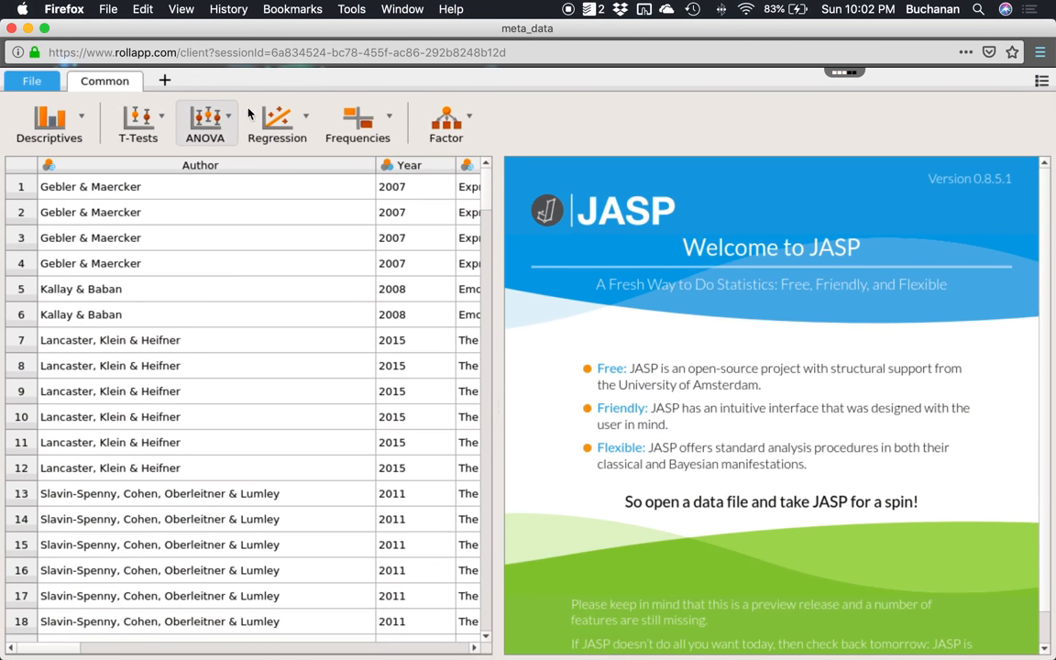
pyautogui.moveTo(276, 123)
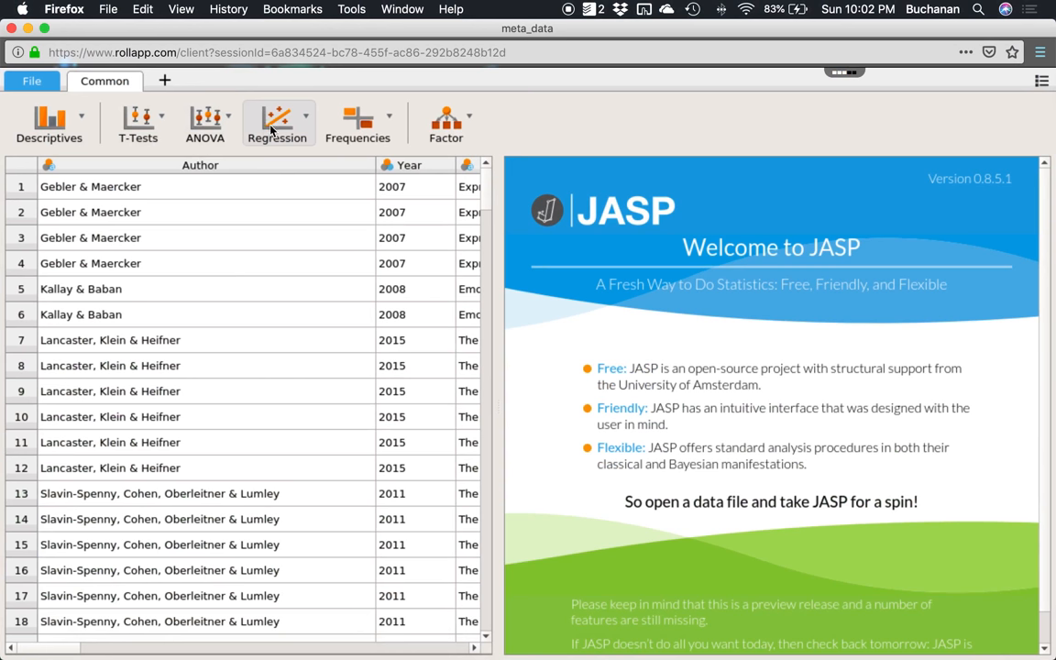
# Run Descriptive Statistics on m1 (198 valid, mean 24.89) and check the results section options.
pyautogui.click(48, 123)
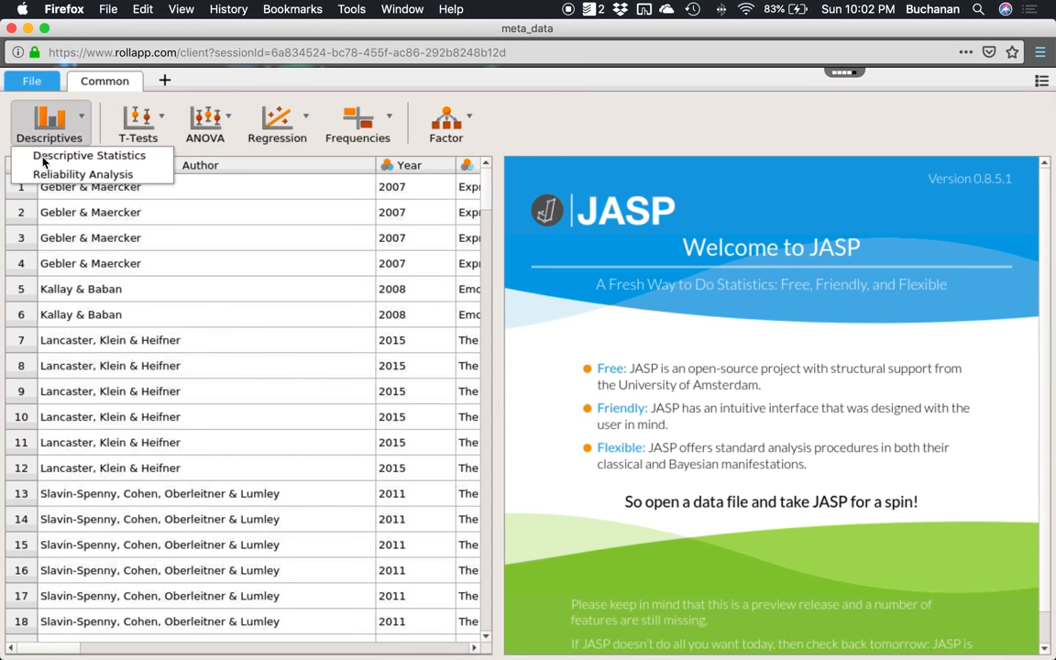
pyautogui.click(89, 155)
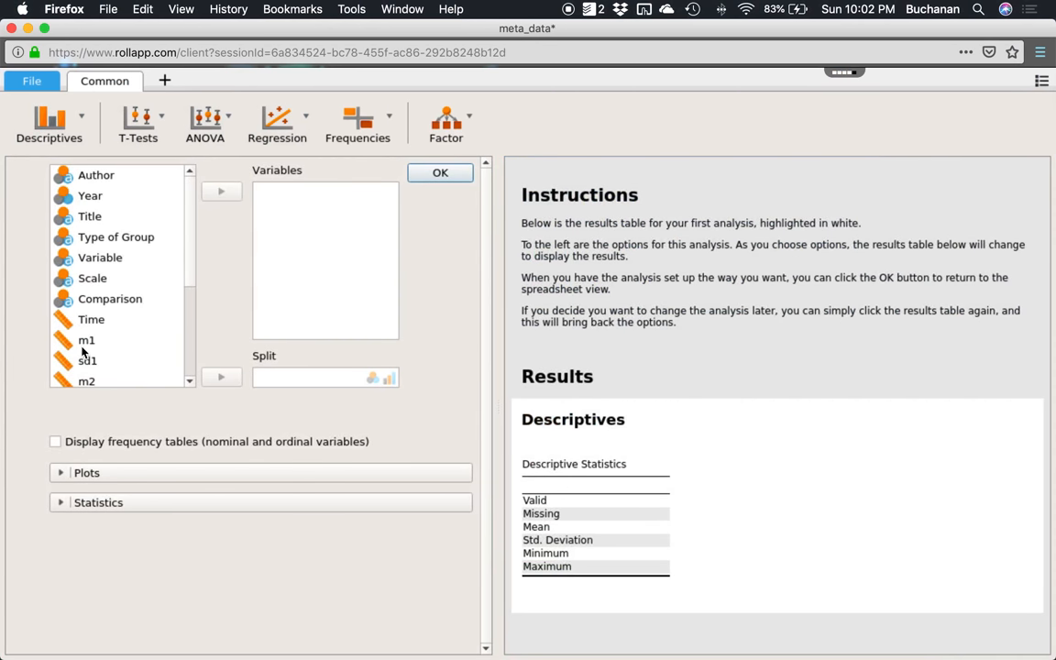
pyautogui.click(221, 191)
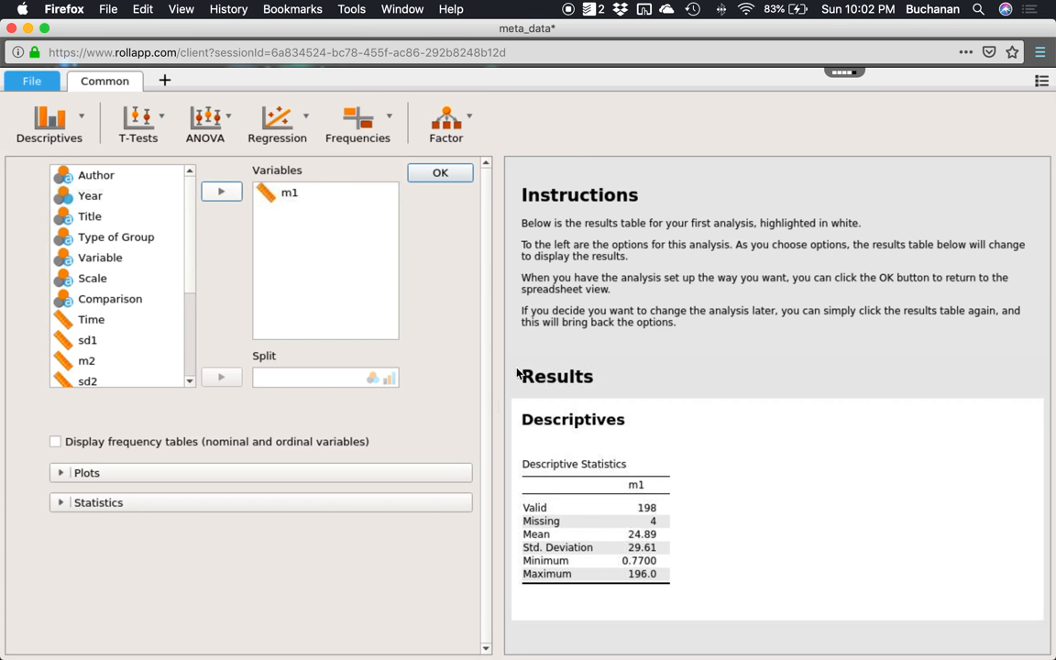
pyautogui.moveTo(768, 254)
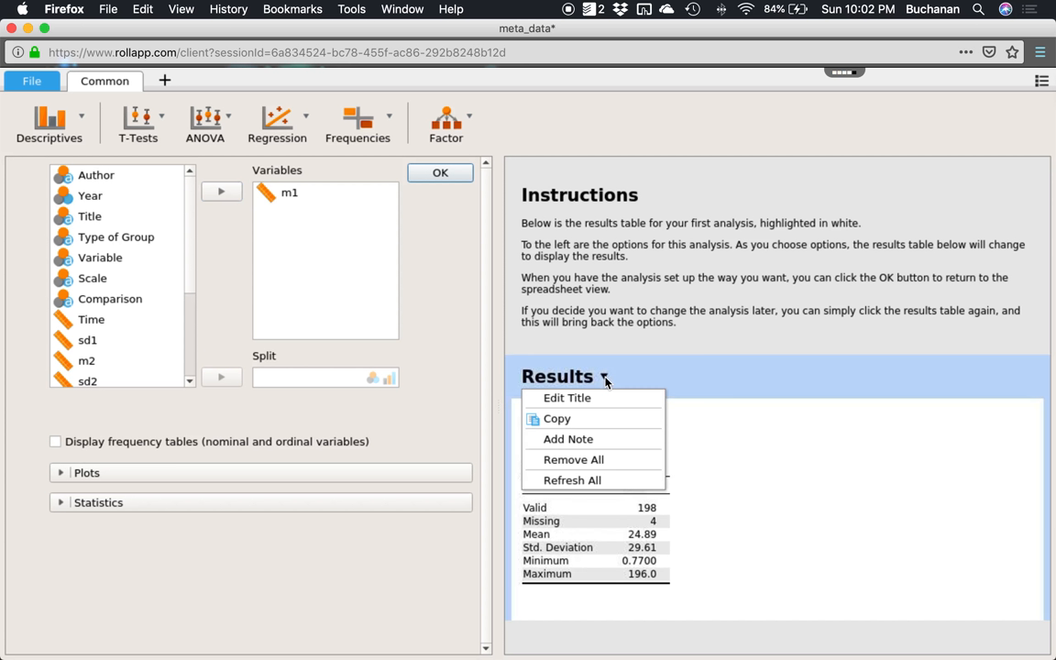
pyautogui.click(556, 418)
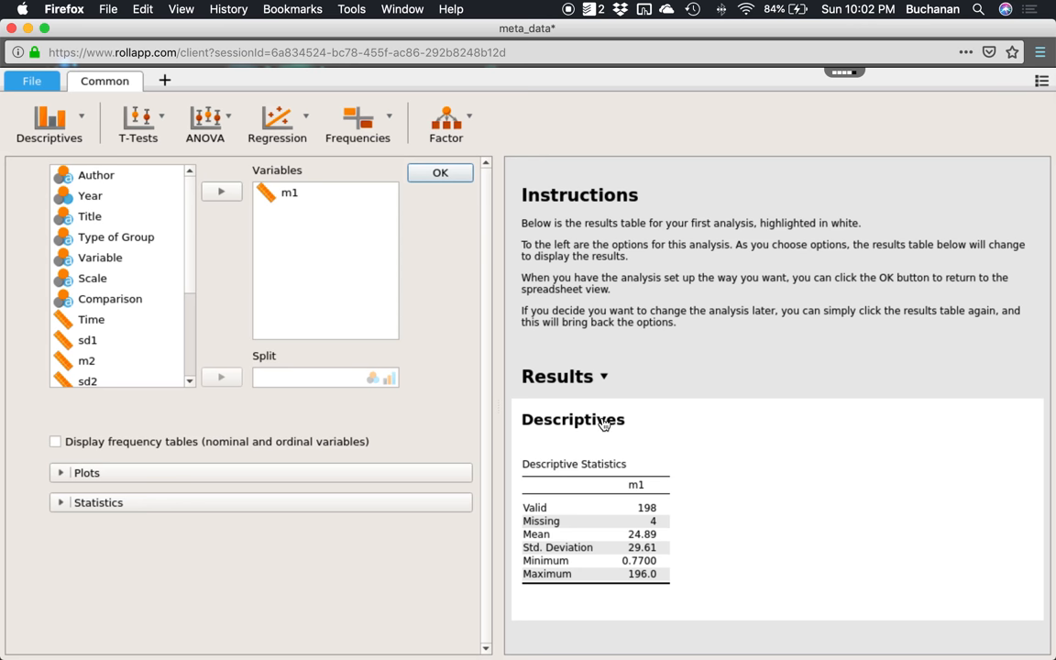
pyautogui.click(603, 376)
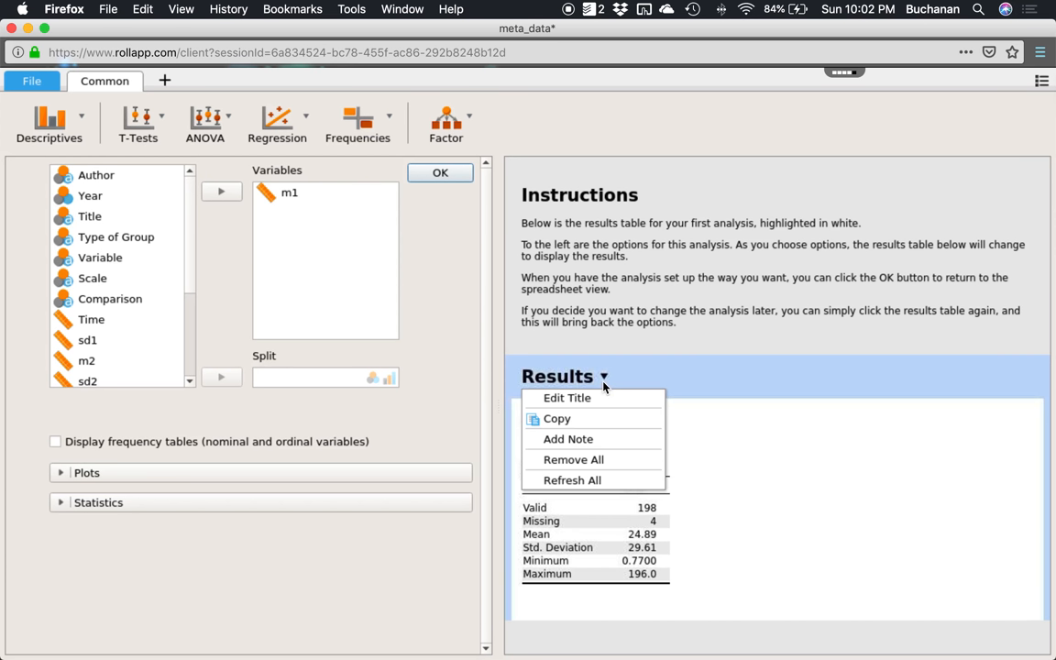
pyautogui.moveTo(556, 419)
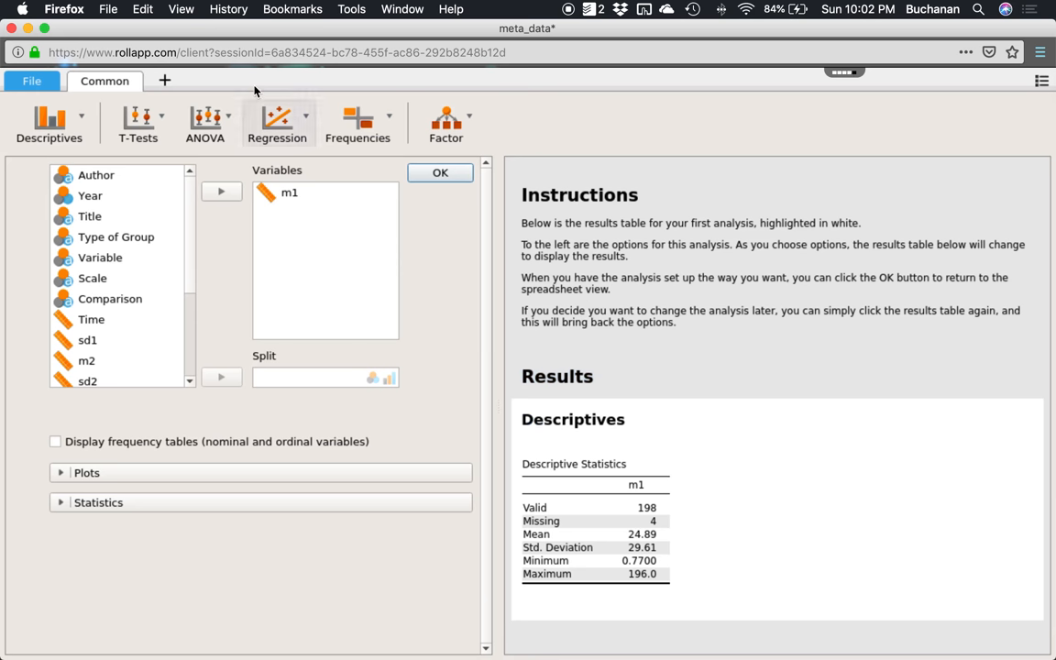
# Save meta_data.jasp to OSF, navigating up from Manuscript Files to the OSF projects list.
pyautogui.click(32, 80)
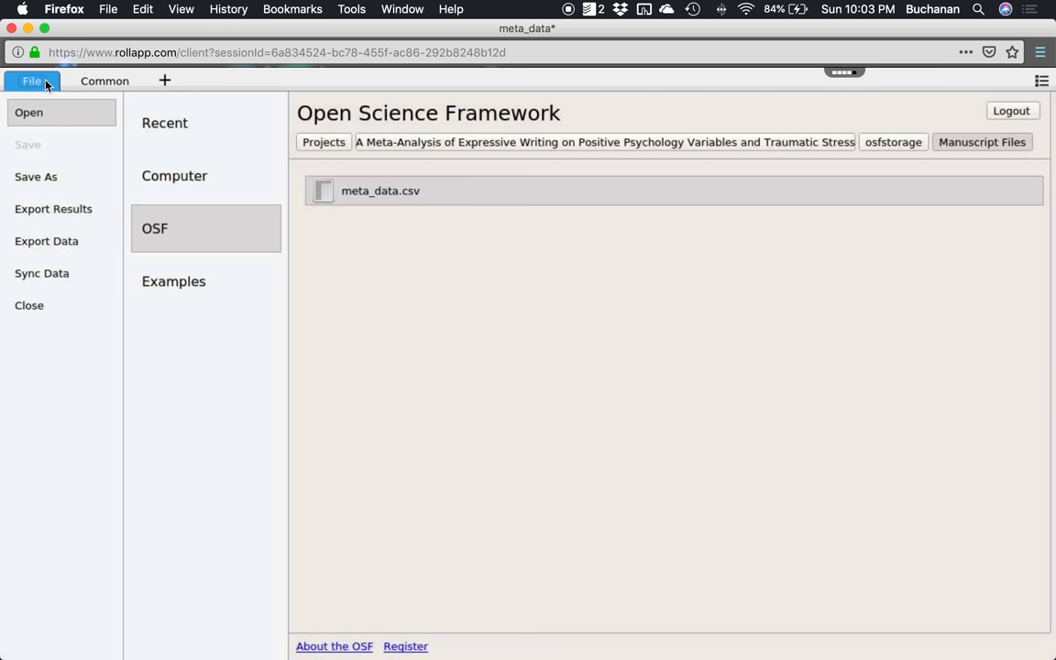
pyautogui.moveTo(50, 182)
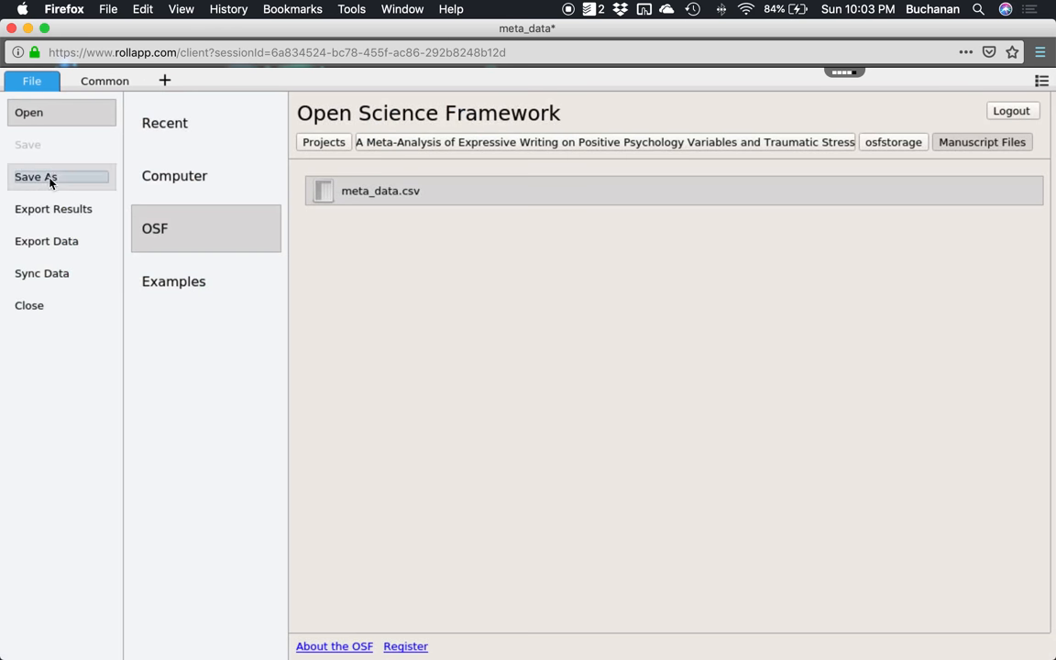
pyautogui.click(36, 176)
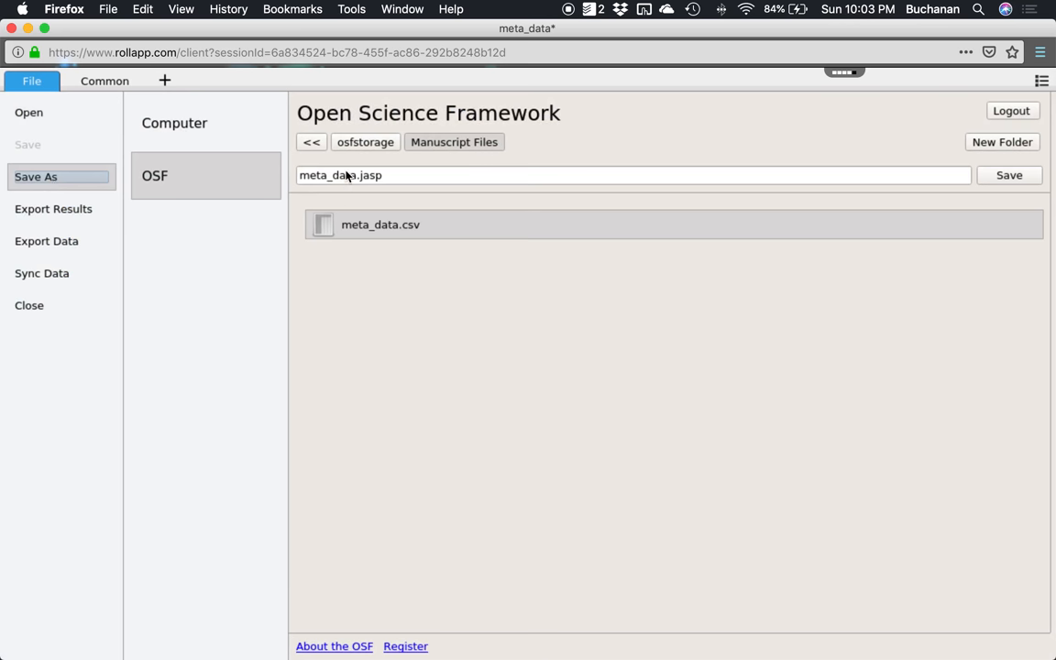
pyautogui.click(311, 142)
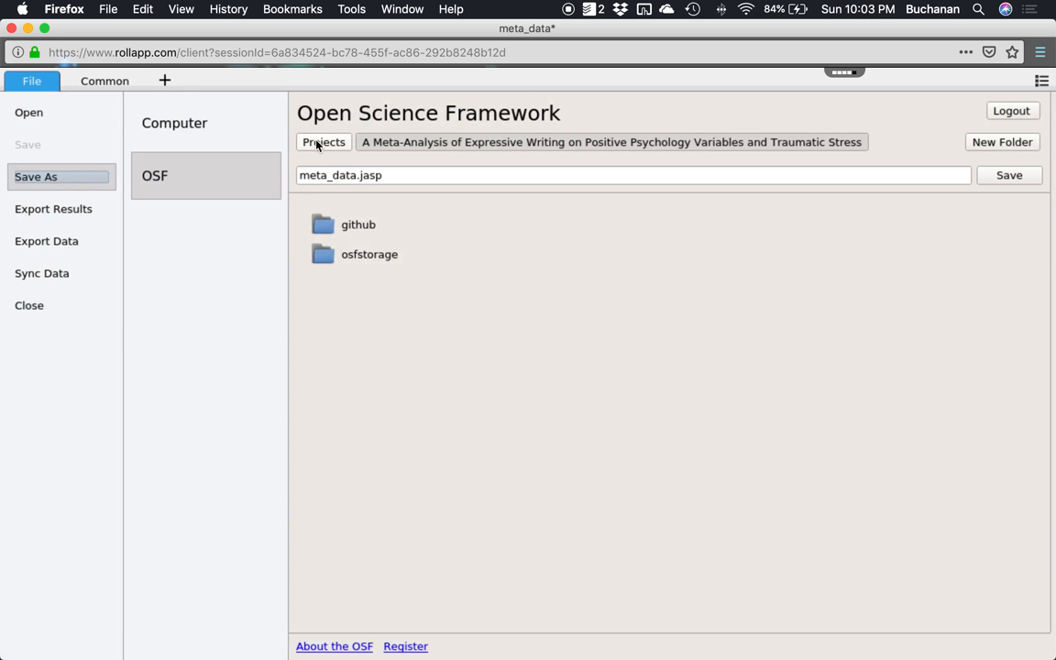
pyautogui.click(323, 142)
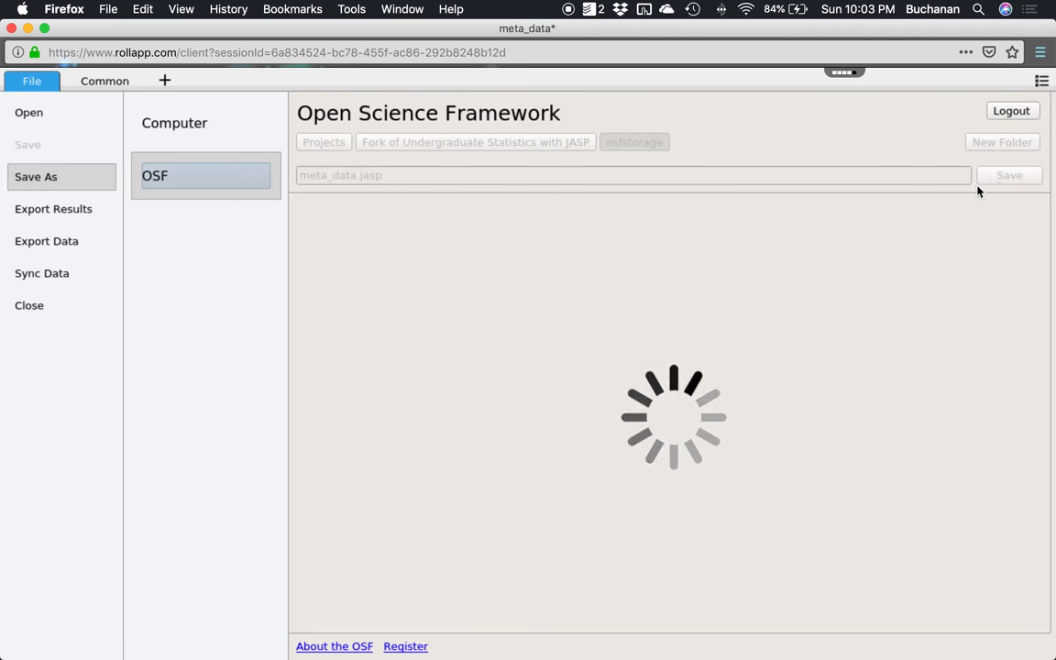
pyautogui.moveTo(918, 229)
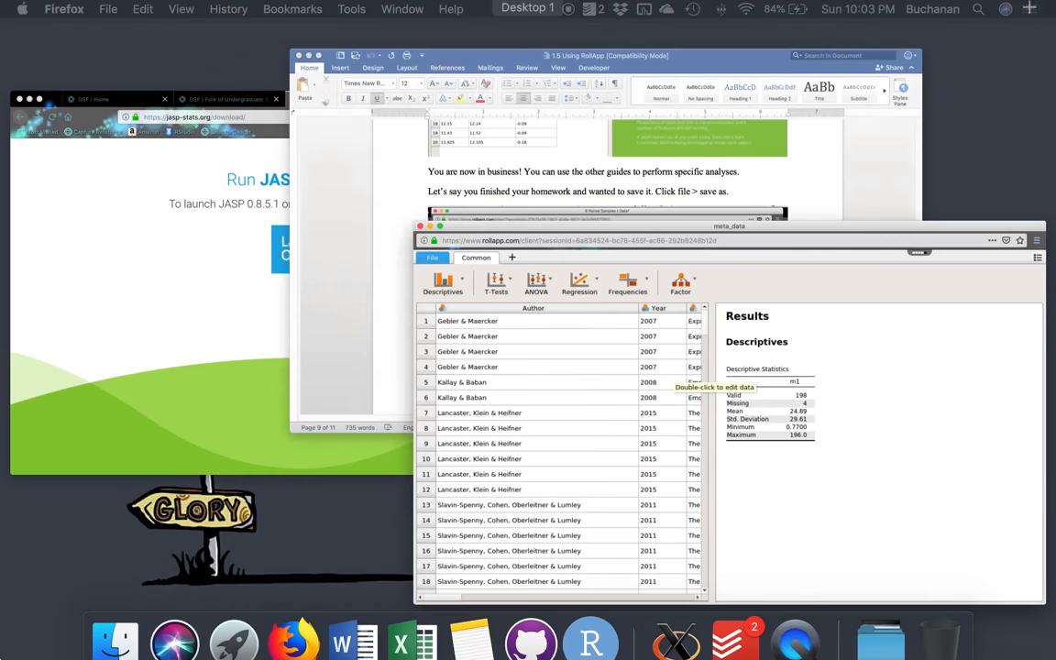
# Open the Files listing of the OSF fork project in the browser.
pyautogui.click(545, 33)
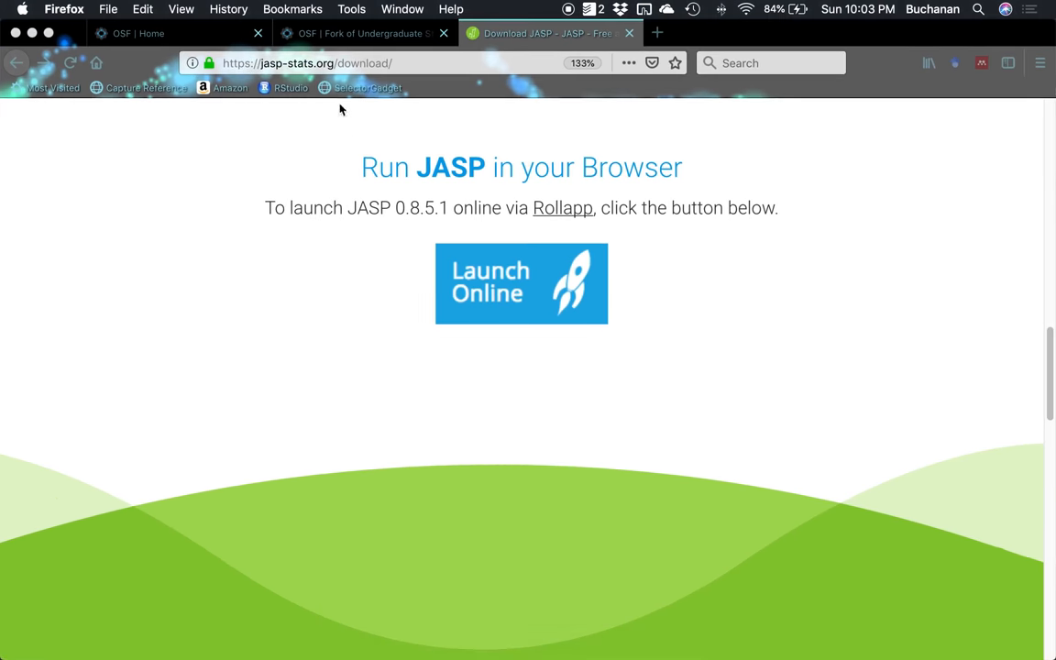
pyautogui.click(362, 33)
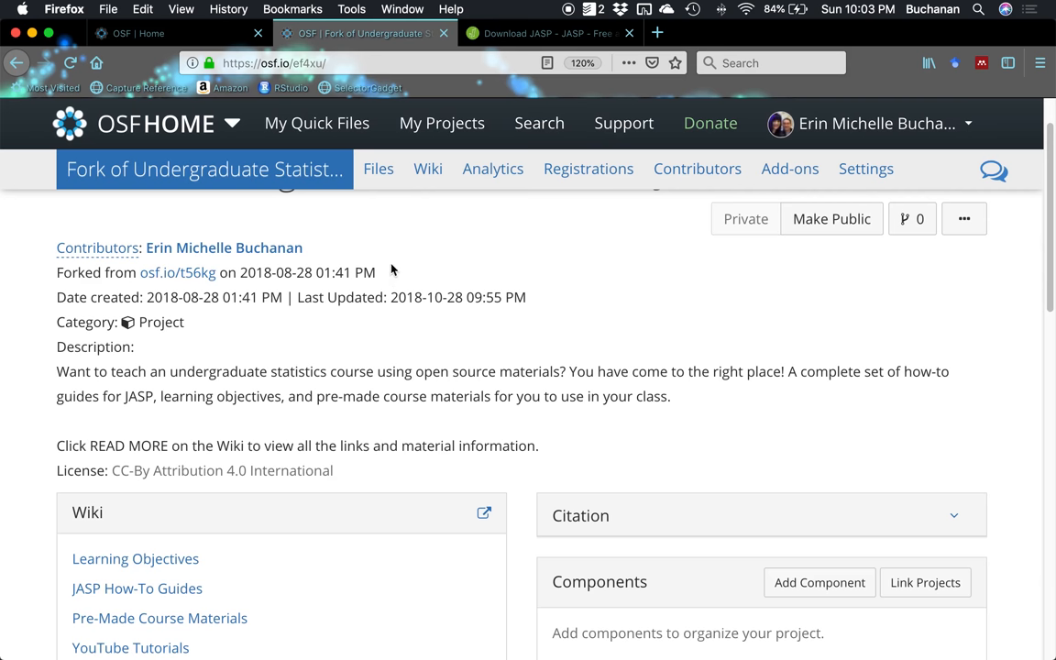
pyautogui.click(378, 168)
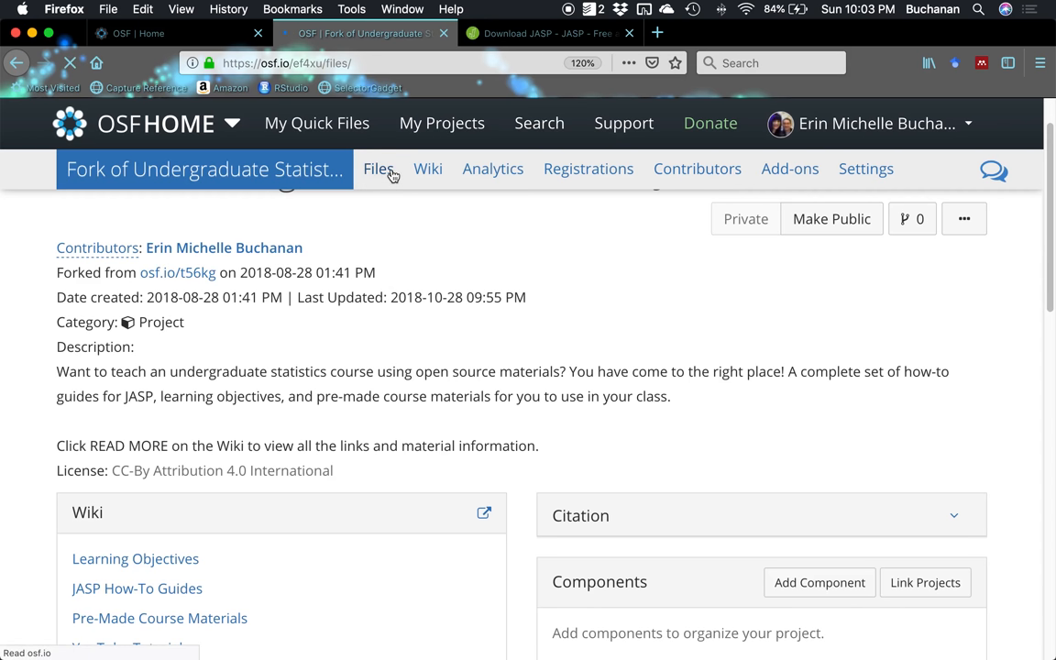
pyautogui.click(378, 168)
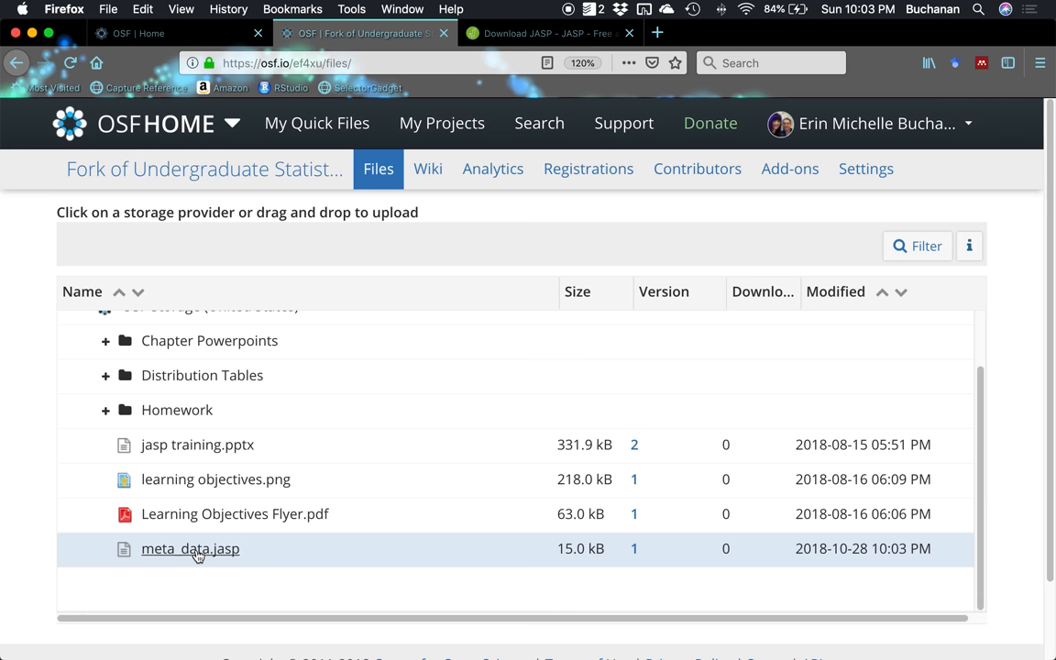
# Preview meta_data.jasp and its m1 descriptive statistics results.
pyautogui.click(190, 548)
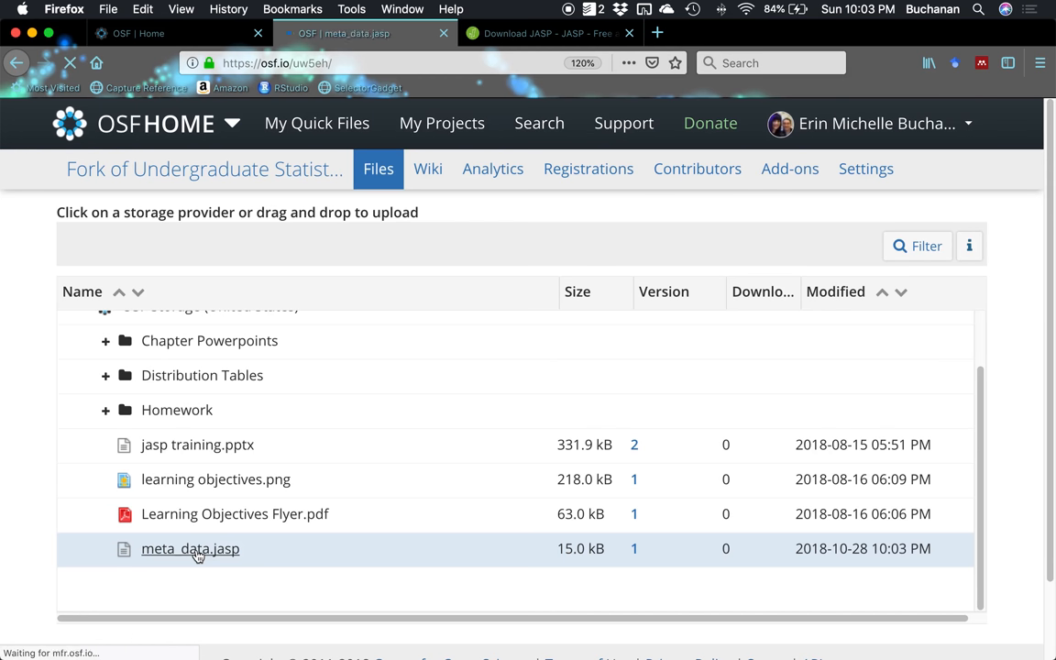
pyautogui.click(190, 548)
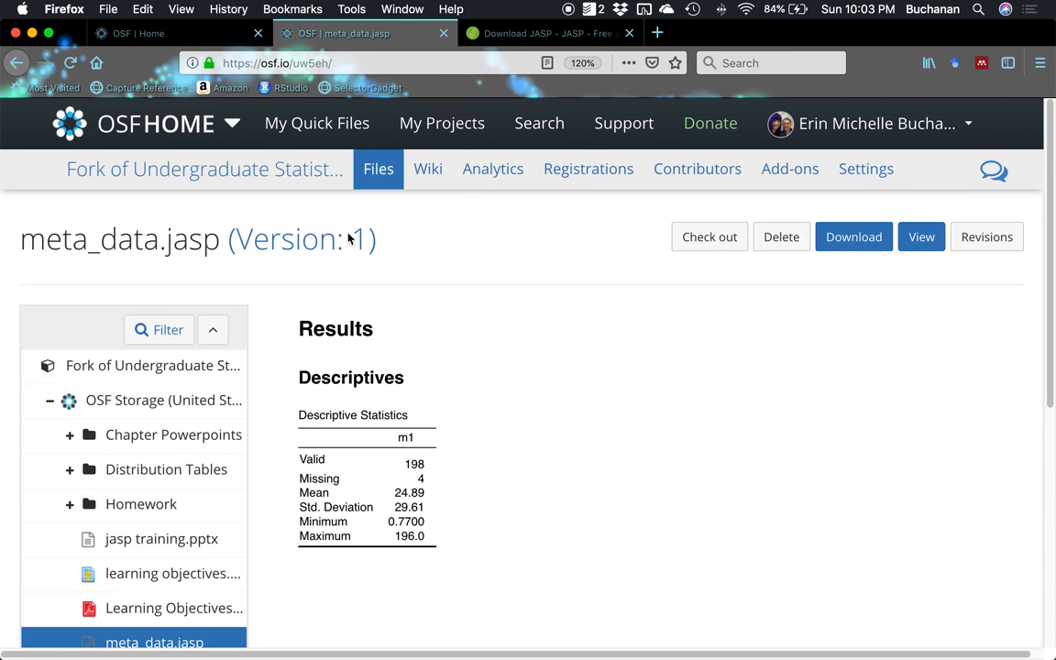
pyautogui.scroll(-3)
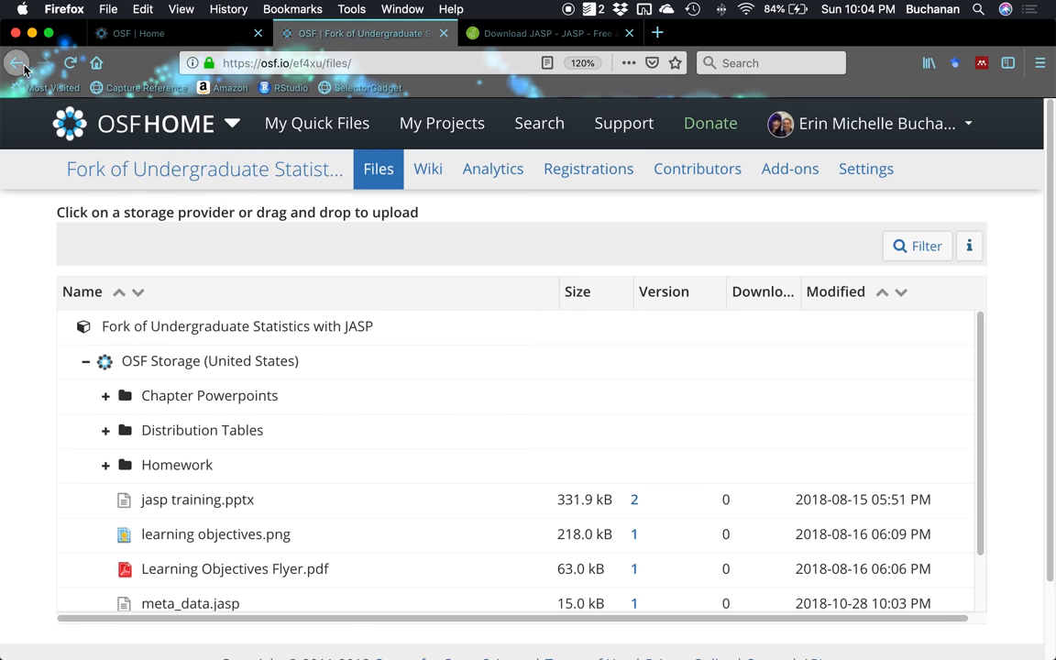
pyautogui.click(190, 602)
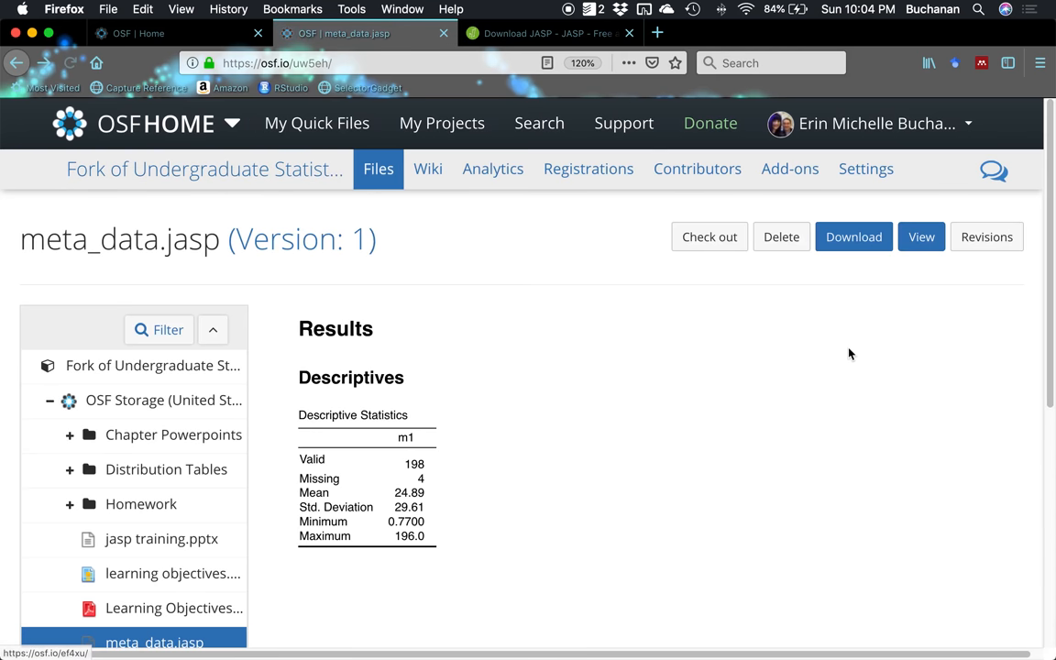
pyautogui.moveTo(687, 371)
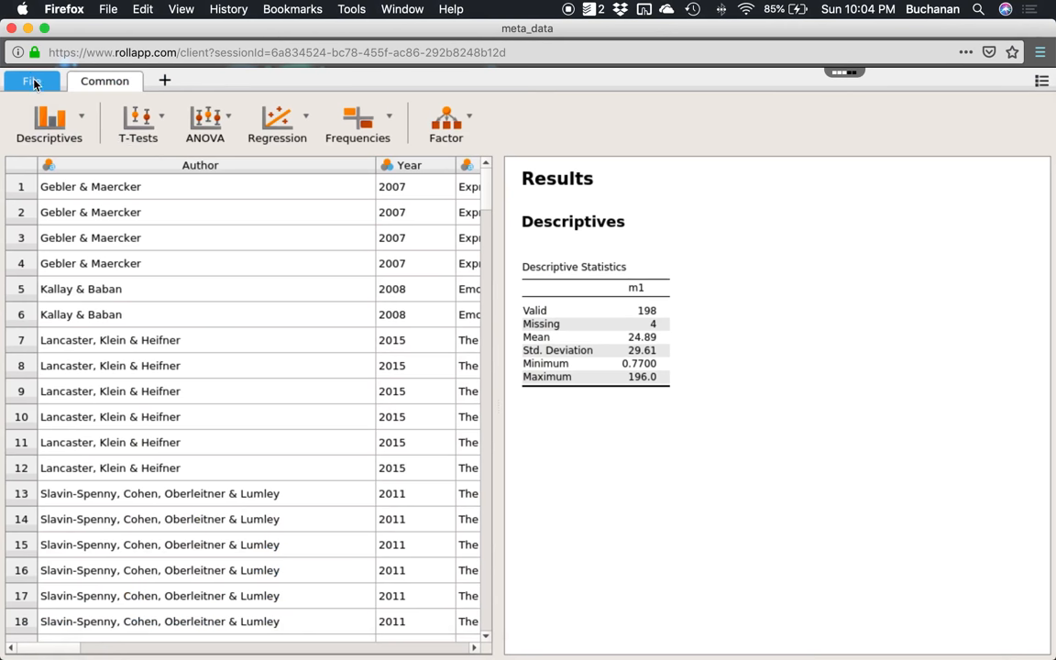
# Close meta_data and reopen meta_data.jasp from the fork's osfstorage on OSF.
pyautogui.click(31, 81)
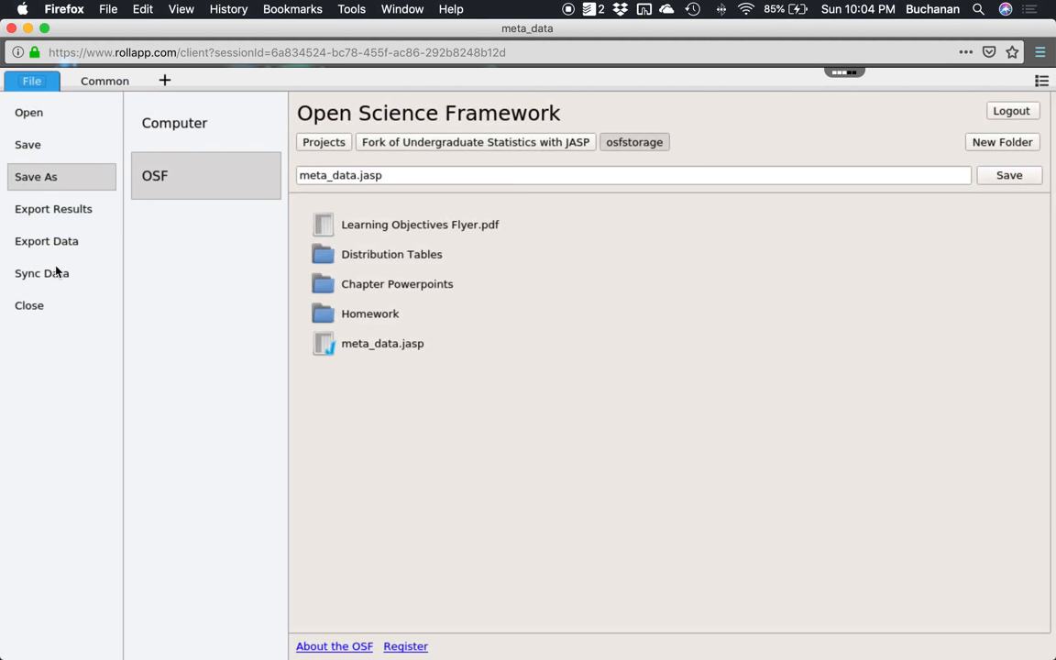
pyautogui.click(29, 111)
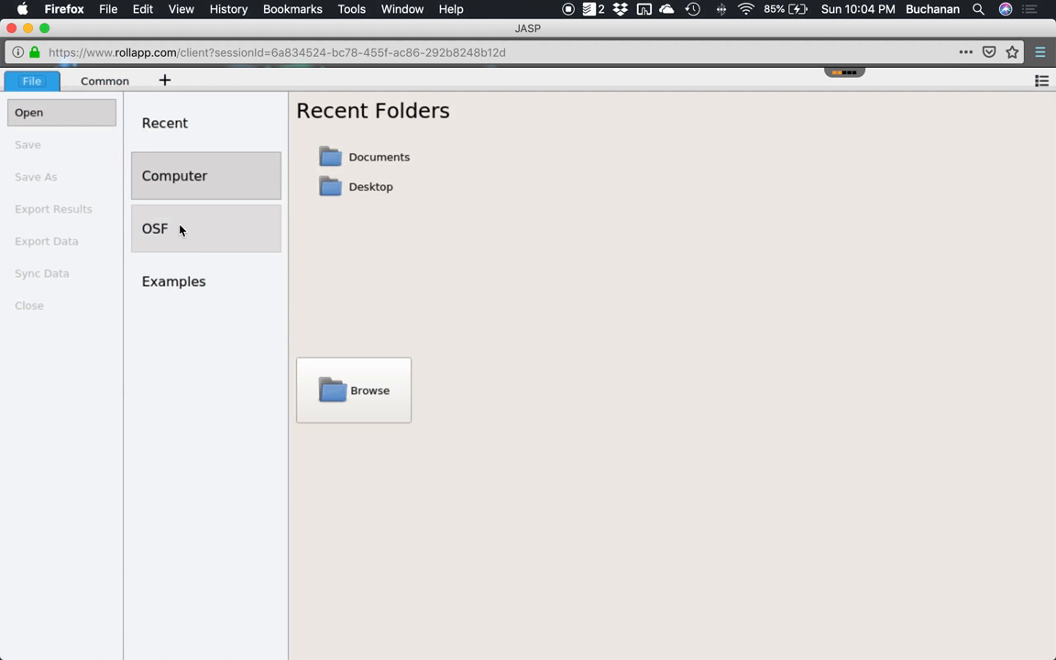
pyautogui.click(201, 228)
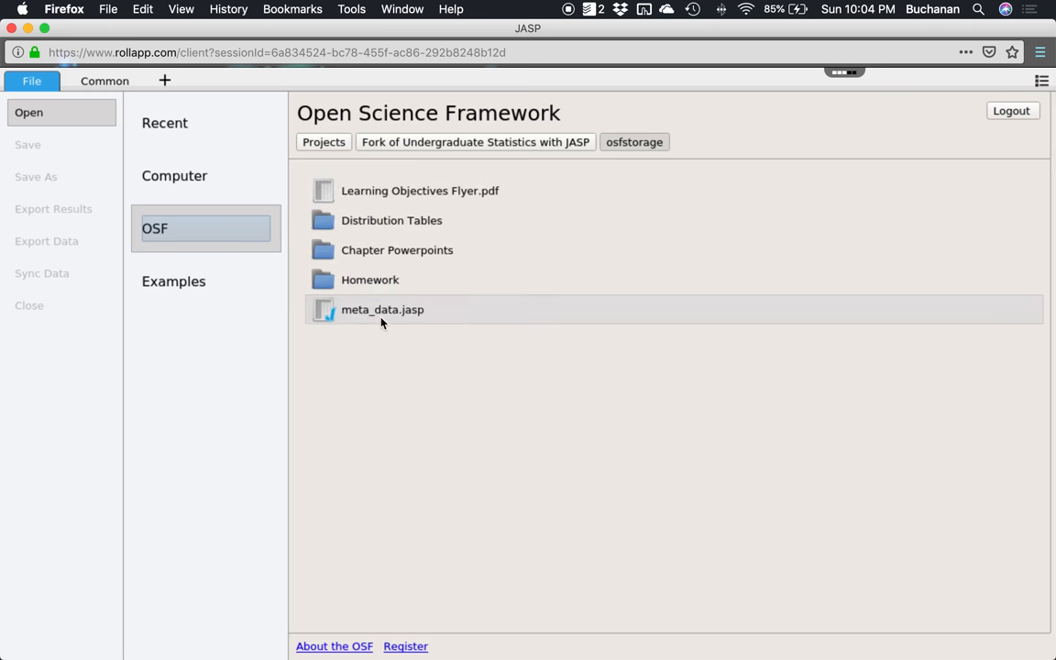
pyautogui.doubleClick(383, 309)
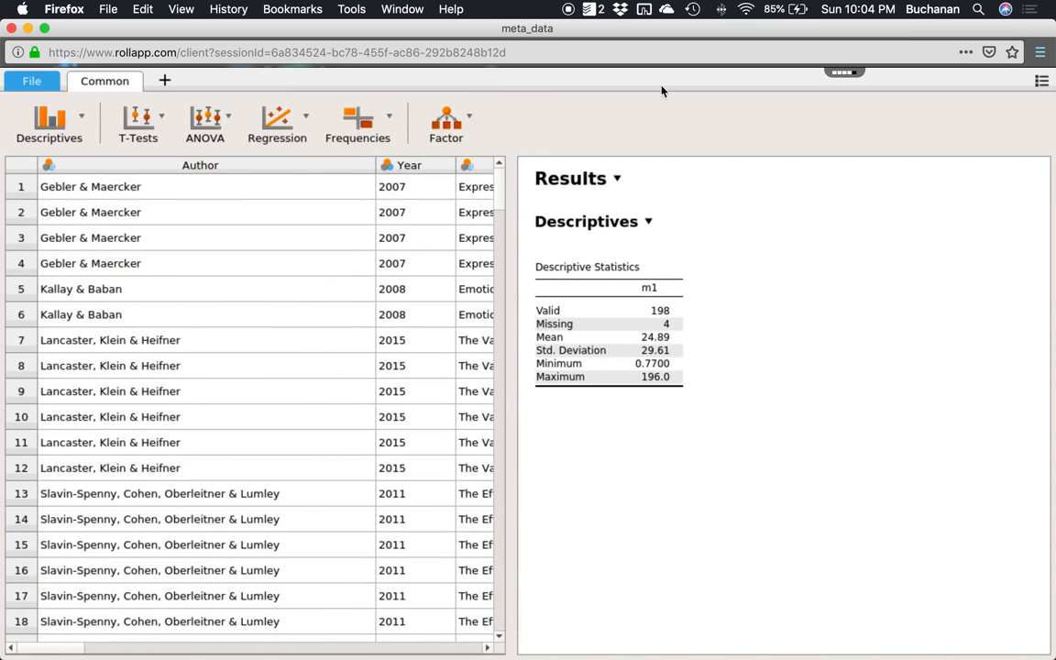
pyautogui.click(48, 124)
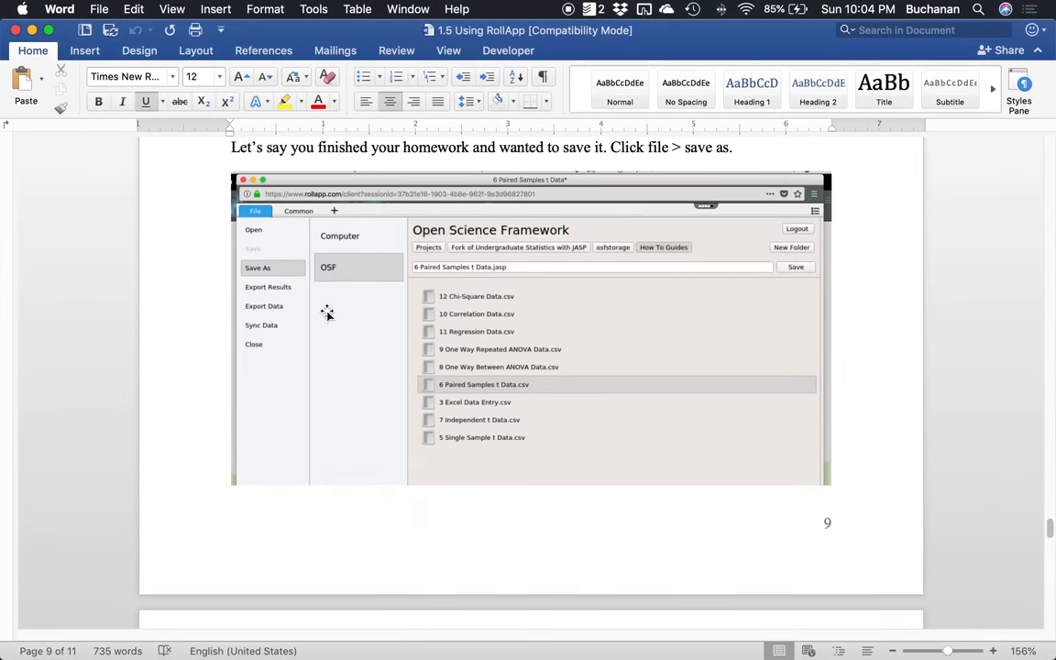
# Scroll through guide pages 9 to 11 on saving and sharing .jasp files.
pyautogui.scroll(-3)
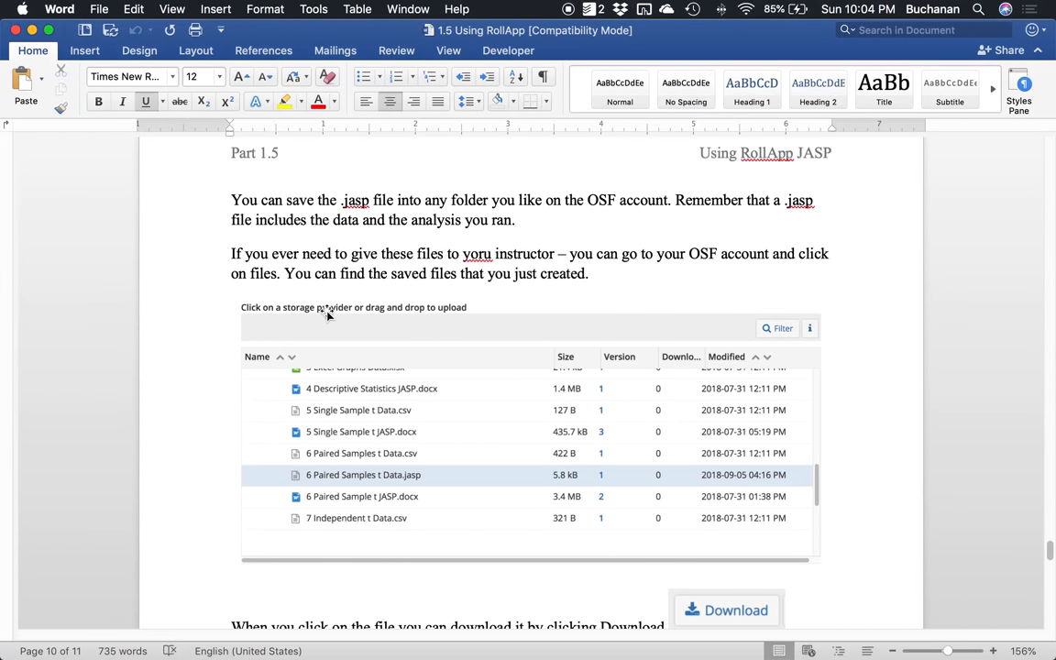
pyautogui.scroll(-3)
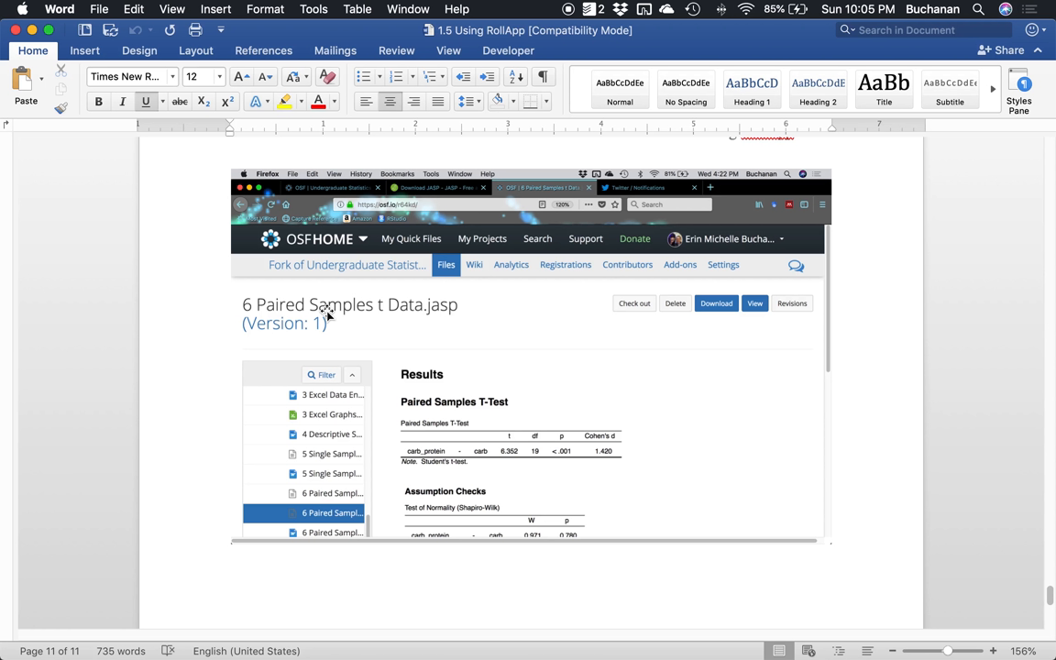
pyautogui.moveTo(551, 49)
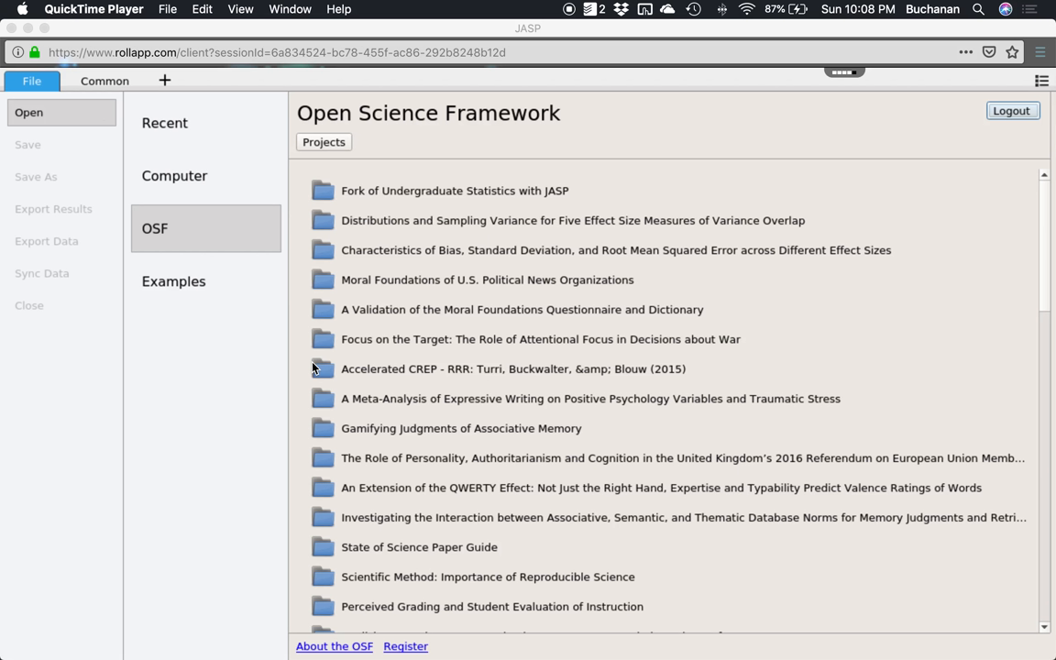
pyautogui.moveTo(461, 204)
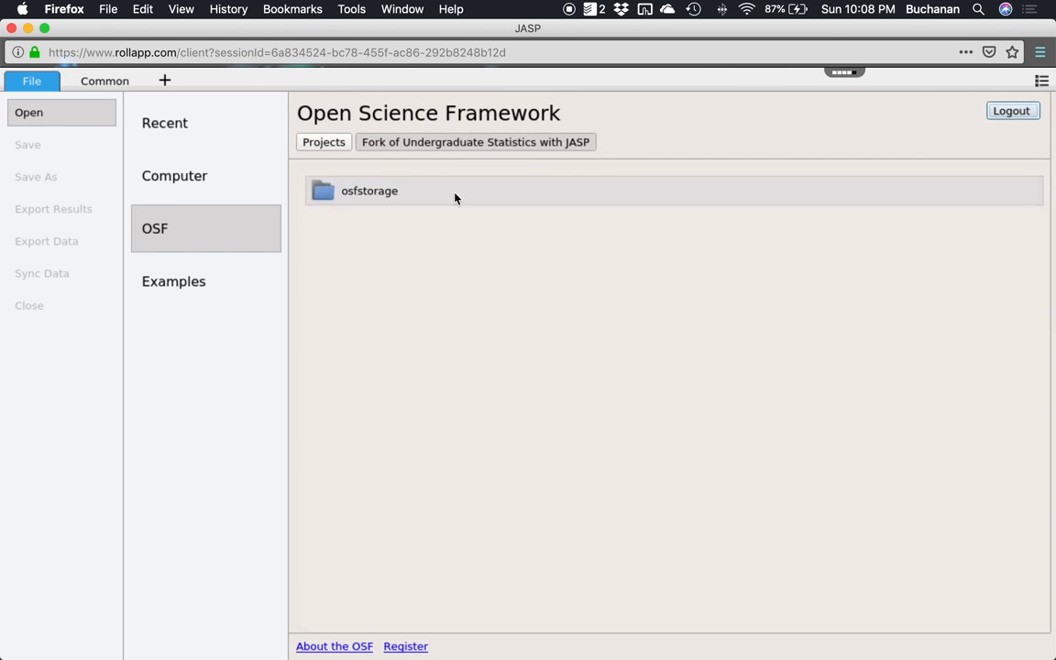
# Browse the fork's osfstorage and How To Guides folders, then leave the RollApp JASP page.
pyautogui.click(368, 191)
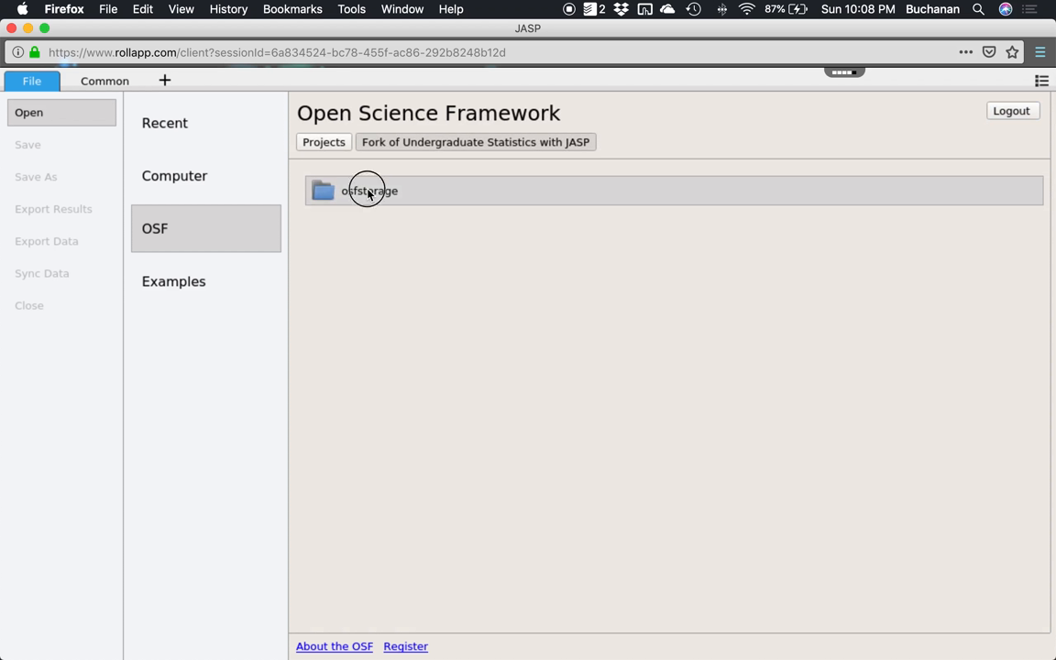
pyautogui.click(369, 189)
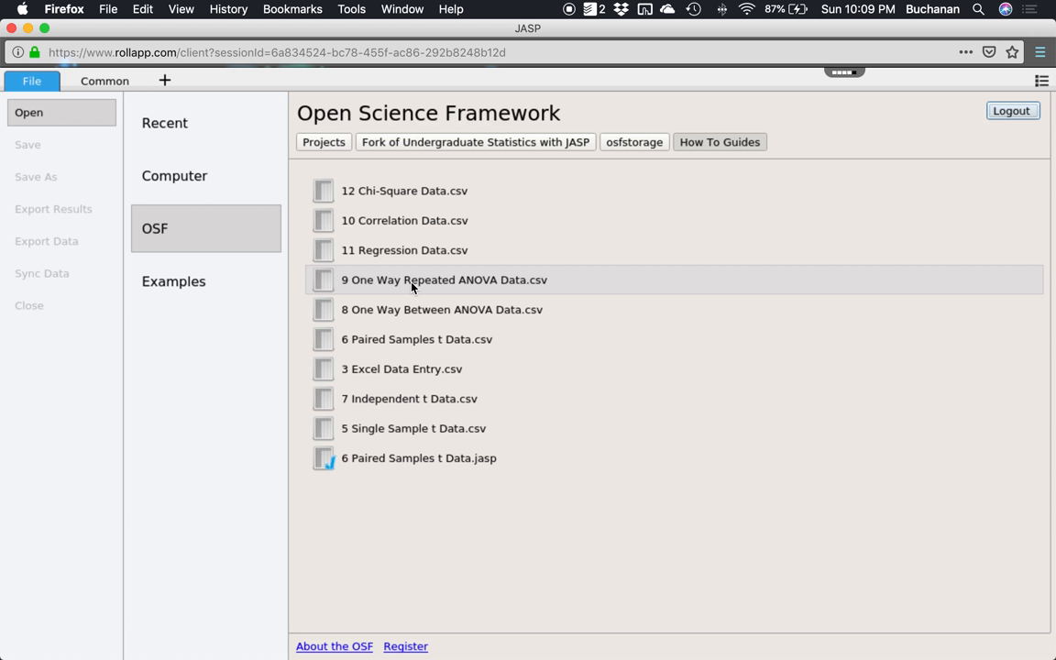
pyautogui.moveTo(416, 267)
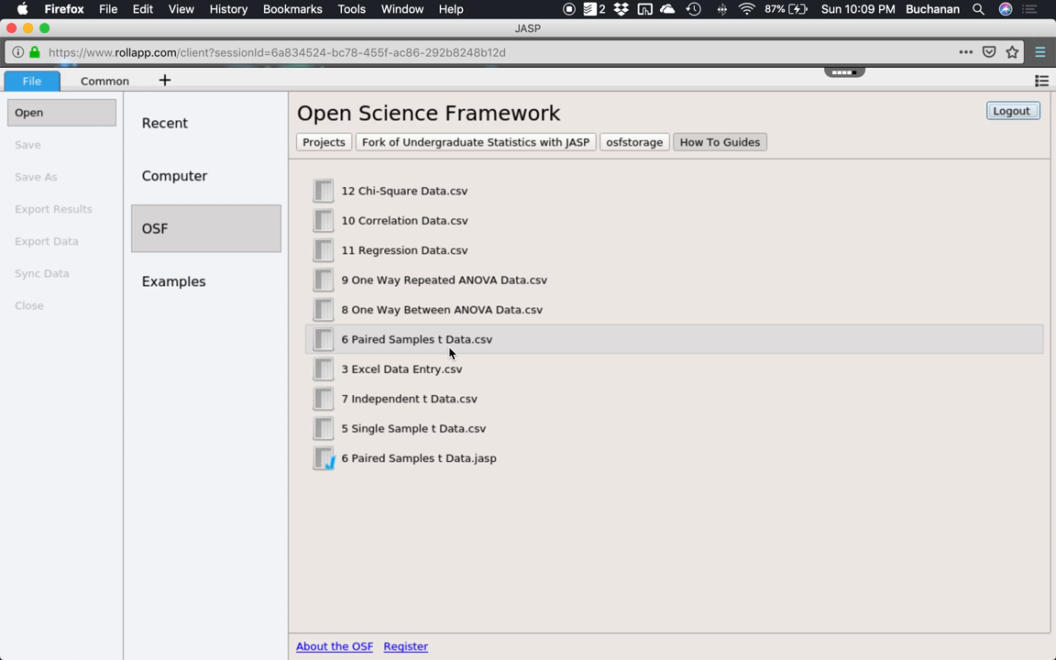
pyautogui.click(634, 142)
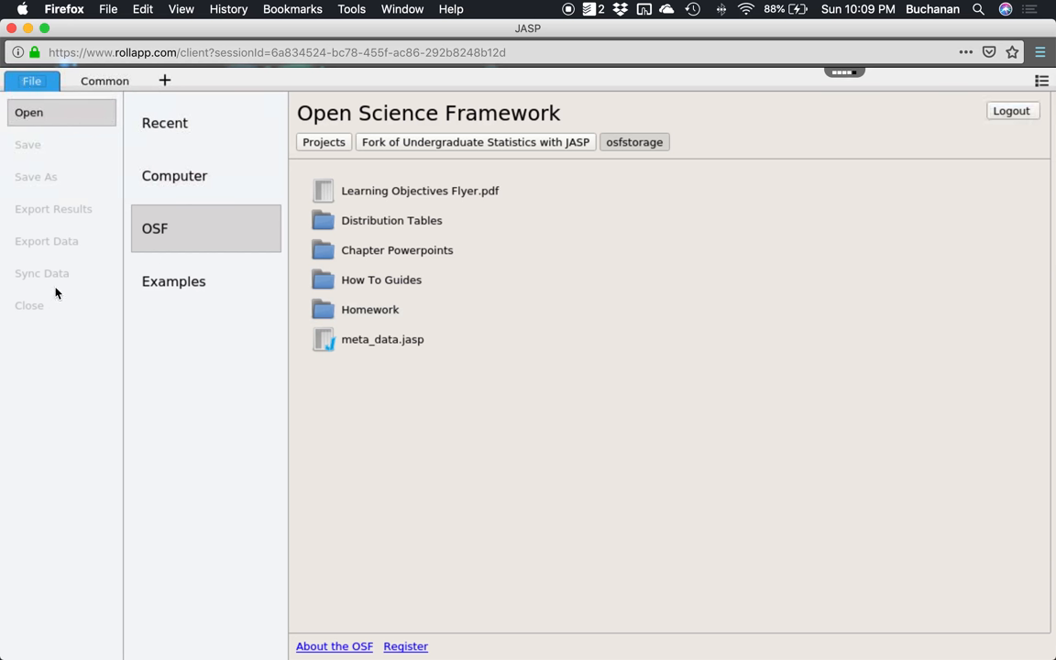
pyautogui.moveTo(38, 306)
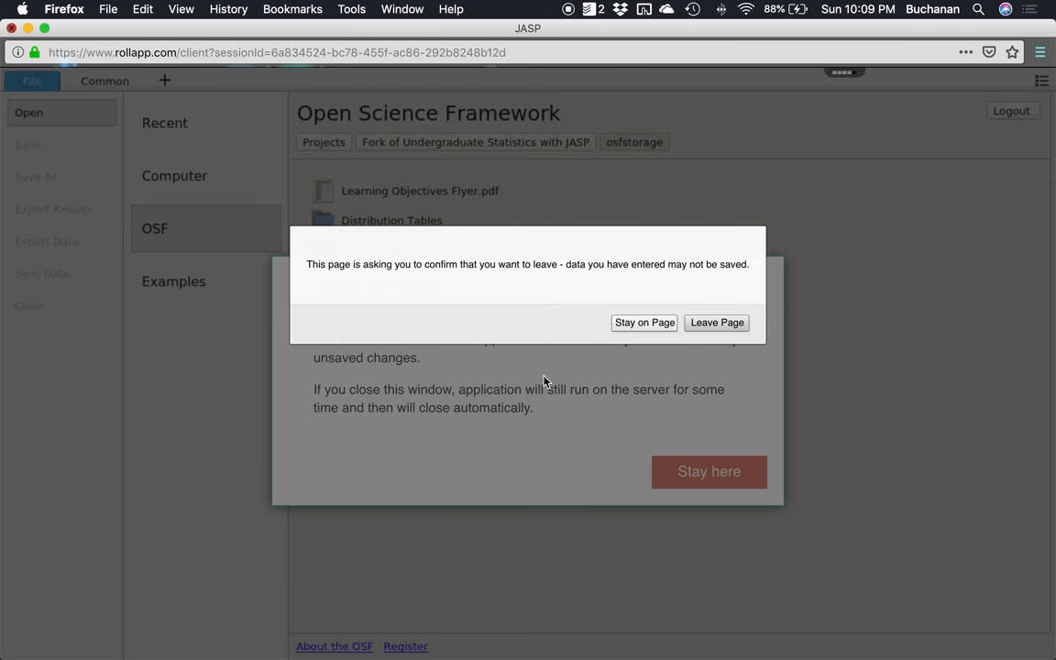
pyautogui.click(716, 322)
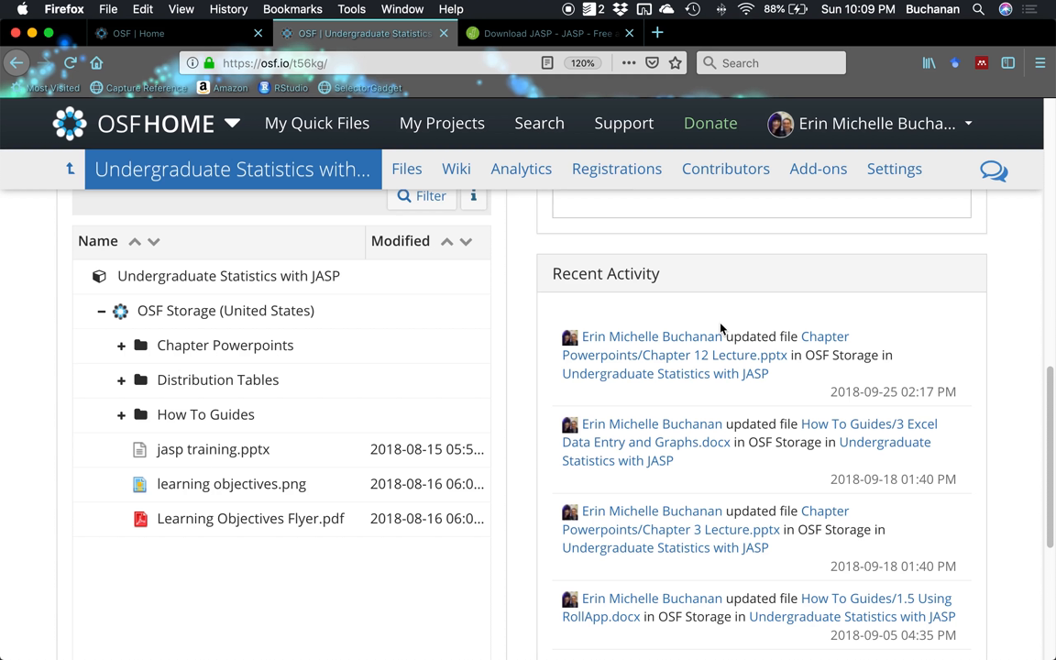